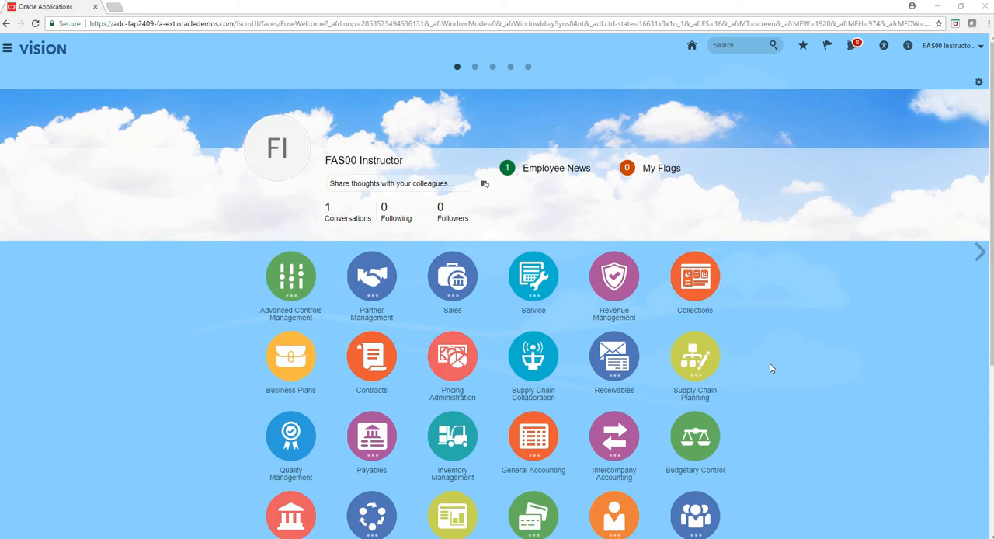
pyautogui.moveTo(895, 257)
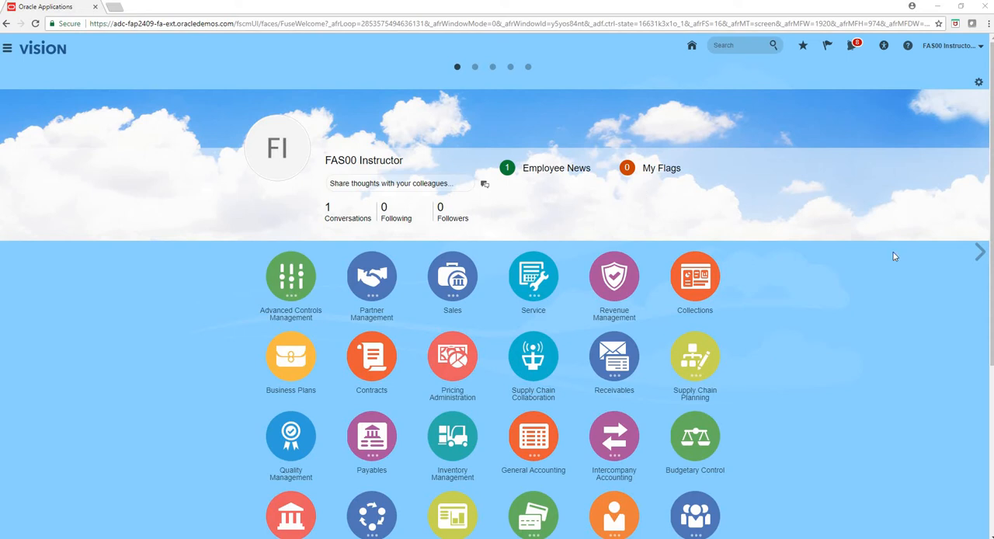
# - Open the Security Console from the Tools group to reach the Roles search page
pyautogui.scroll(-3)
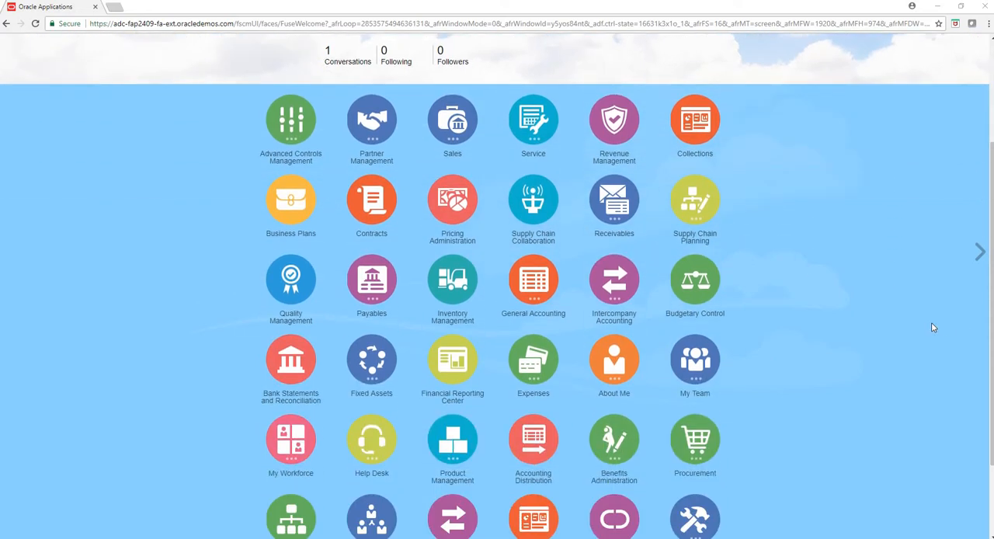
pyautogui.scroll(3)
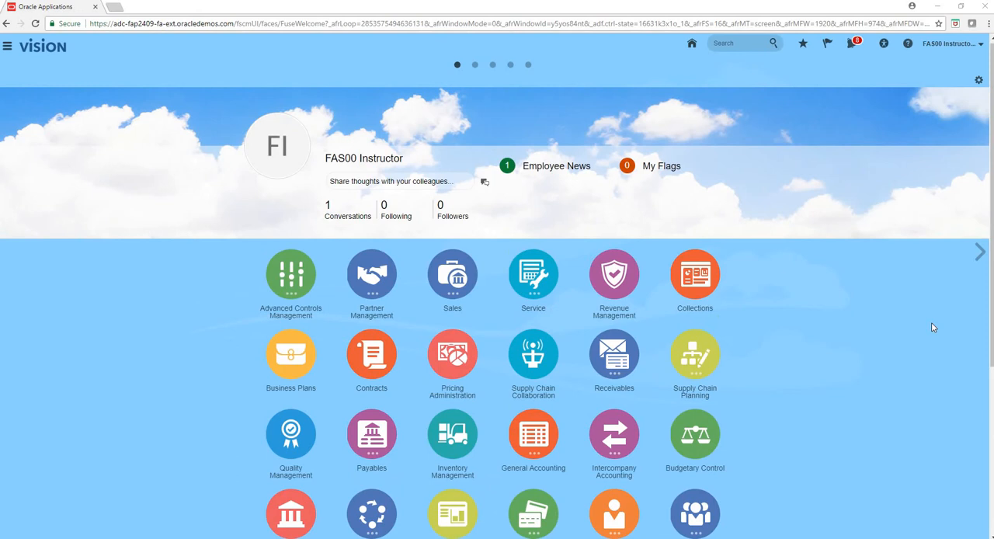
pyautogui.scroll(-3)
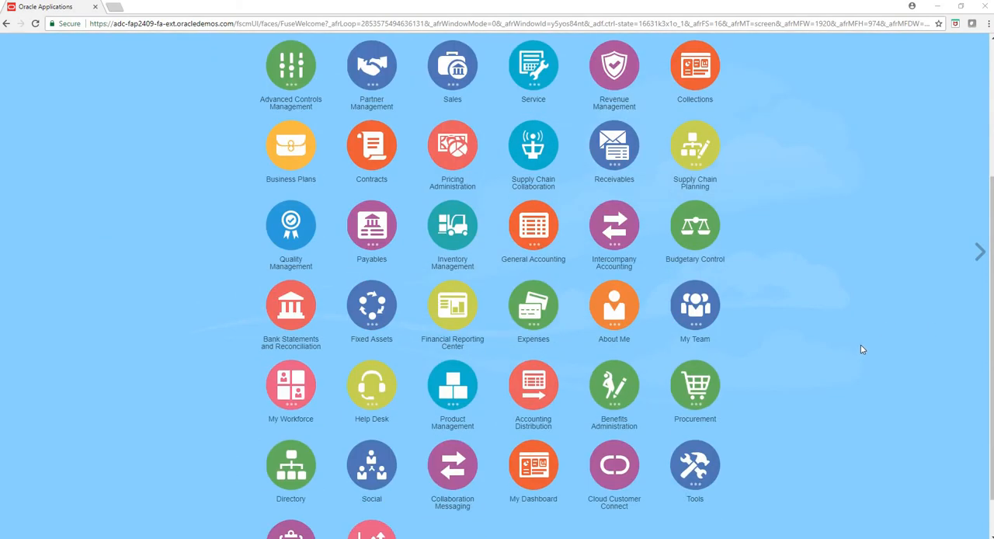
pyautogui.scroll(-3)
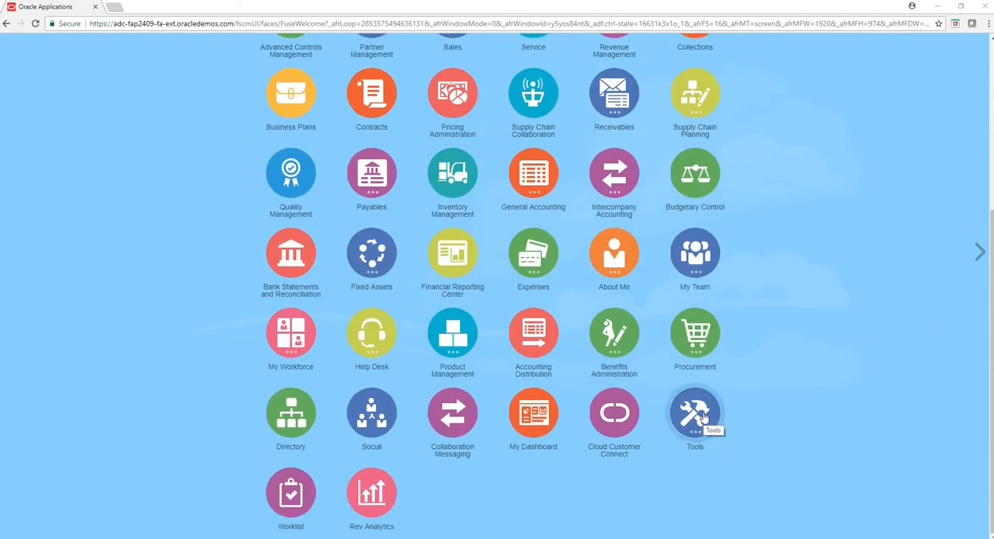
pyautogui.click(695, 410)
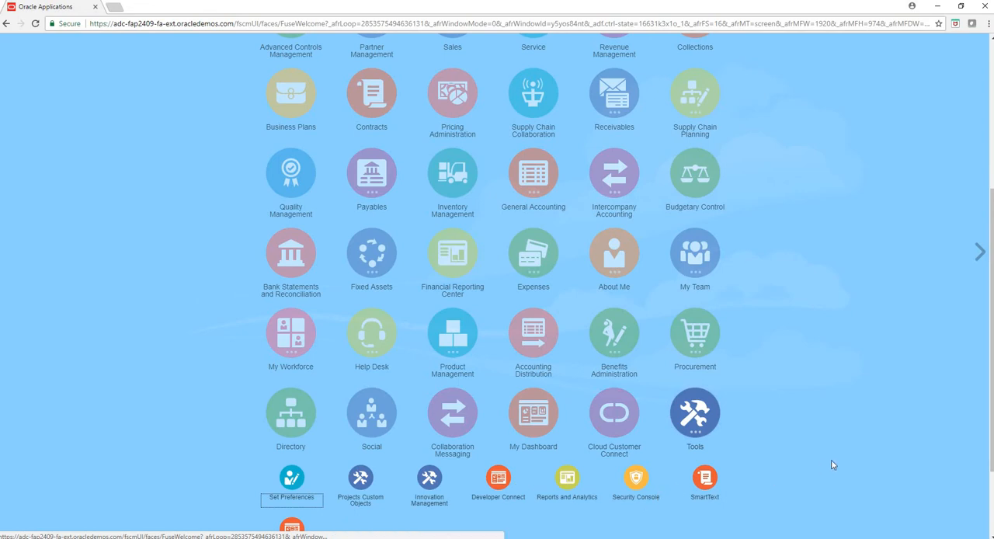
pyautogui.moveTo(636, 477)
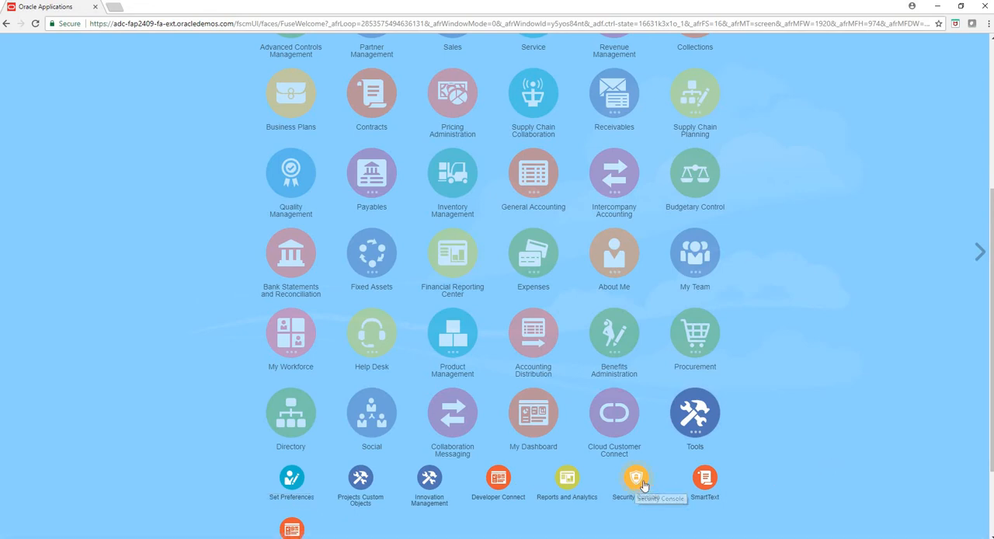
pyautogui.click(637, 479)
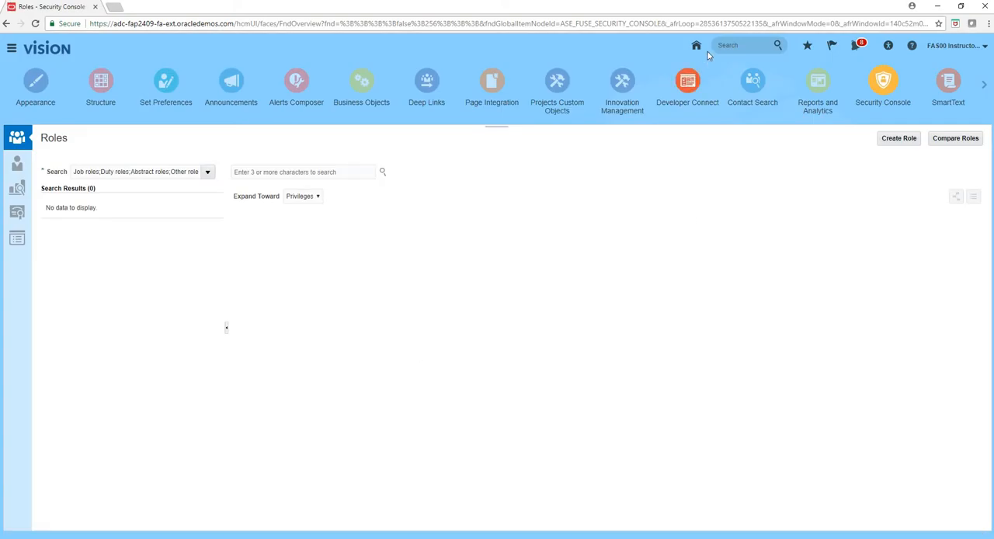
pyautogui.moveTo(696, 45)
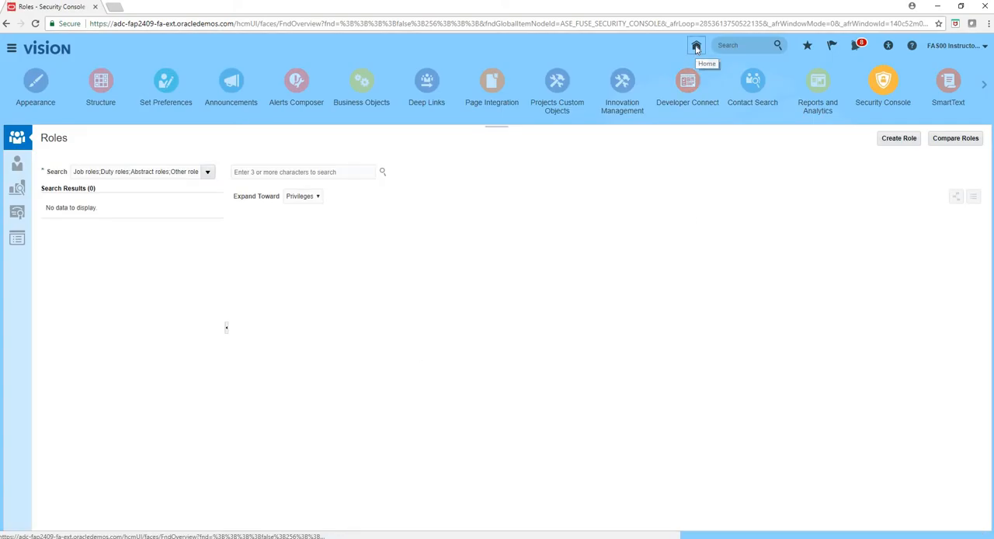
# - From Home, go to Setup and Maintenance and search the Financials tasks for 'manage'
pyautogui.click(696, 45)
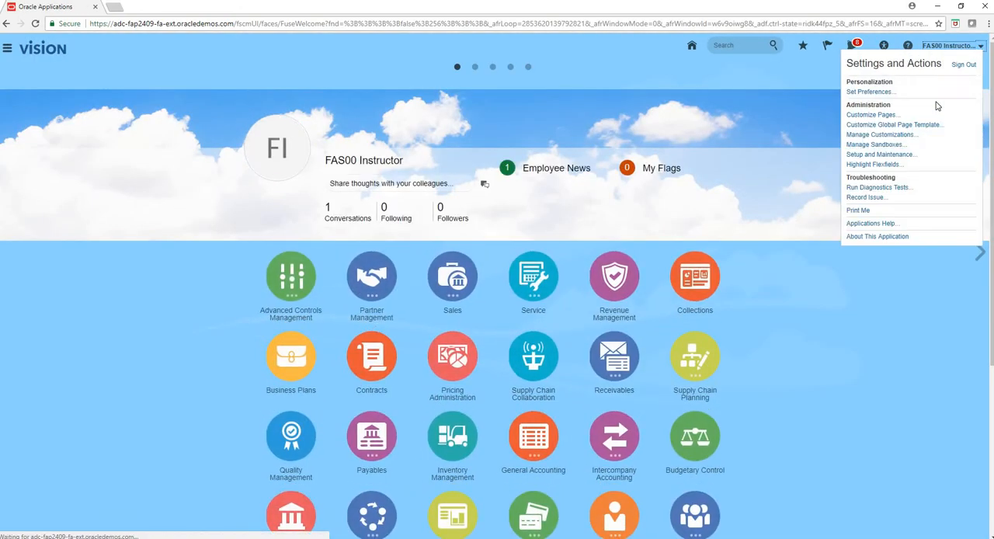
pyautogui.click(883, 154)
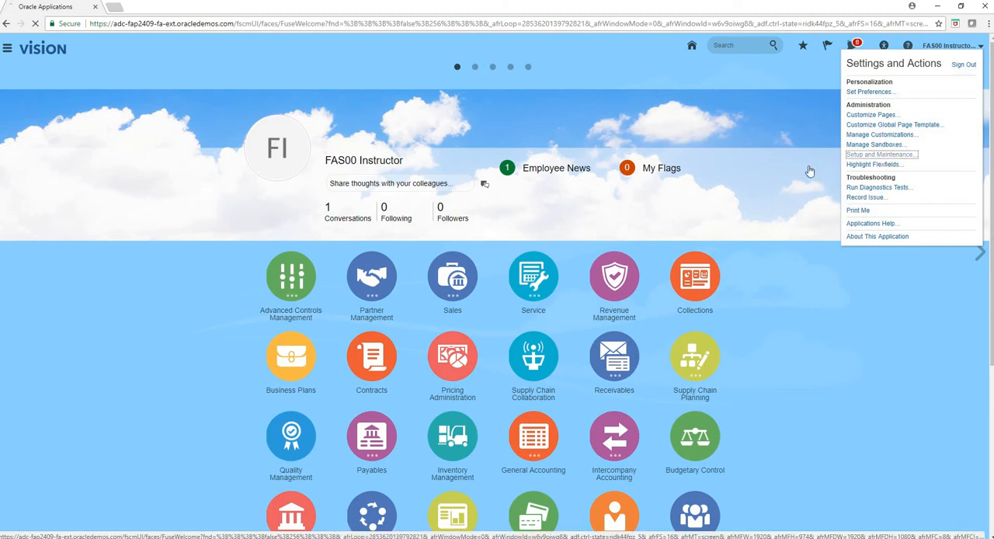
pyautogui.click(883, 154)
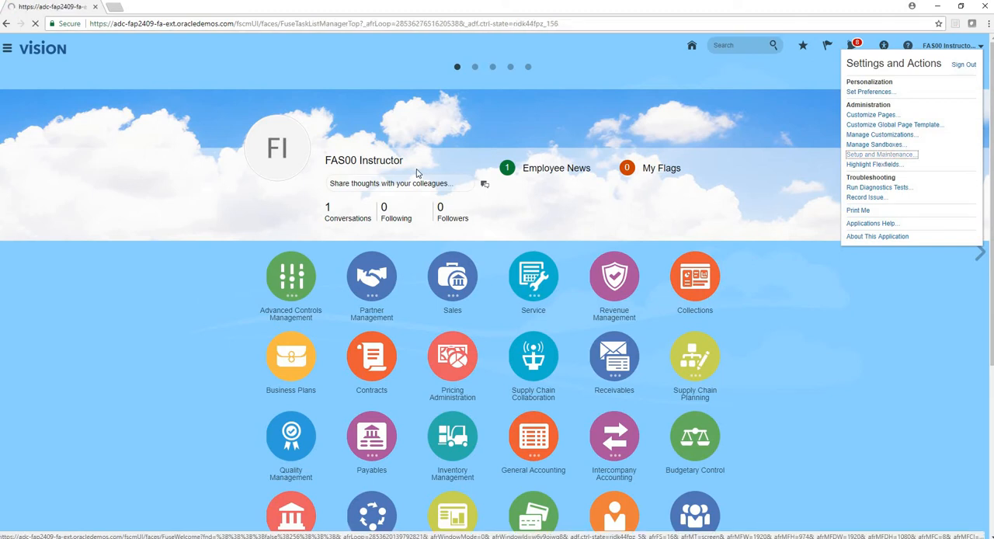
pyautogui.click(882, 153)
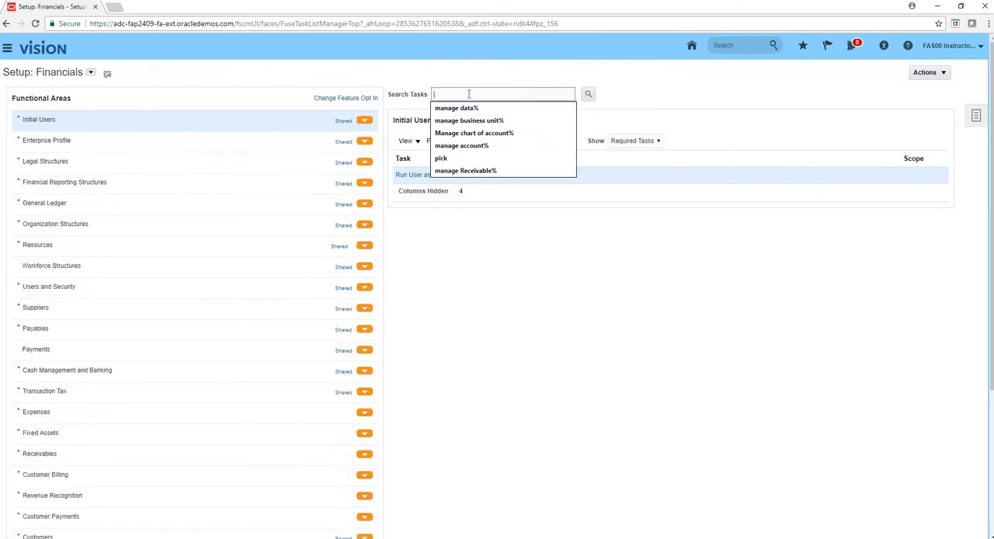
pyautogui.write('manage users')
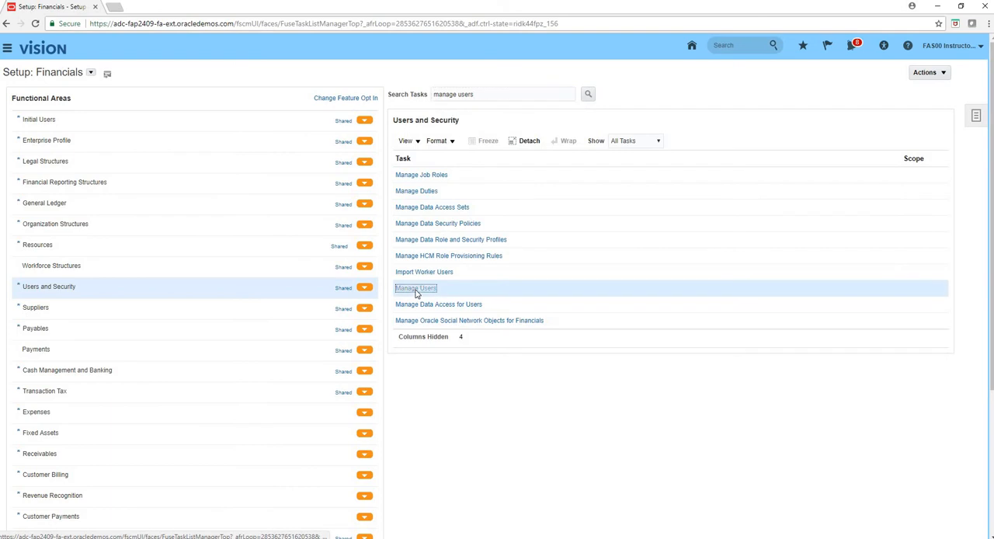
# - Enter Manage Users and start a blank Create User form
pyautogui.click(416, 289)
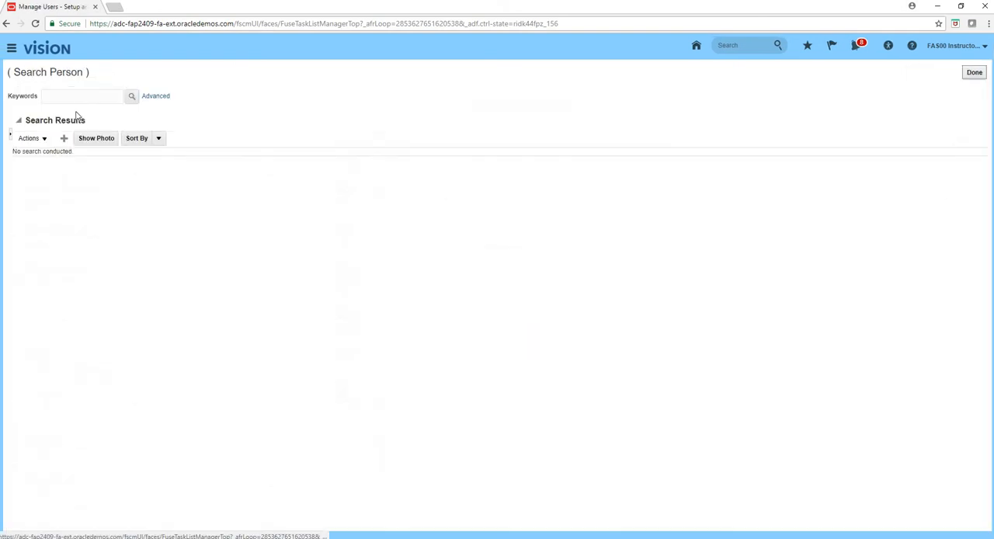
pyautogui.click(64, 137)
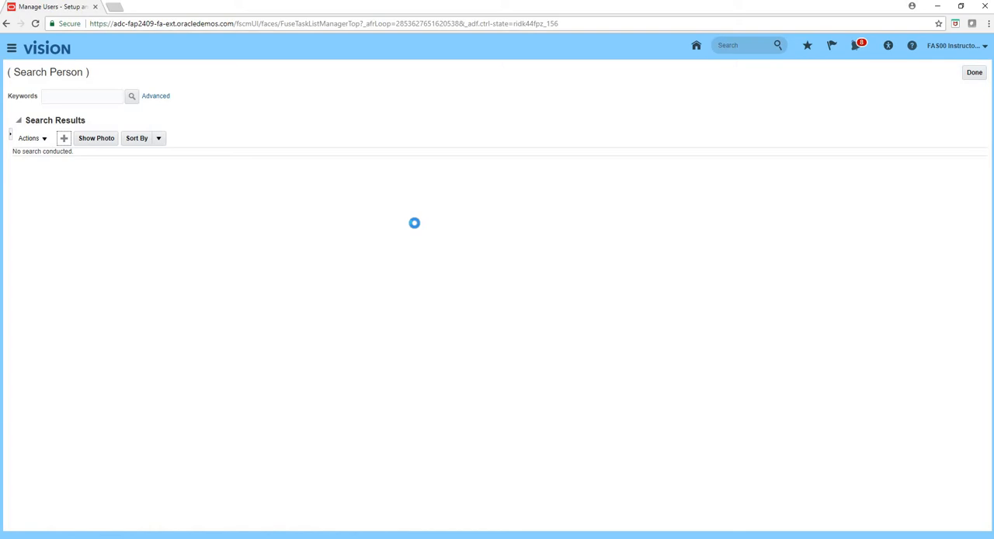
pyautogui.click(64, 137)
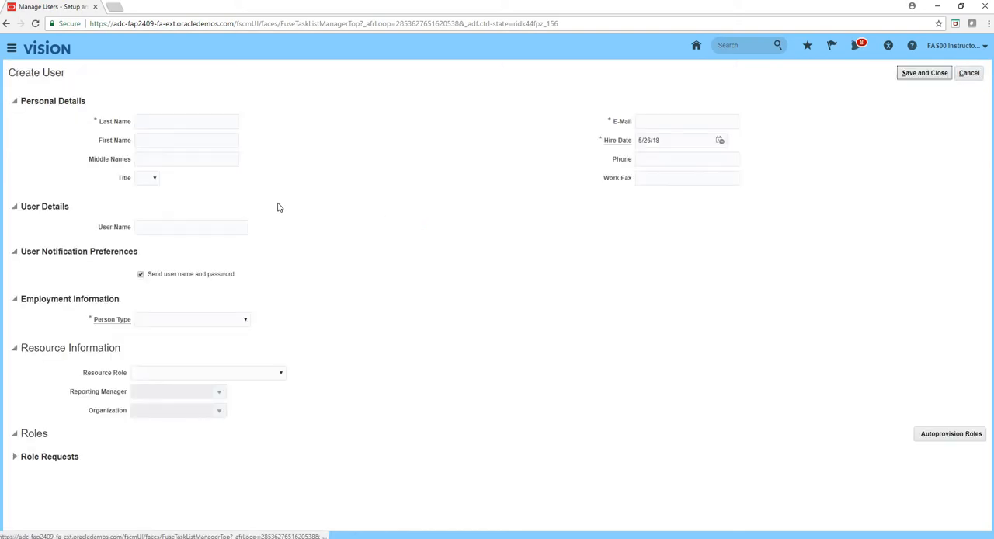
# - Enter last name Doe, first name Mike, user name Mike Doe, and list the person types
pyautogui.click(186, 122)
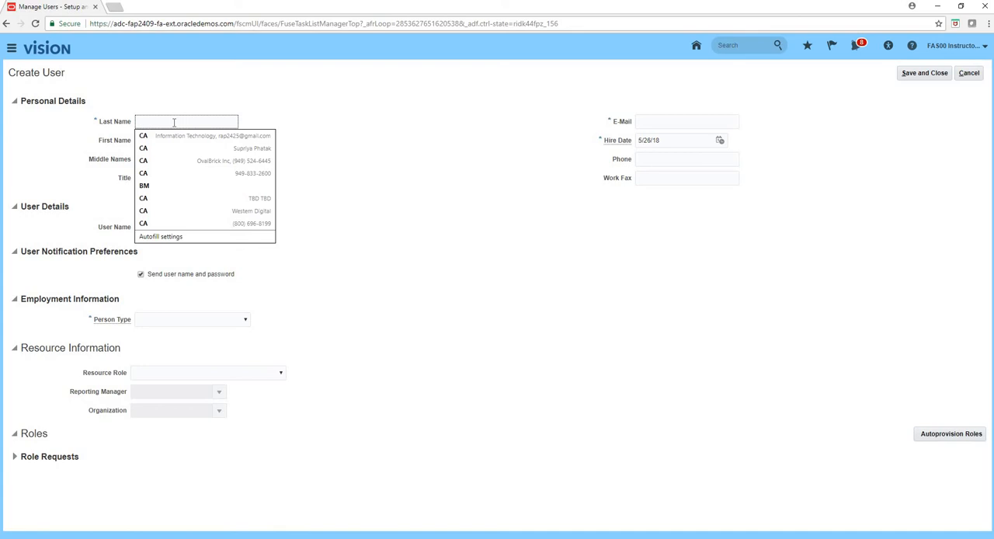
pyautogui.write('Doe')
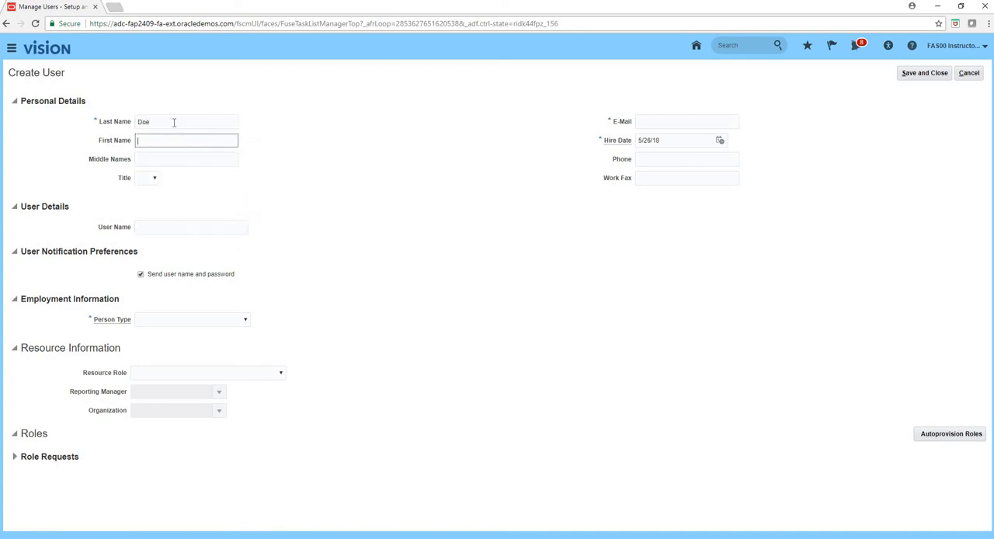
pyautogui.write('Mike')
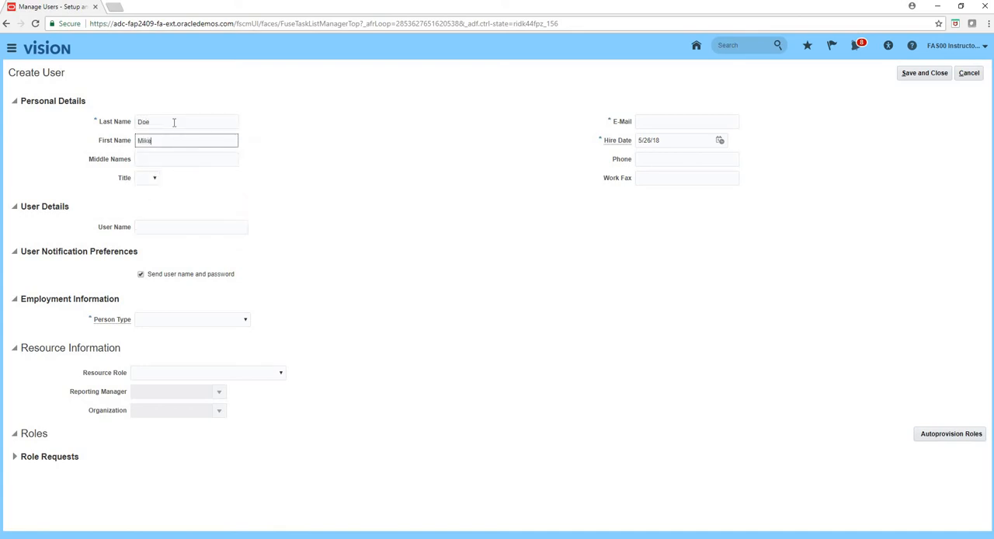
pyautogui.click(191, 227)
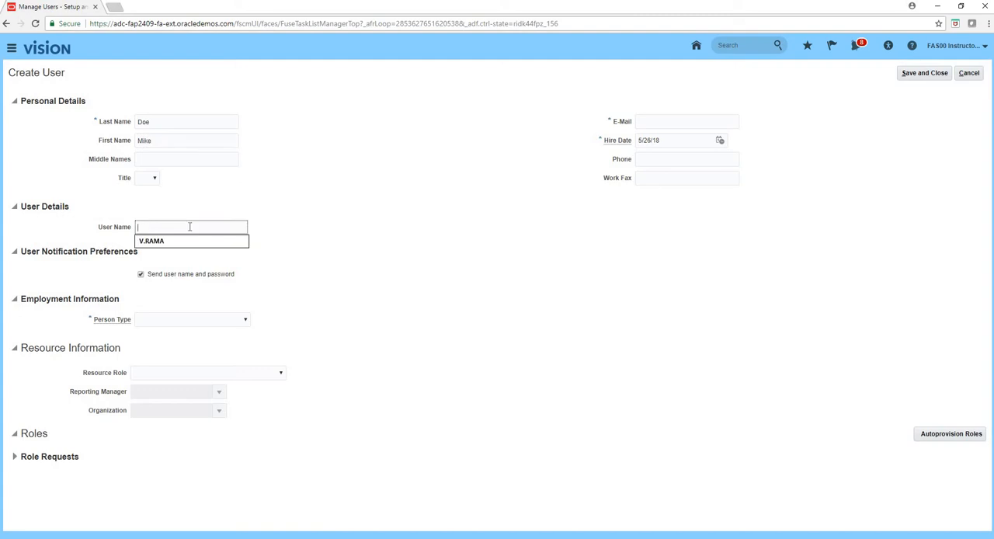
pyautogui.write('Mike')
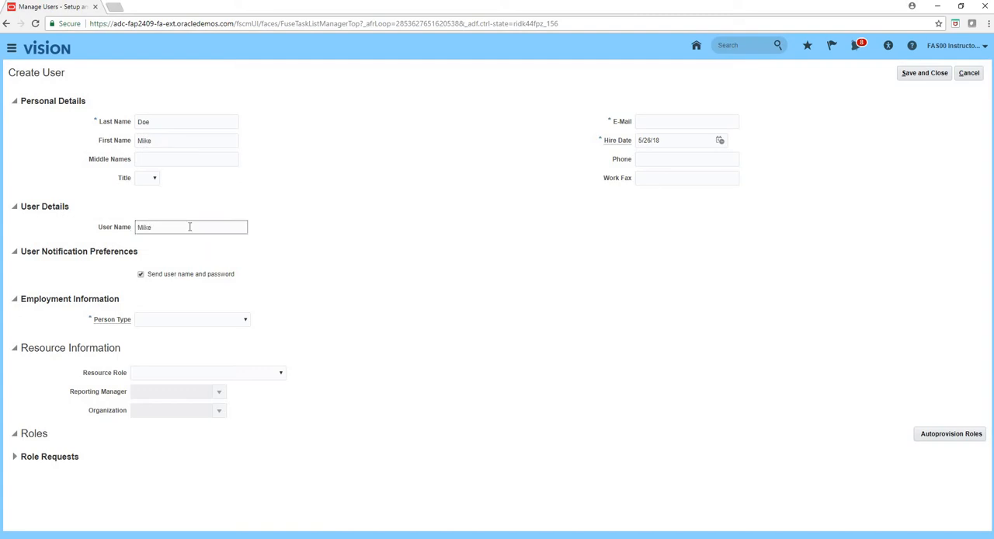
pyautogui.write('Doe')
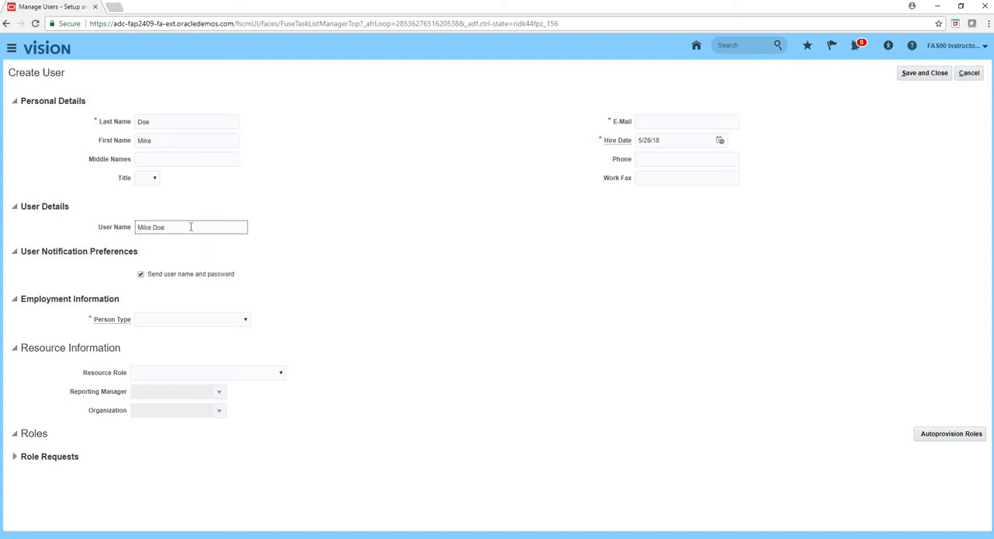
pyautogui.click(245, 319)
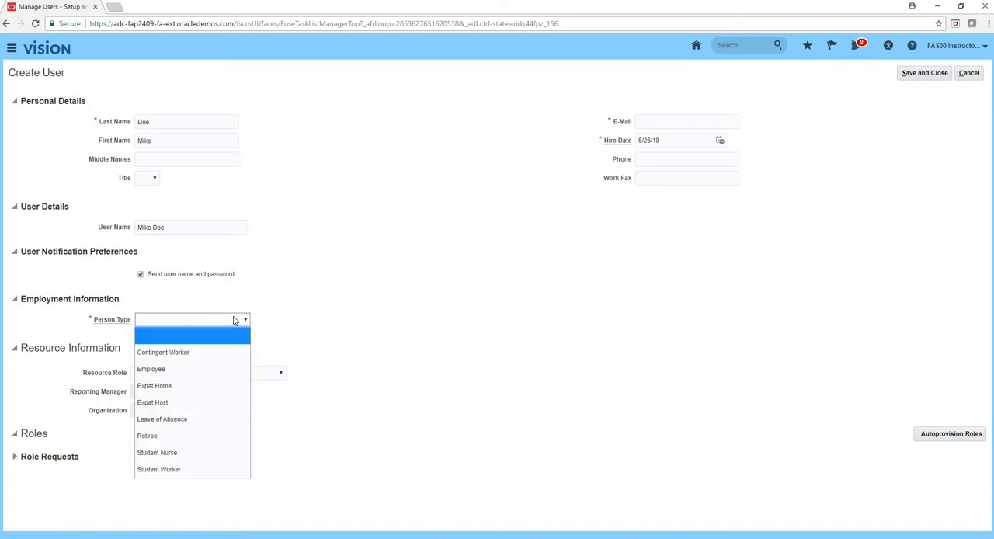
# - Set person type Employee, legal employer US1 Legal Entity and business unit US1 Business Unit
pyautogui.click(151, 370)
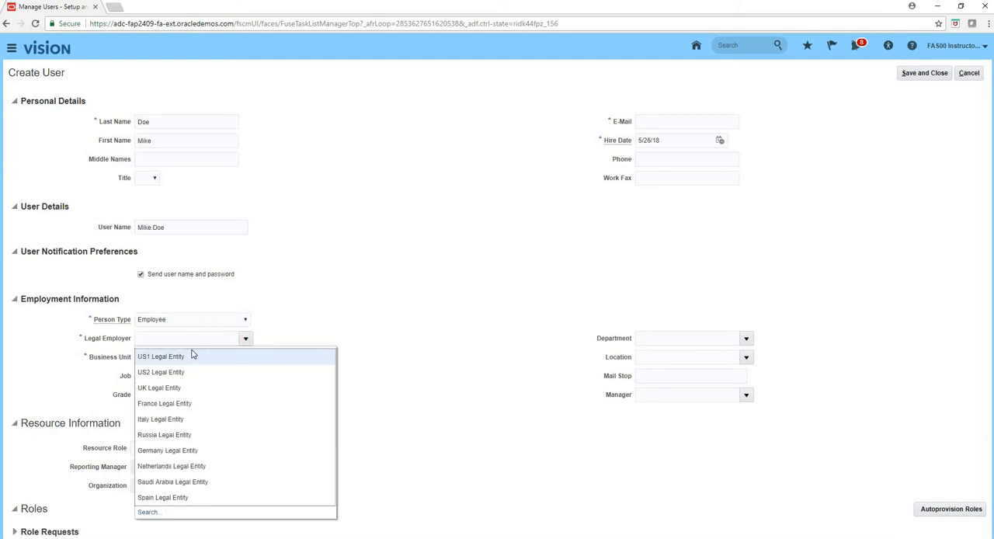
pyautogui.click(162, 355)
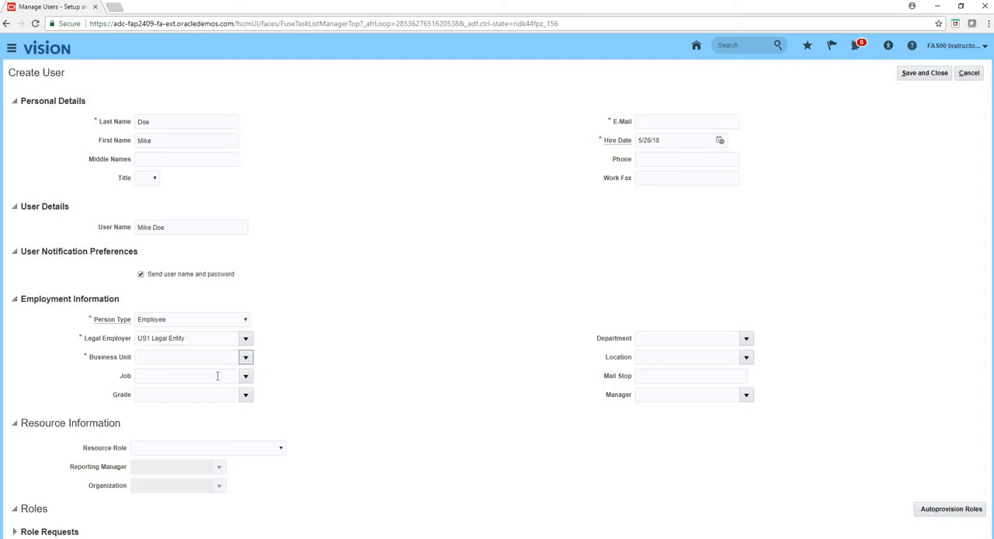
pyautogui.click(246, 357)
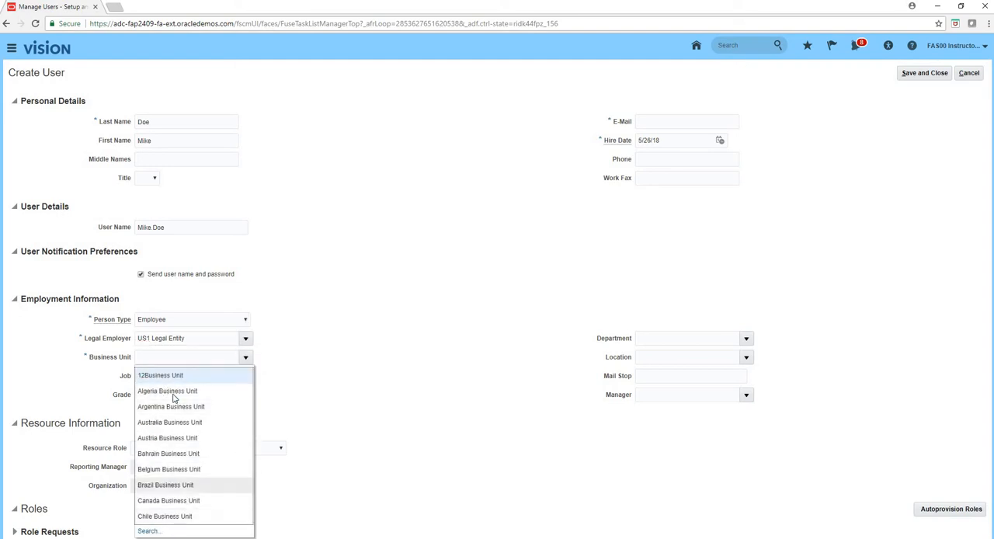
pyautogui.write('U')
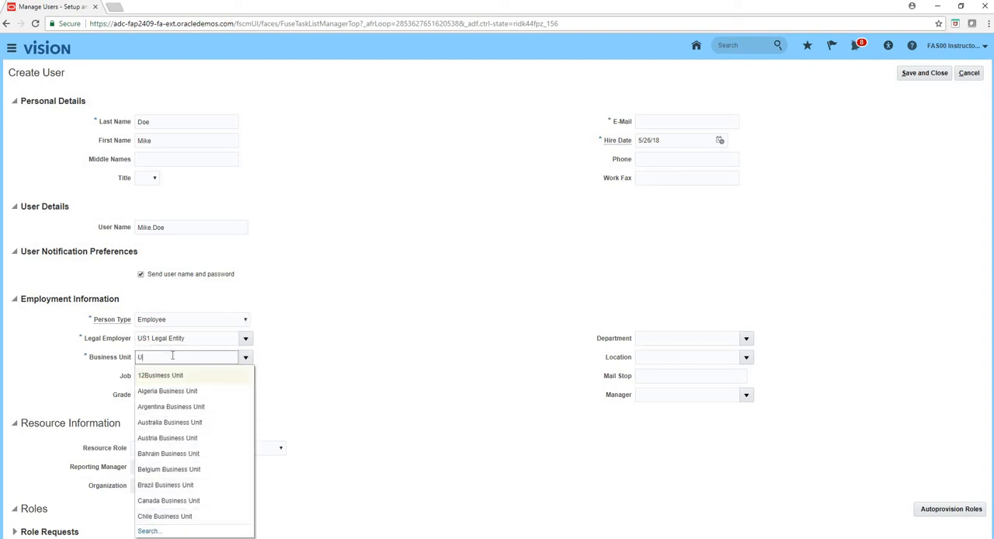
pyautogui.write('US1')
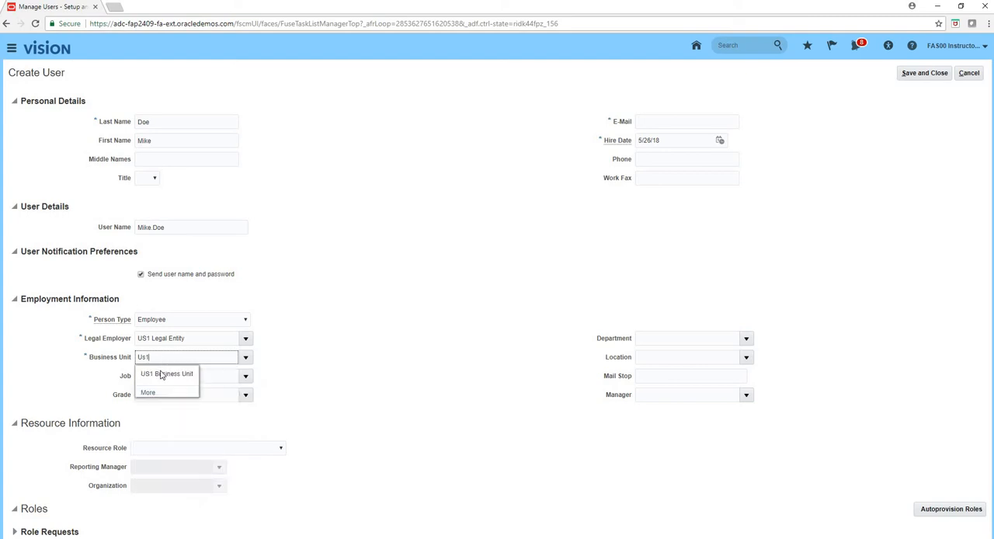
pyautogui.click(167, 373)
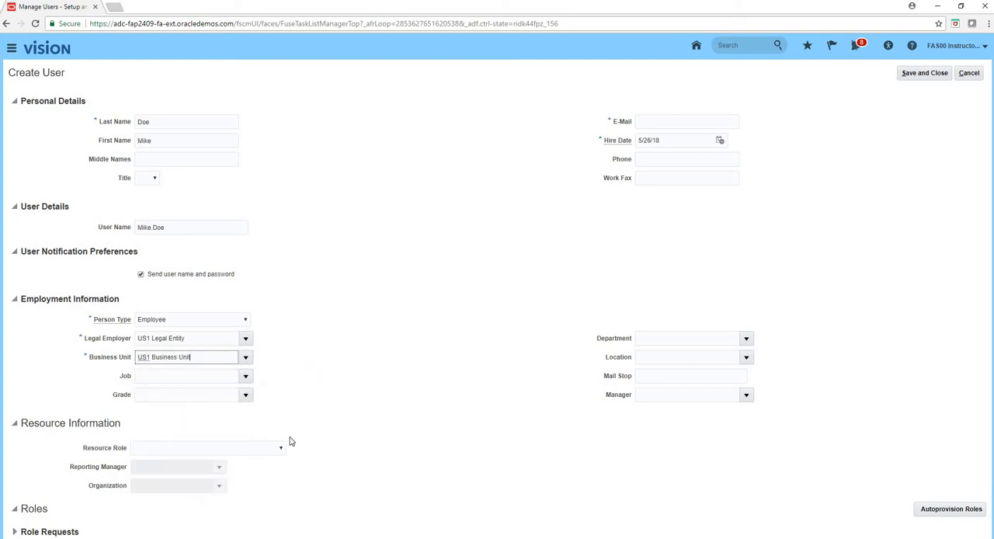
pyautogui.moveTo(280, 457)
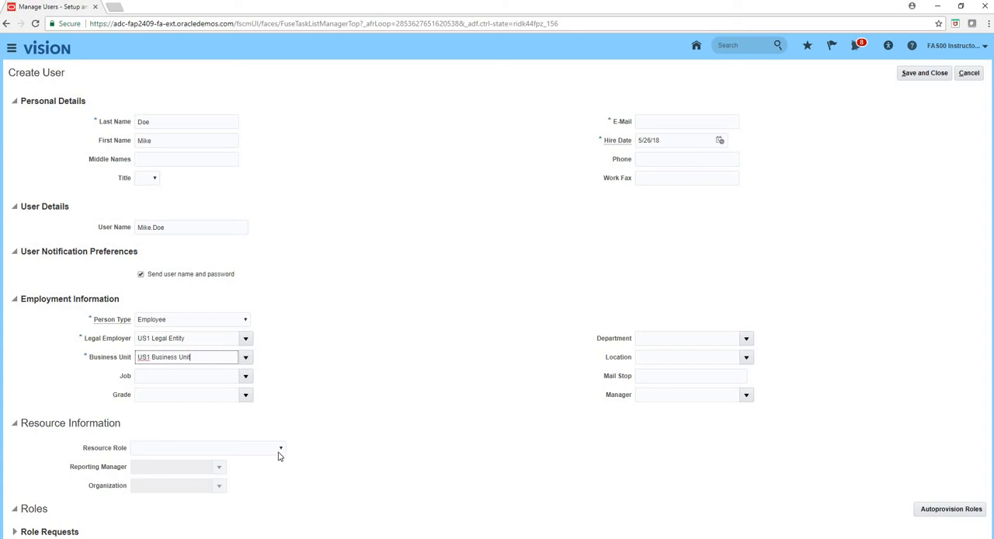
pyautogui.click(280, 448)
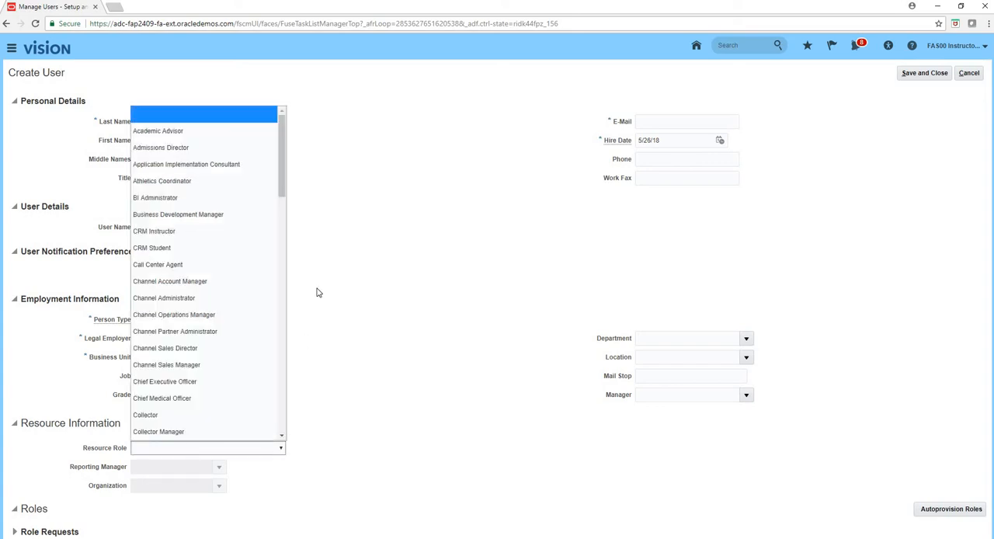
pyautogui.scroll(-3)
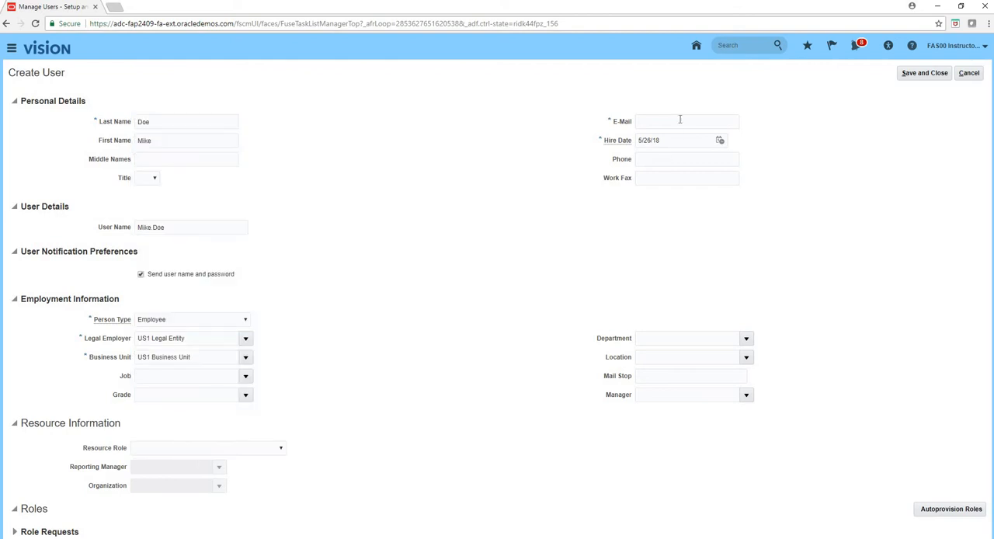
# - Add the user's e-mail address, then save and close the new user record
pyautogui.click(686, 121)
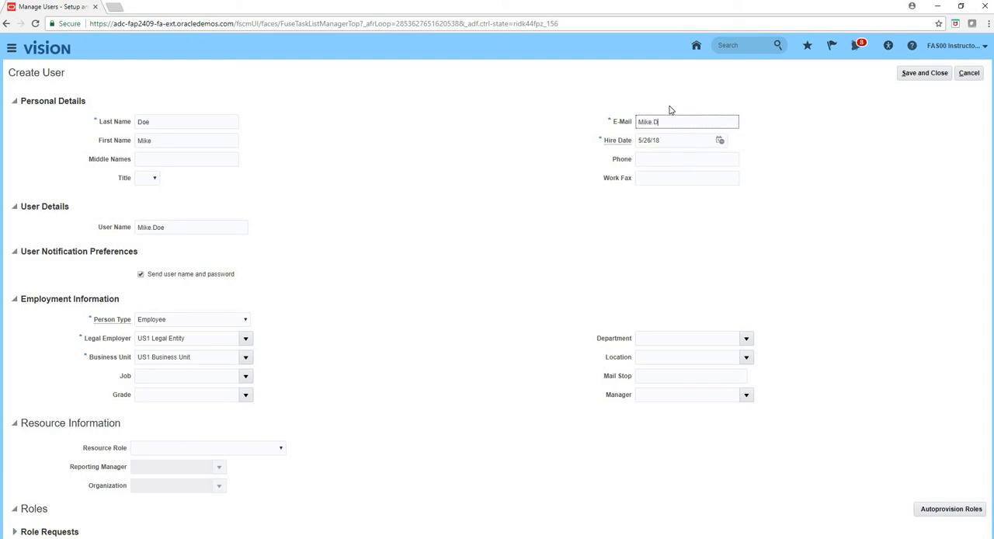
pyautogui.write('oe@dummymeail.com')
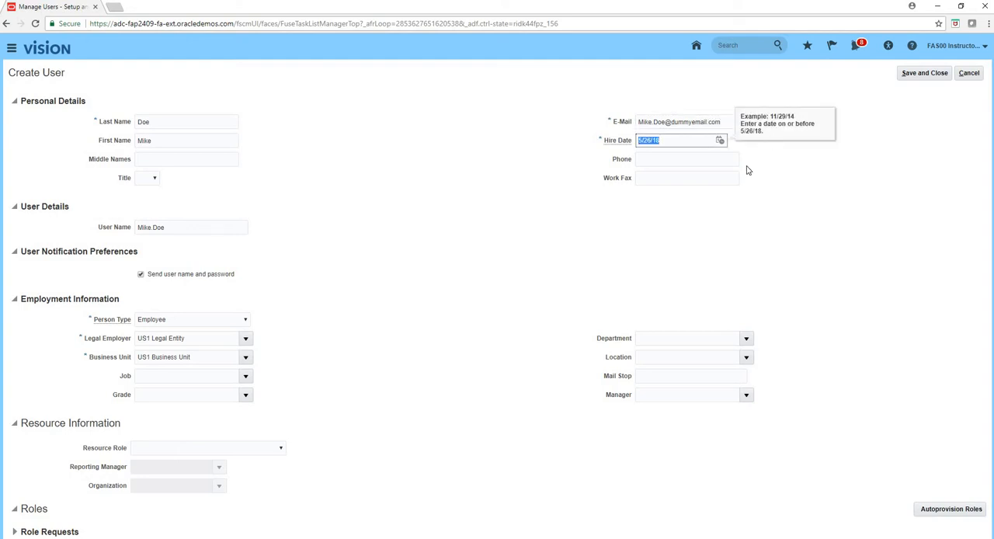
pyautogui.moveTo(833, 230)
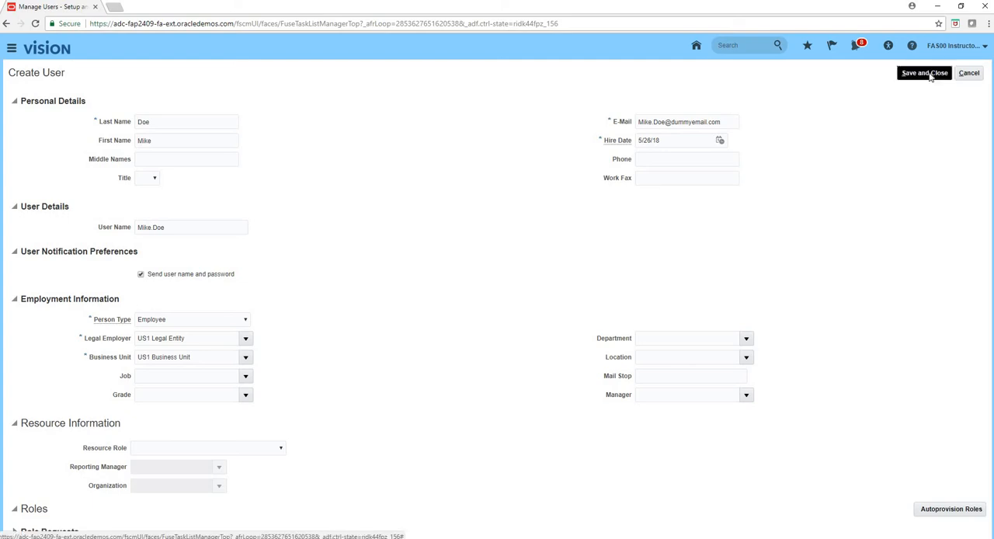
pyautogui.click(923, 72)
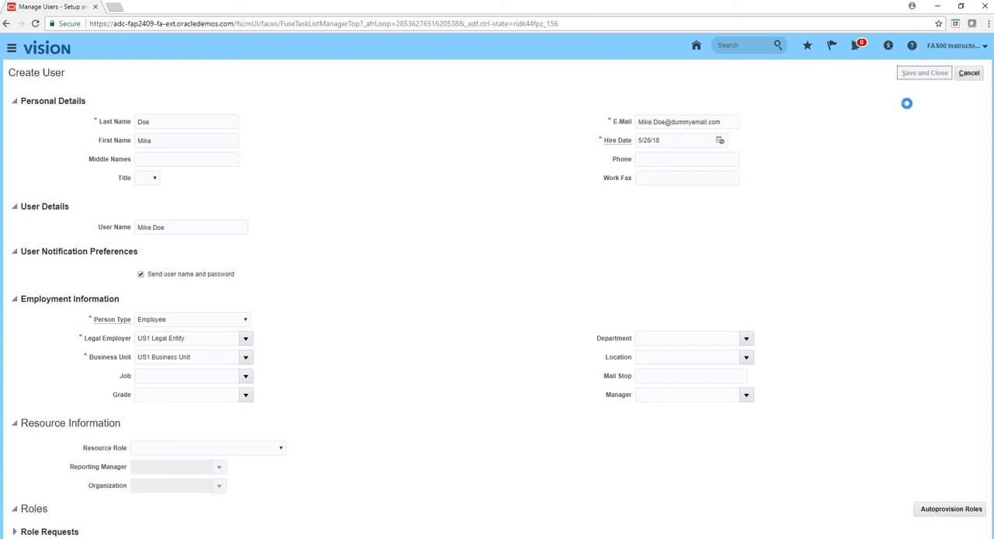
pyautogui.click(970, 72)
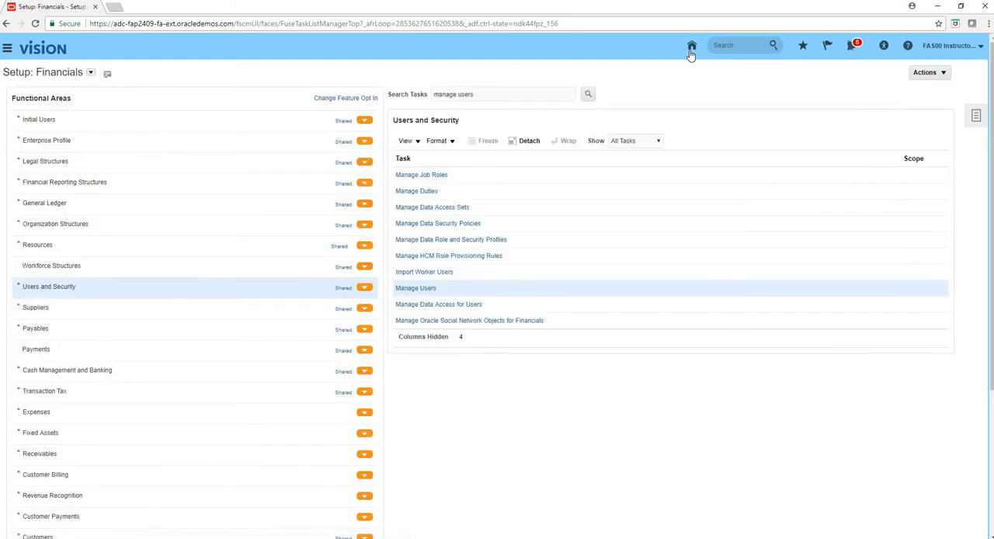
# - From Home, use the Navigator to reach the Security Console's Roles page
pyautogui.click(691, 45)
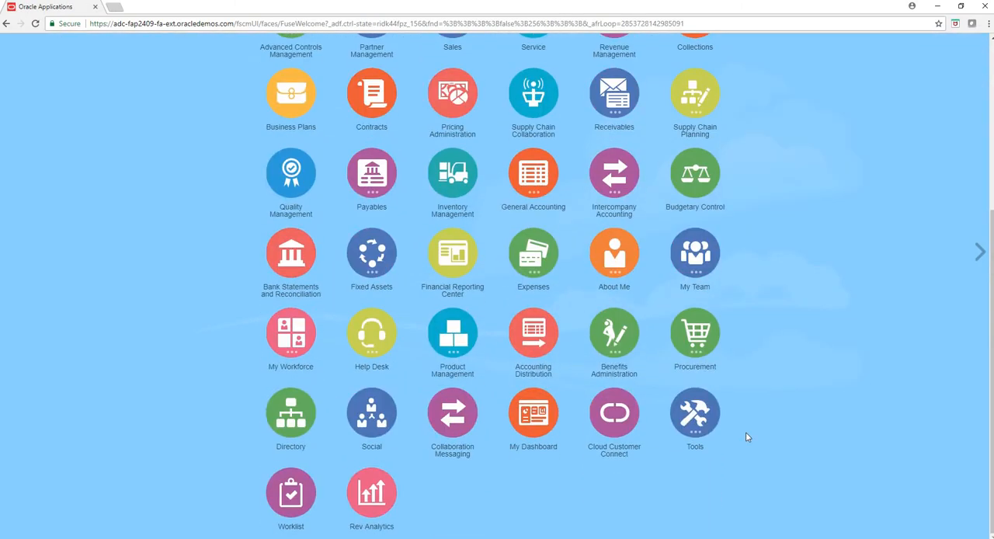
pyautogui.scroll(-3)
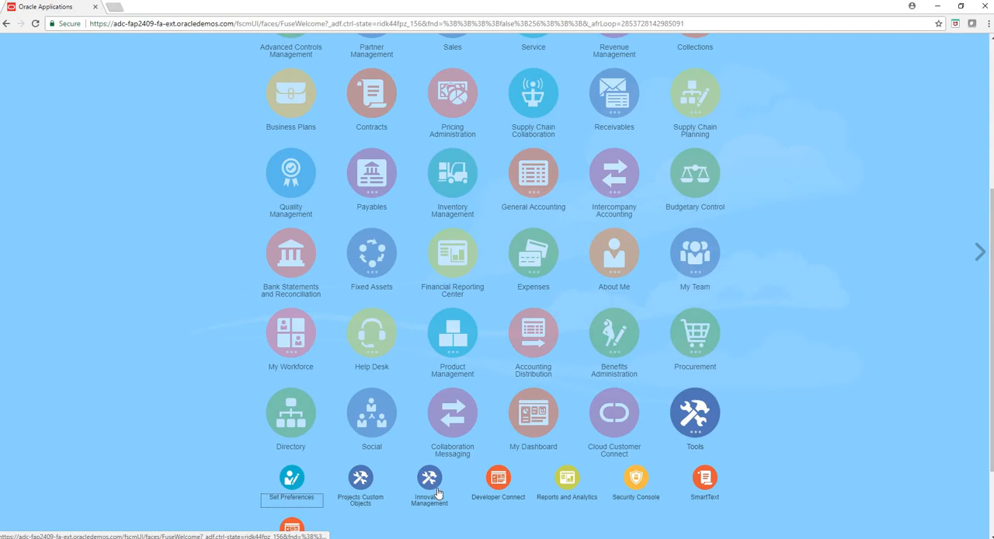
pyautogui.scroll(3)
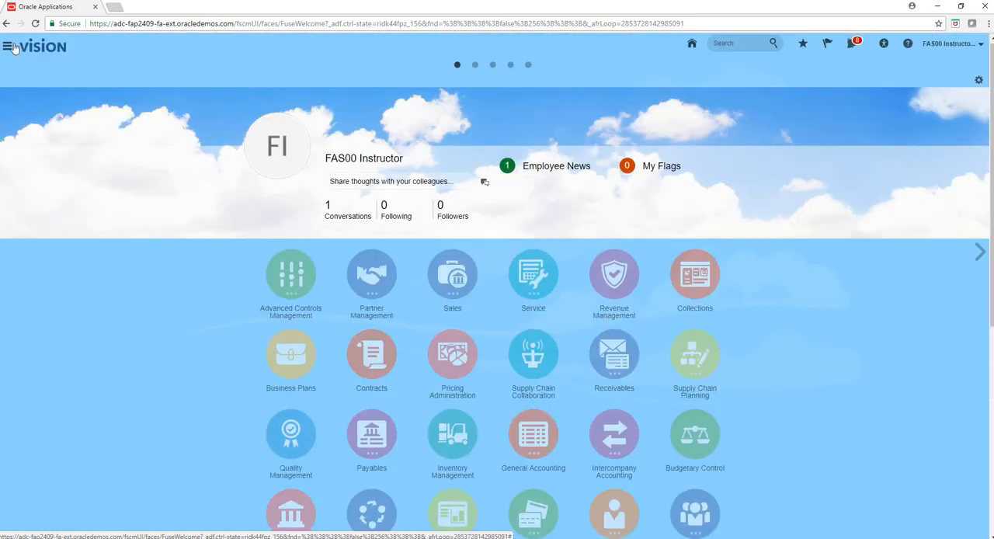
pyautogui.click(8, 43)
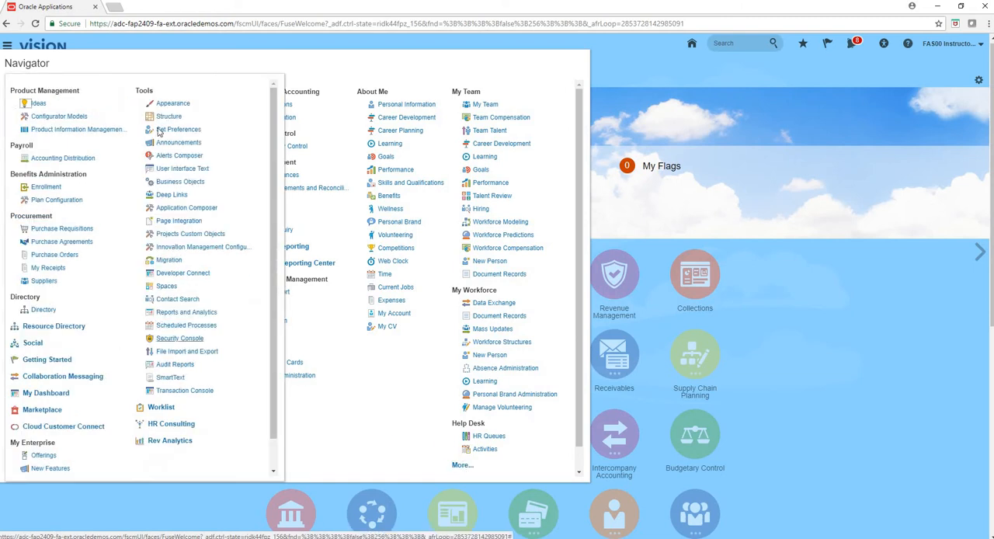
pyautogui.moveTo(180, 339)
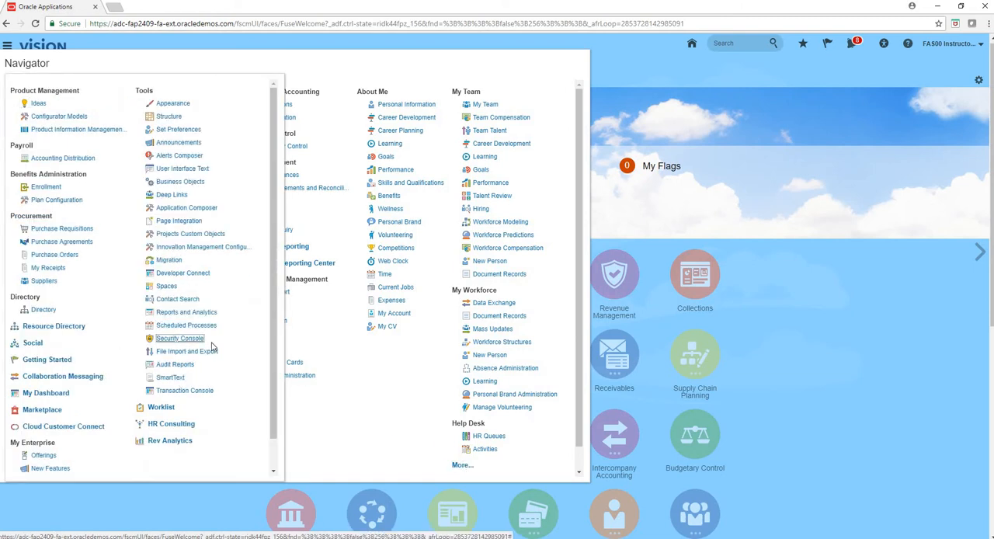
pyautogui.click(180, 338)
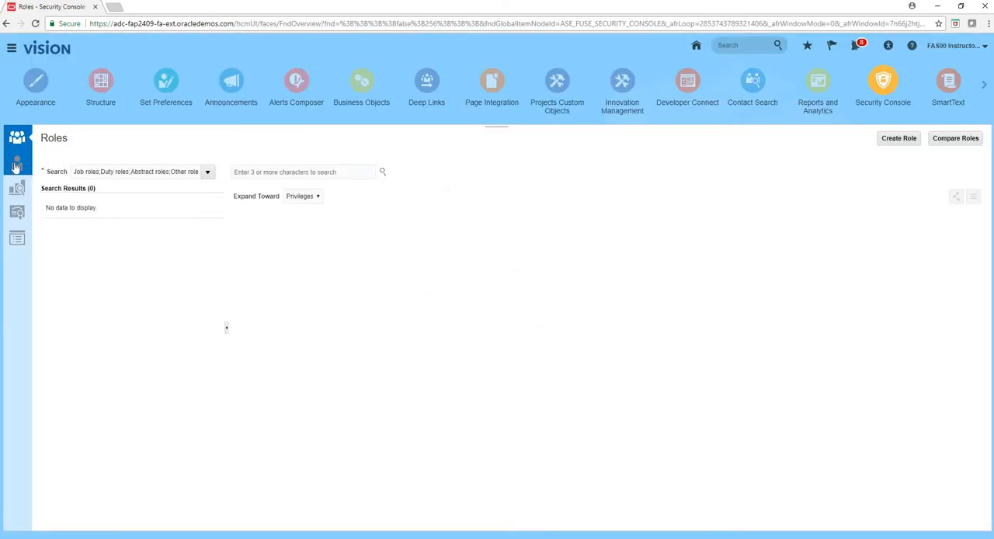
# - Search Users for Mike Doe, review the account showing no roles, and finish with Done
pyautogui.click(17, 162)
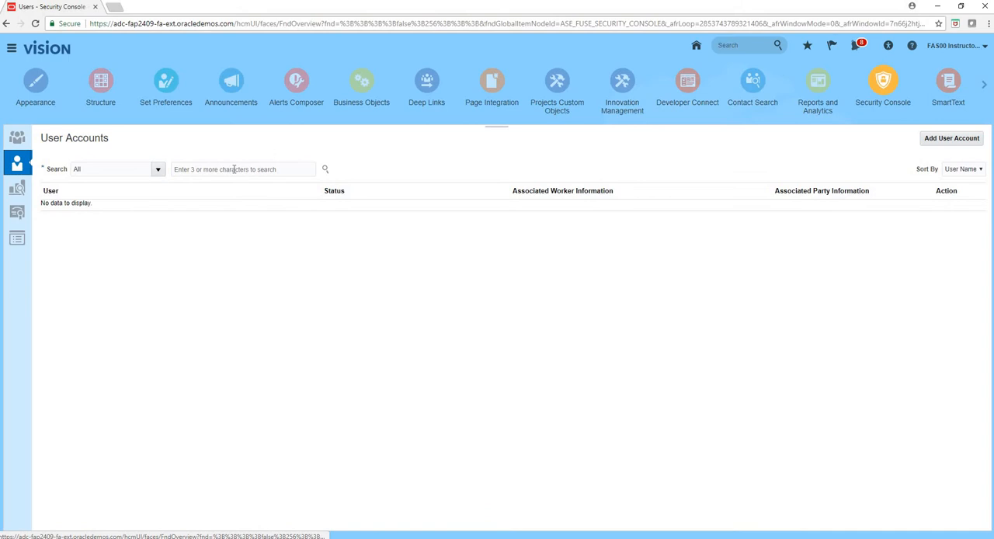
pyautogui.write('Mike')
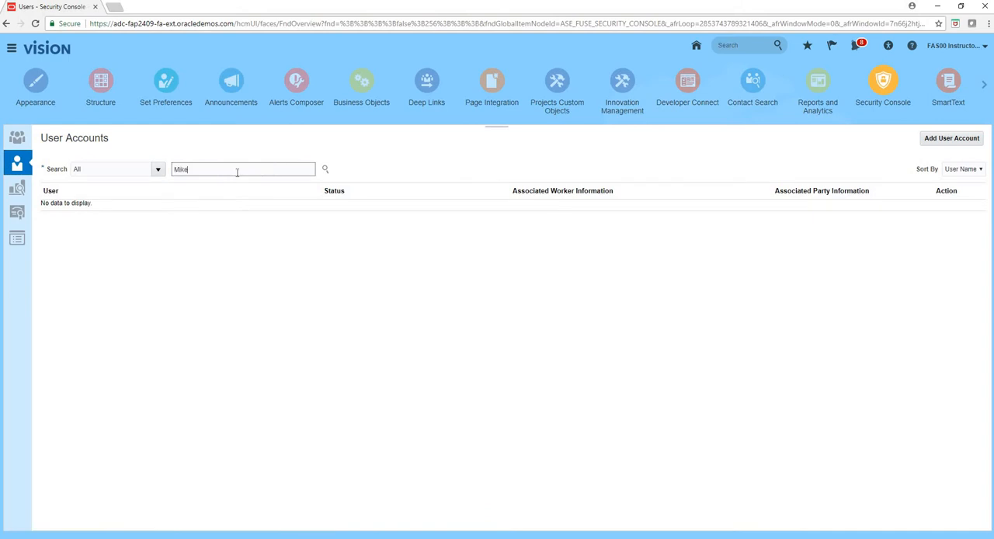
pyautogui.write('Doe')
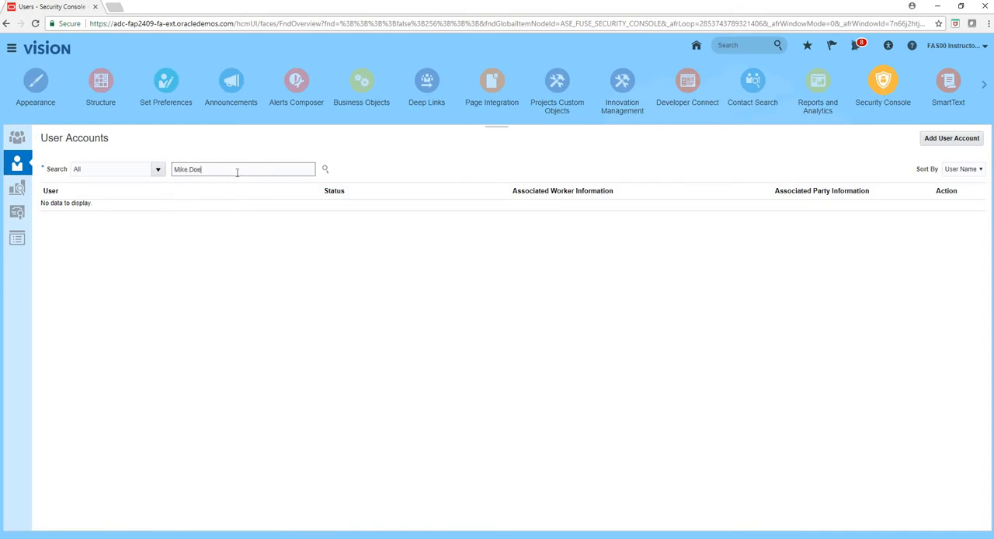
pyautogui.click(325, 169)
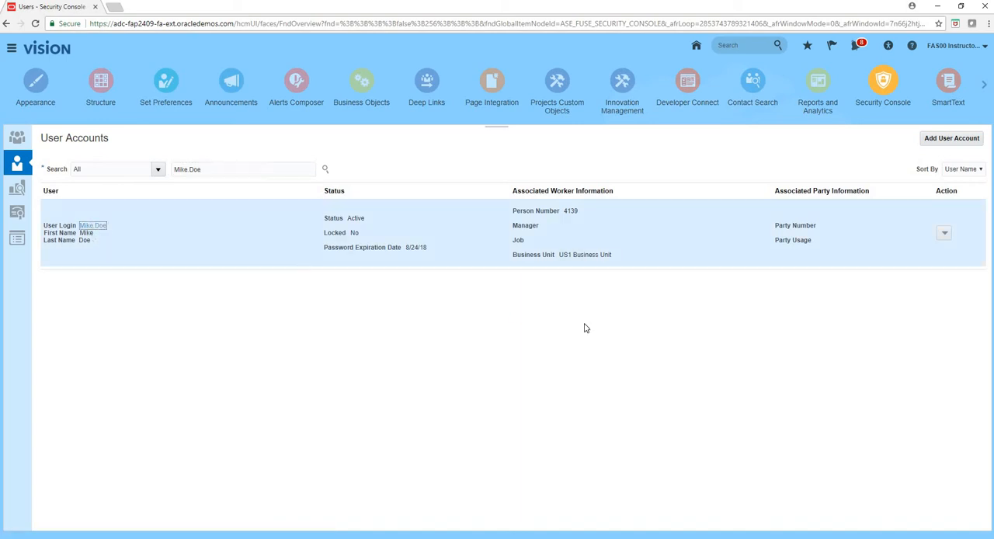
pyautogui.click(93, 225)
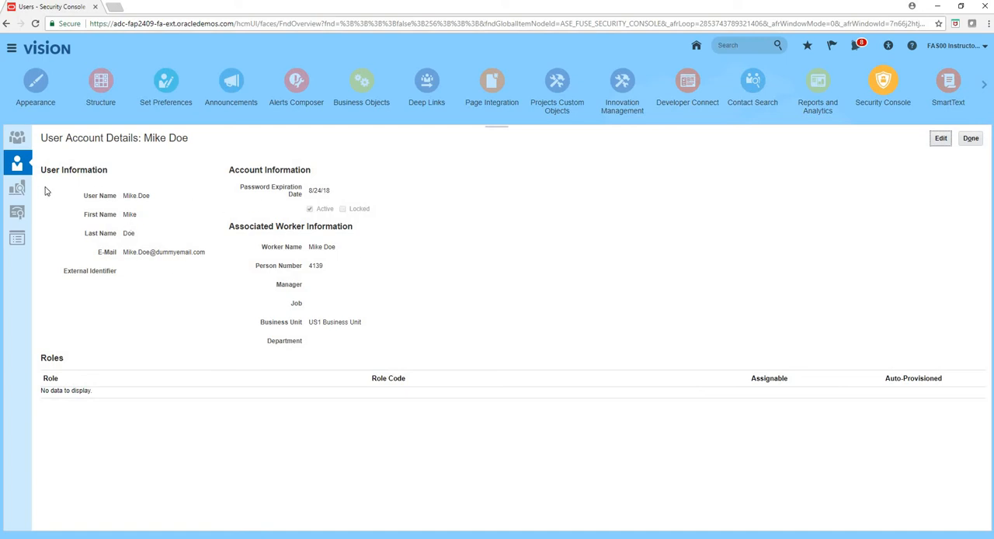
pyautogui.moveTo(132, 215)
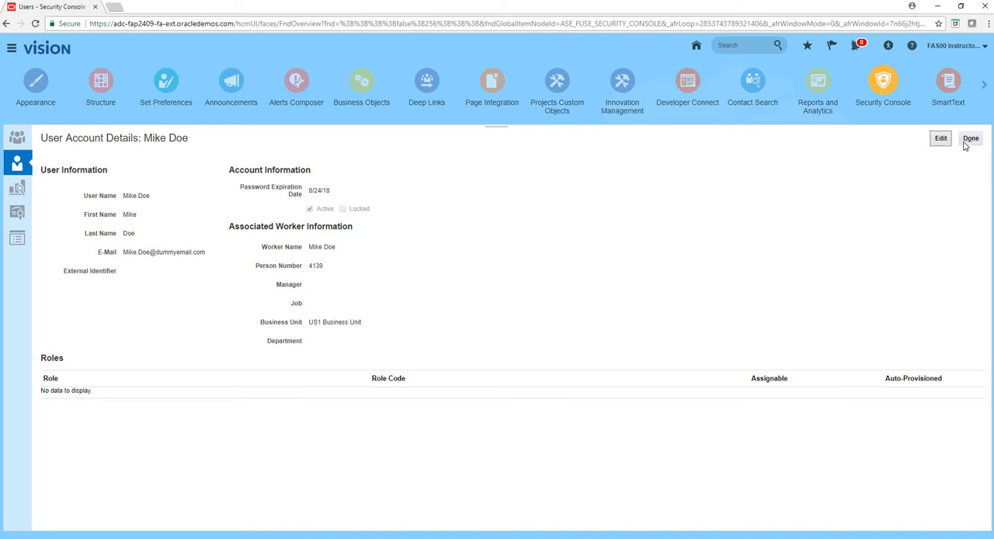
pyautogui.click(971, 138)
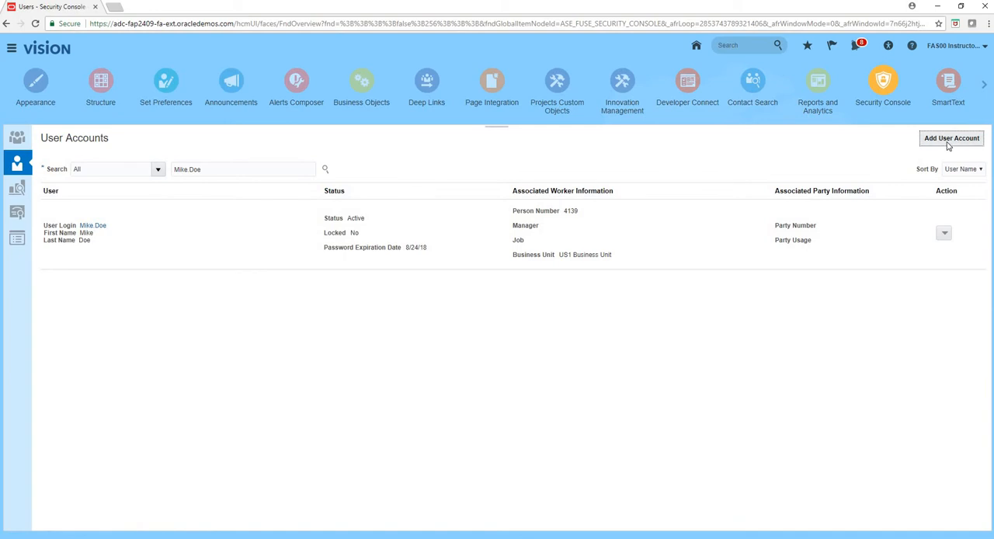
pyautogui.click(951, 137)
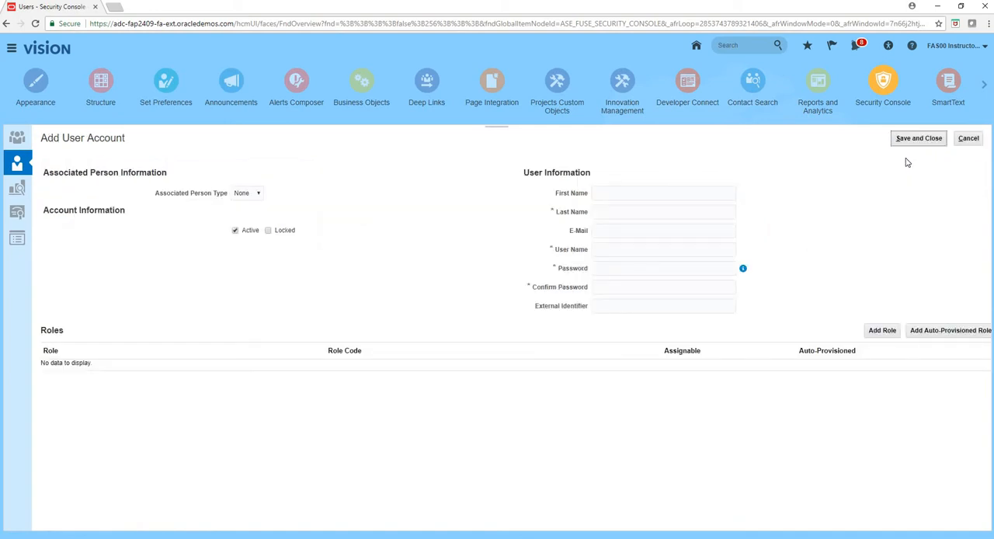
pyautogui.moveTo(395, 208)
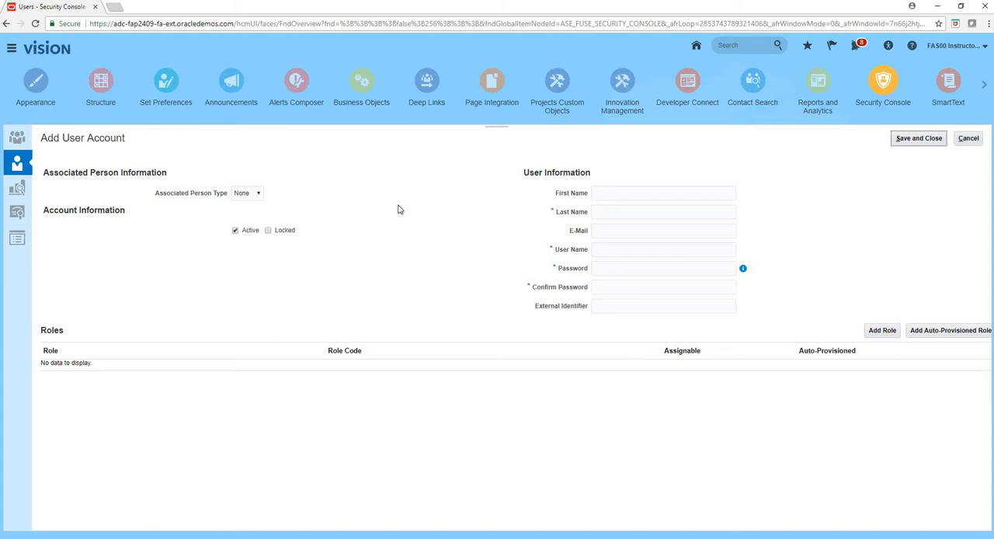
pyautogui.moveTo(301, 199)
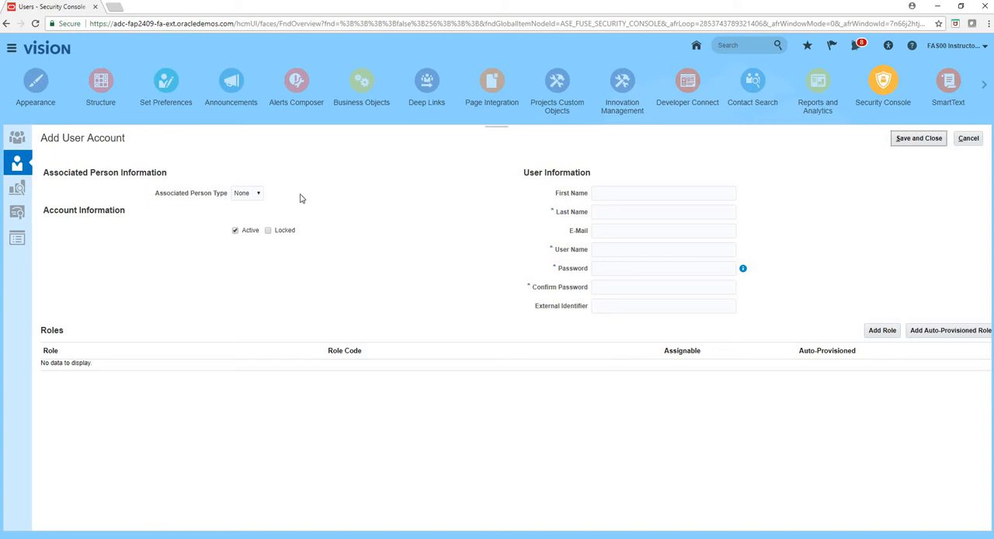
pyautogui.moveTo(930, 173)
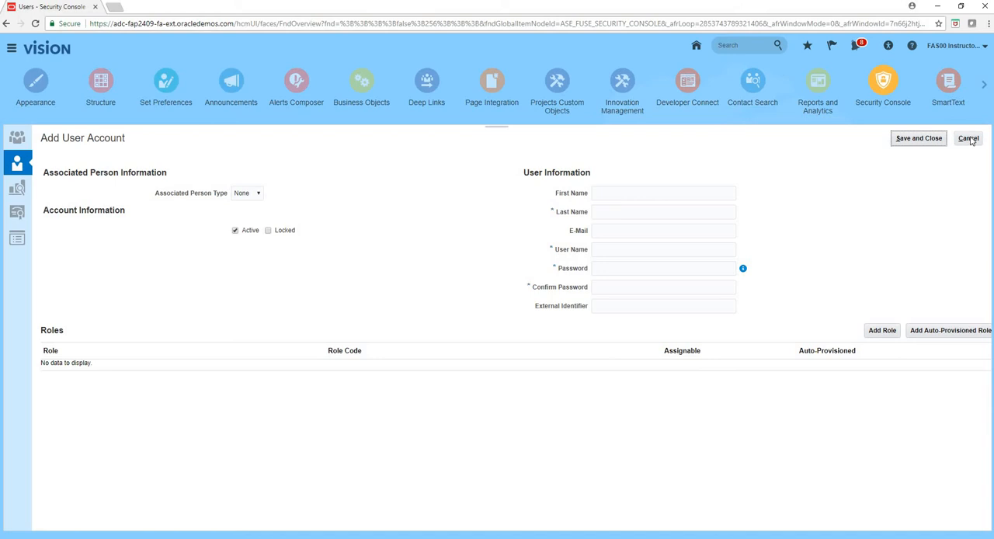
pyautogui.click(968, 138)
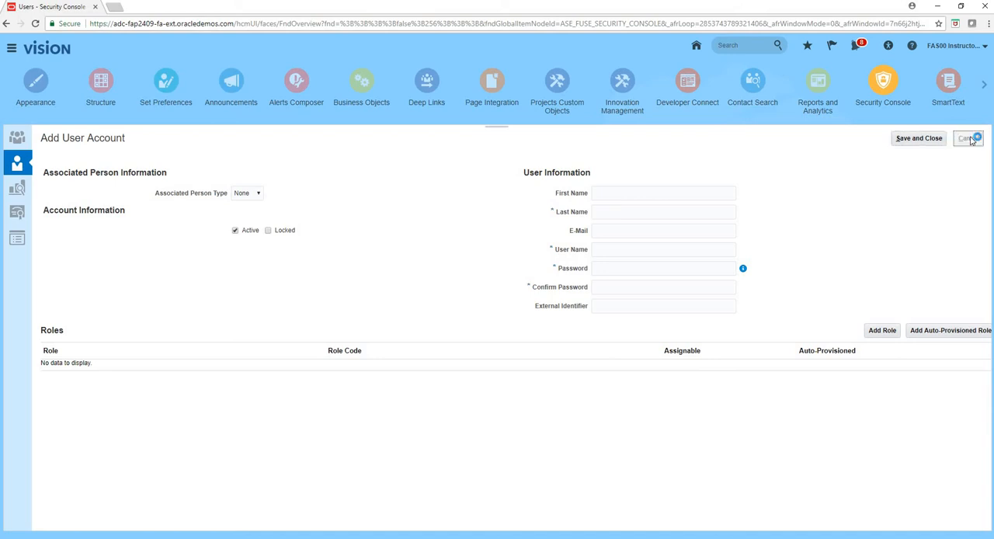
pyautogui.click(968, 137)
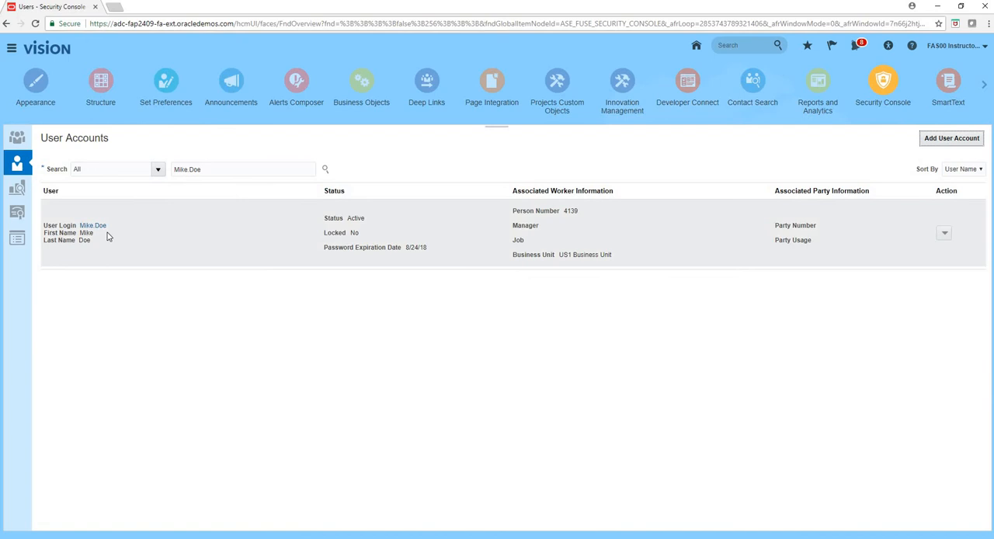
pyautogui.click(93, 226)
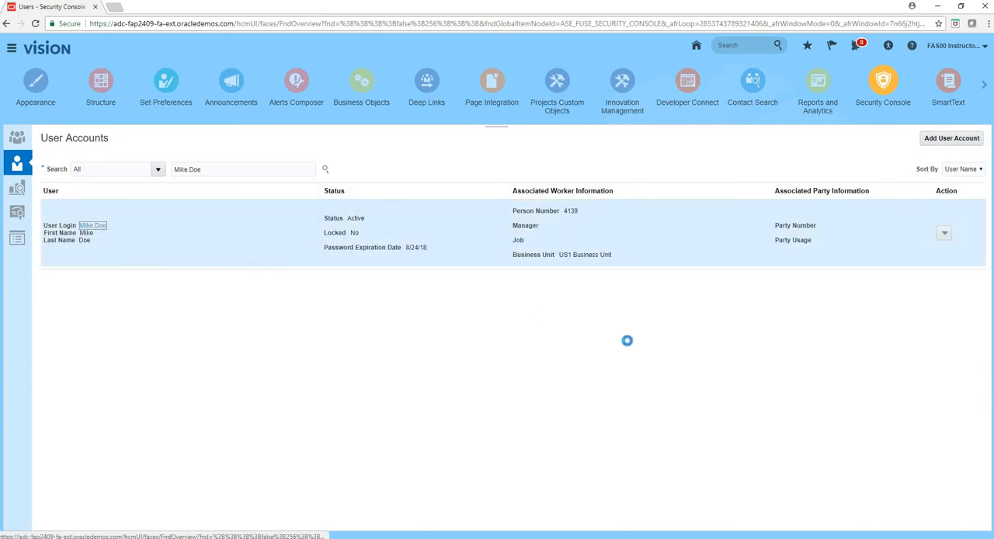
pyautogui.click(93, 223)
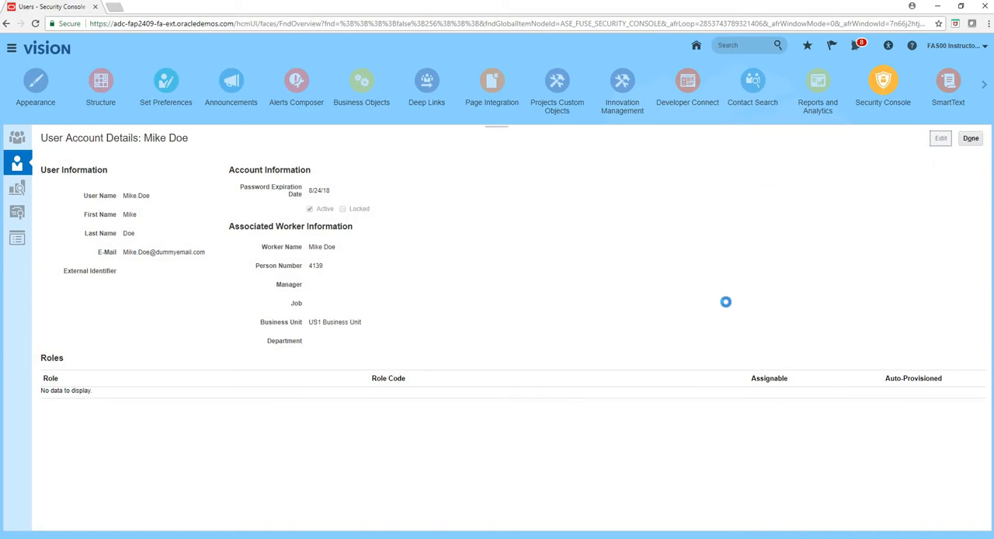
pyautogui.click(942, 138)
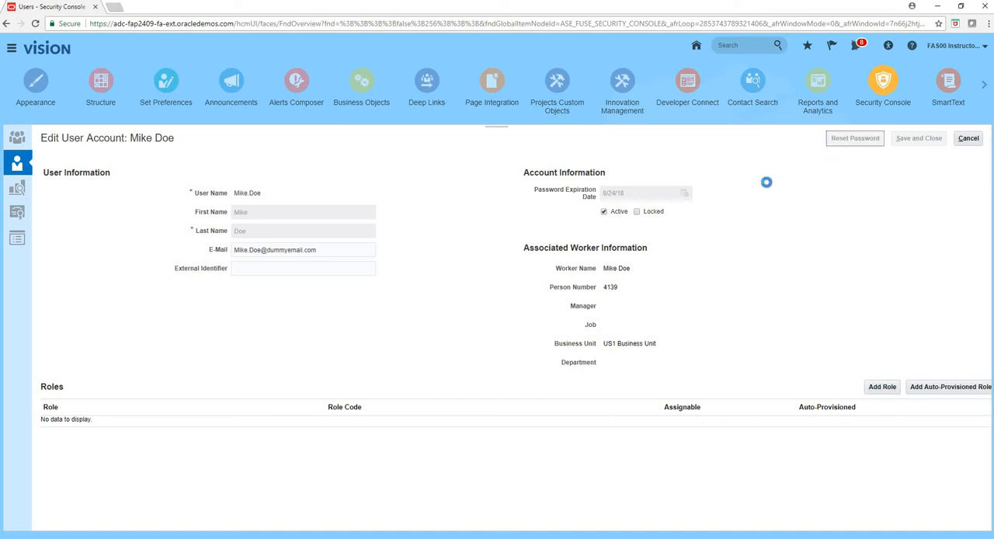
pyautogui.click(854, 139)
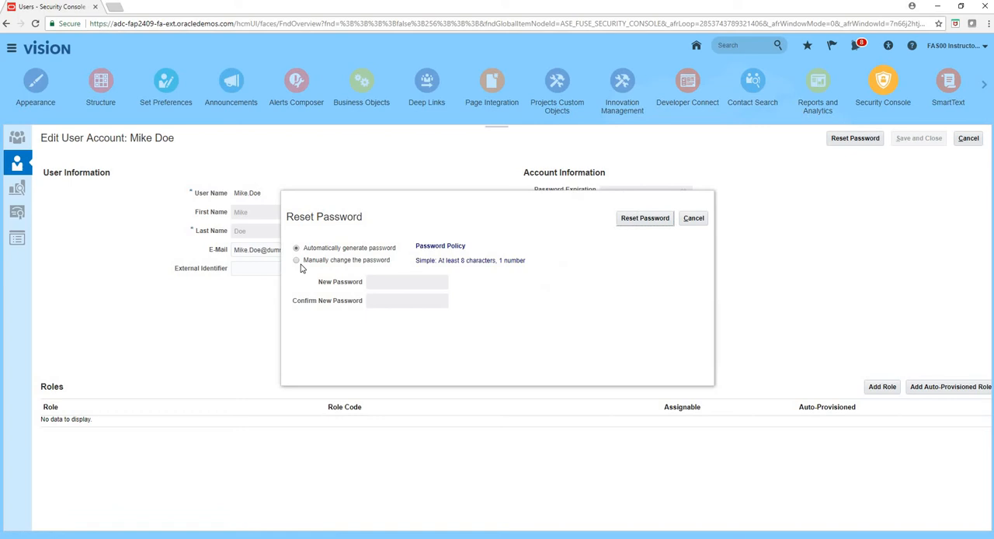
pyautogui.click(295, 260)
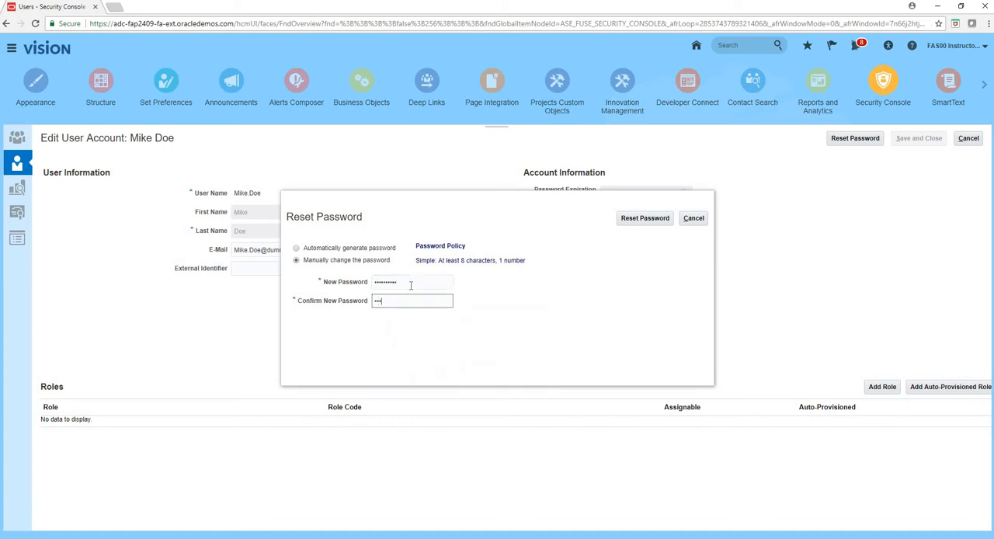
pyautogui.write('password')
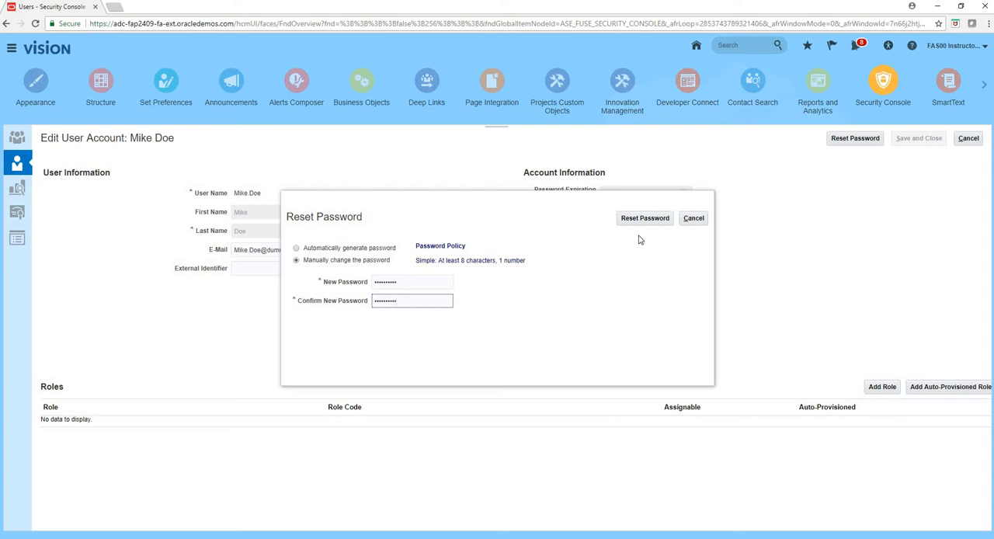
pyautogui.click(645, 218)
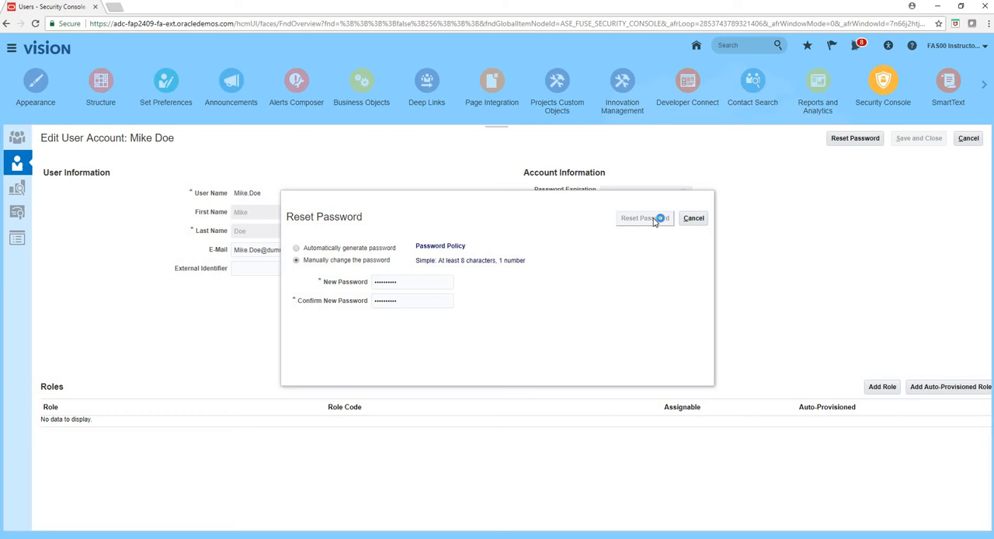
pyautogui.click(644, 218)
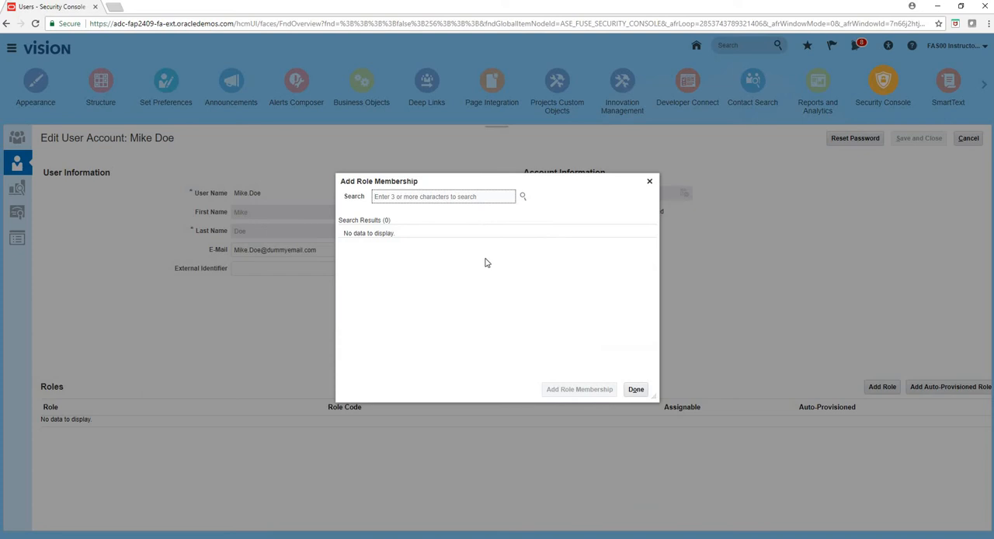
# - Add the Accounts Payable Manager US1 Business Unit role to the user
pyautogui.write('accounts paya')
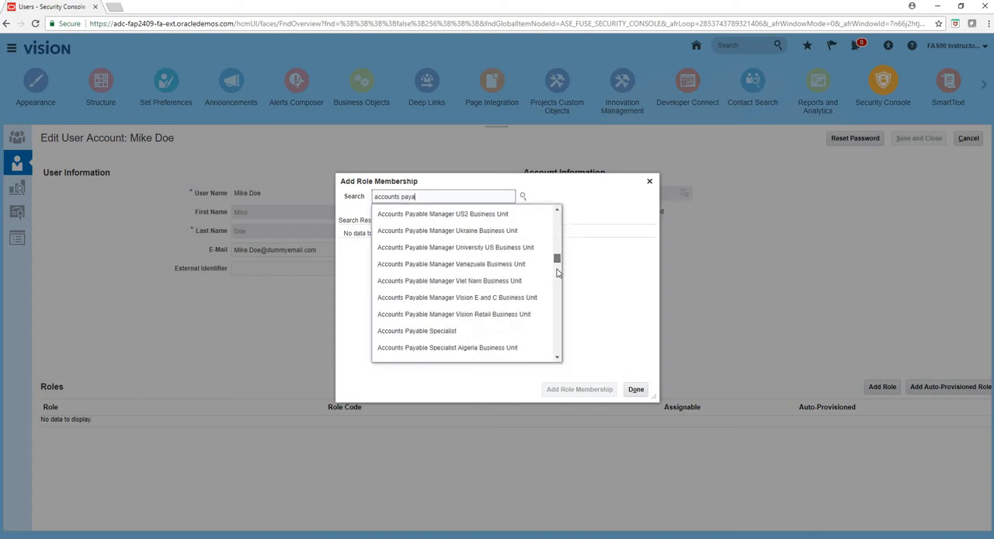
pyautogui.scroll(3)
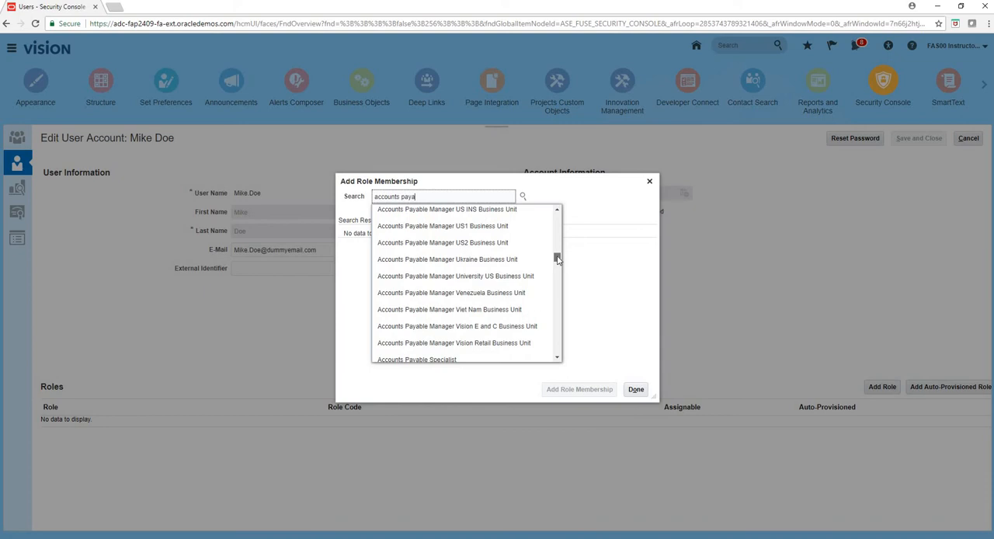
pyautogui.click(443, 225)
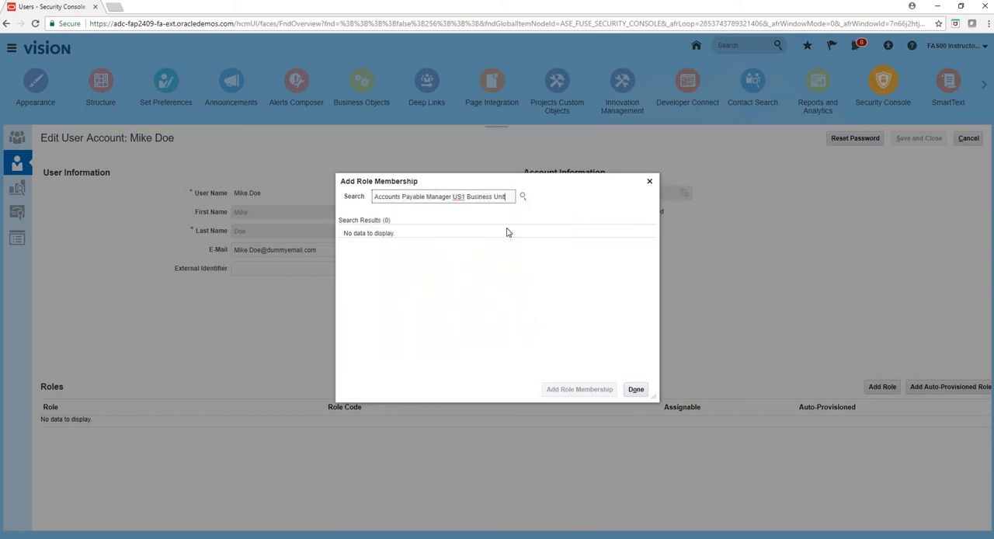
pyautogui.click(522, 196)
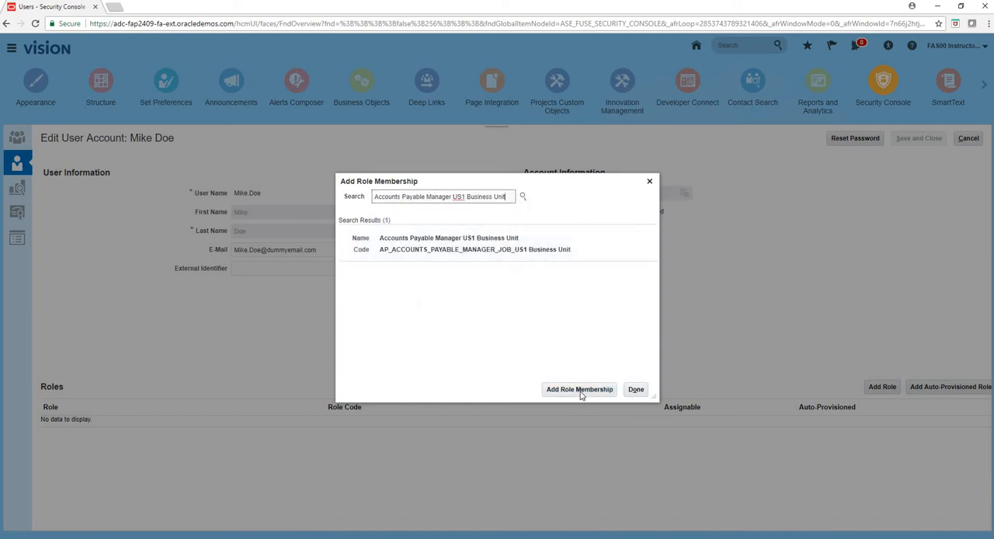
pyautogui.click(578, 388)
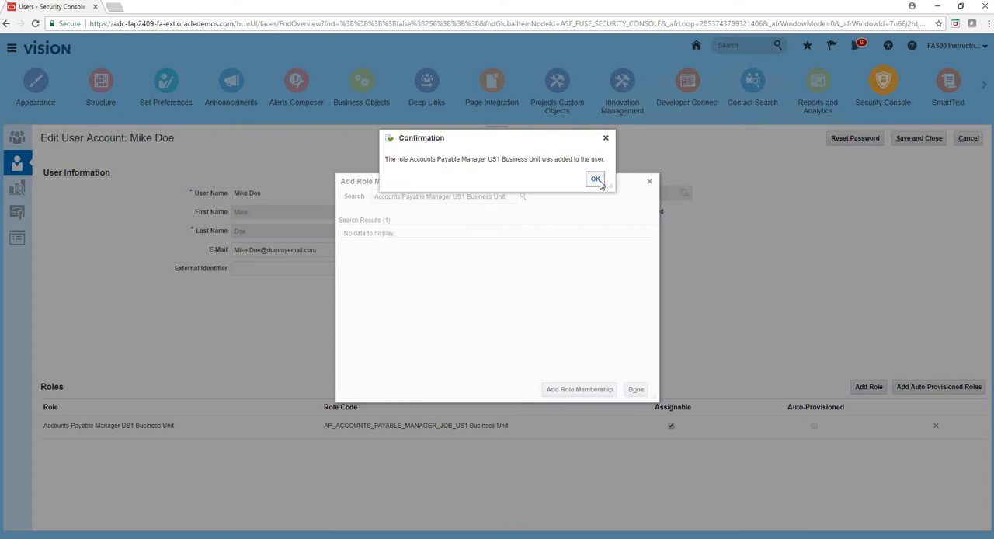
pyautogui.click(595, 178)
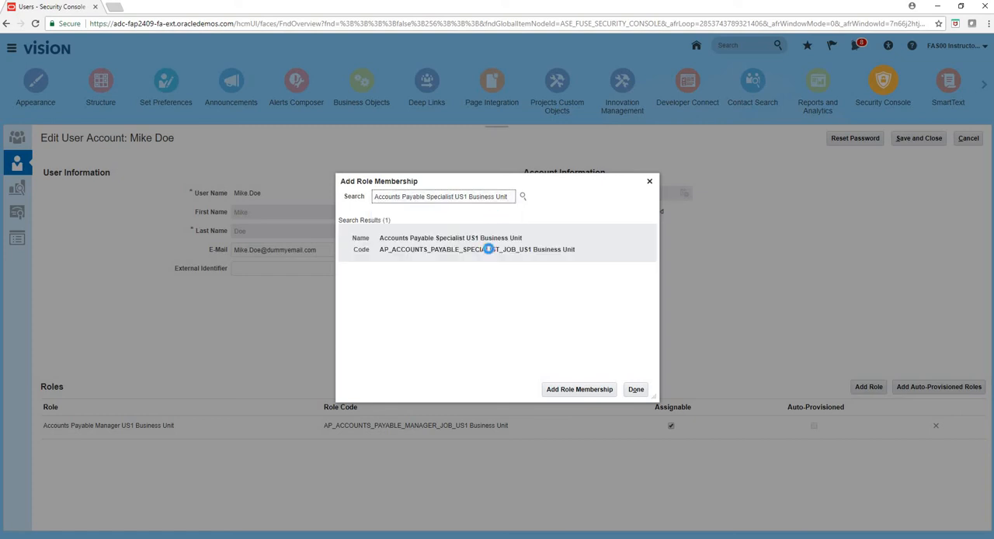
# - Add the Accounts Payable Specialist and Supervisor US1 Business Unit roles as well
pyautogui.click(578, 389)
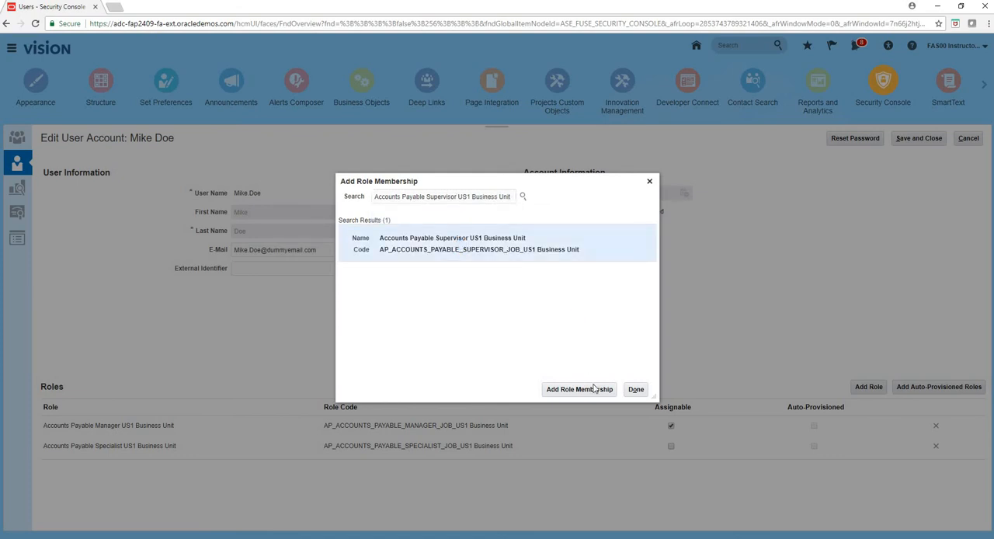
pyautogui.click(578, 388)
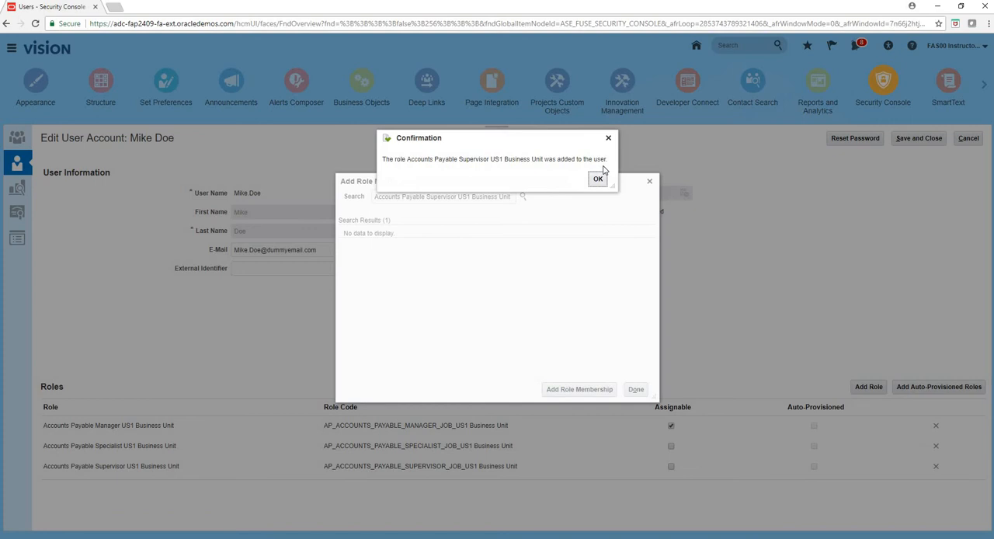
pyautogui.click(598, 179)
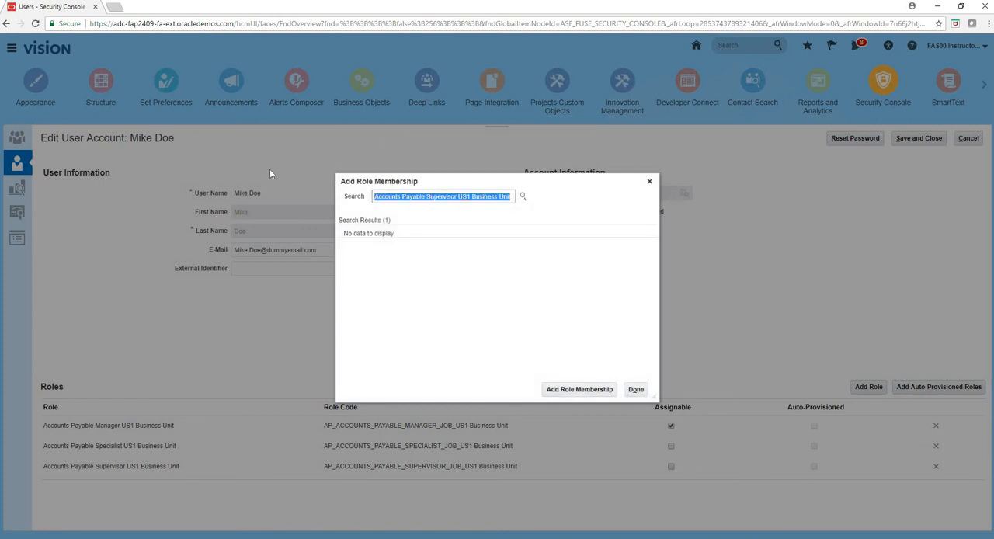
# - Add the General Accountant US Primary Ledger role and confirm it was added
pyautogui.write('General Acc')
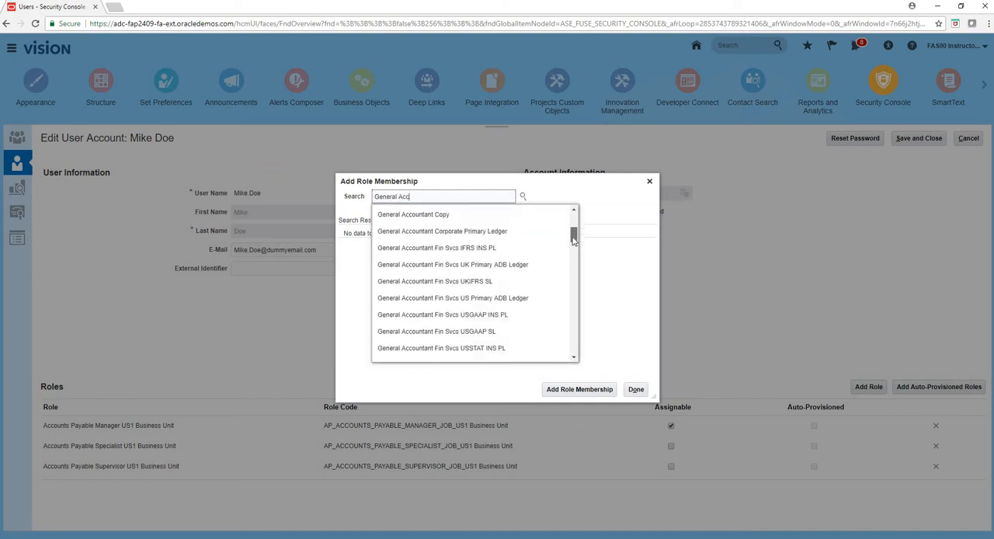
pyautogui.scroll(-3)
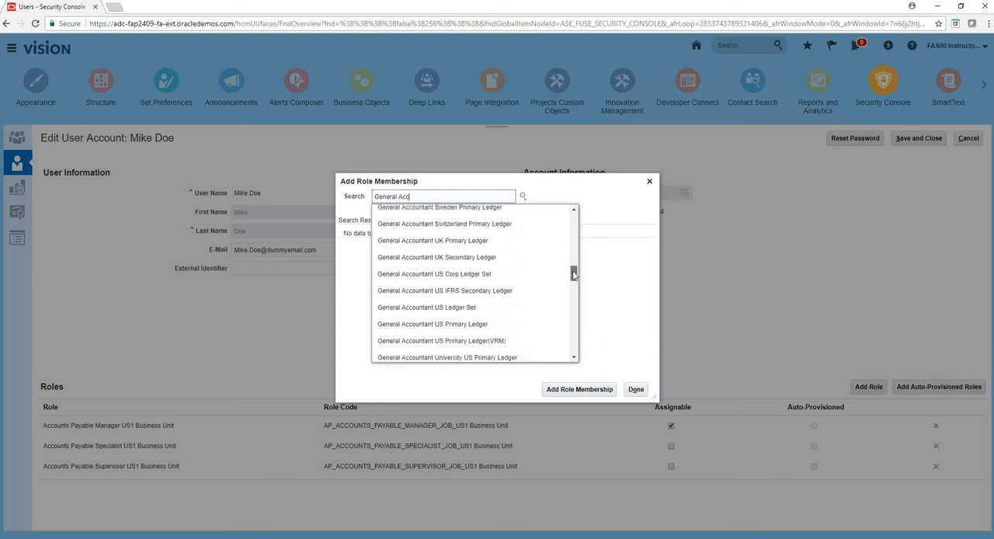
pyautogui.click(432, 323)
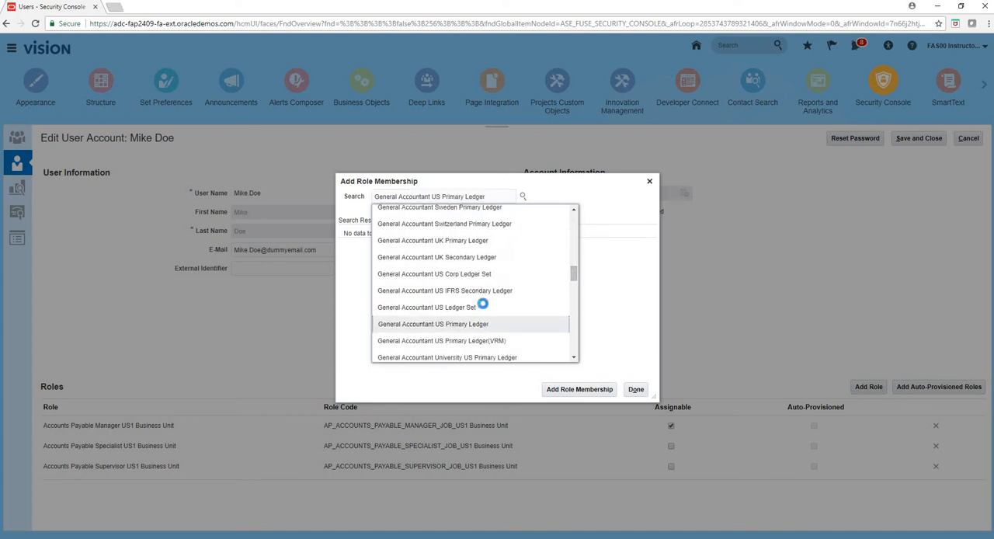
pyautogui.click(522, 196)
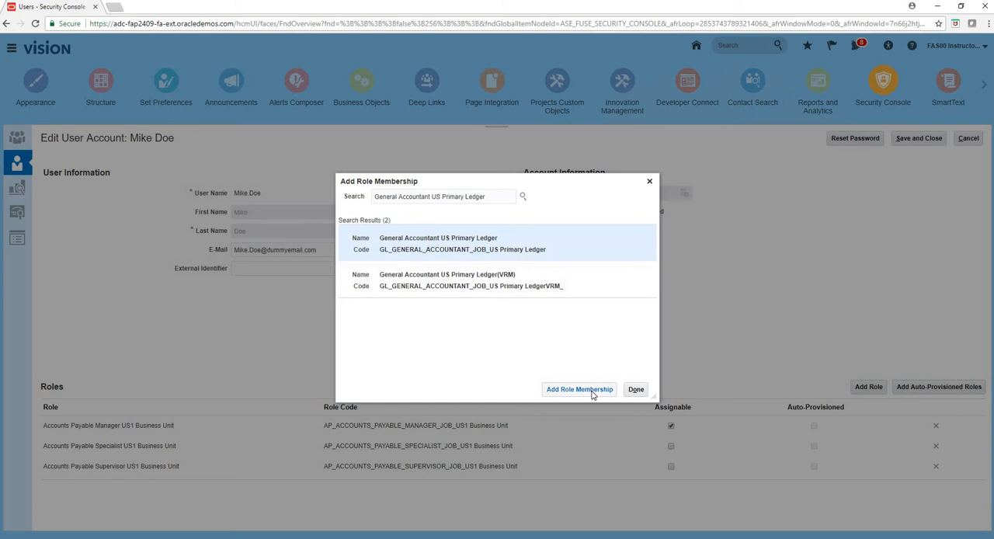
pyautogui.click(578, 389)
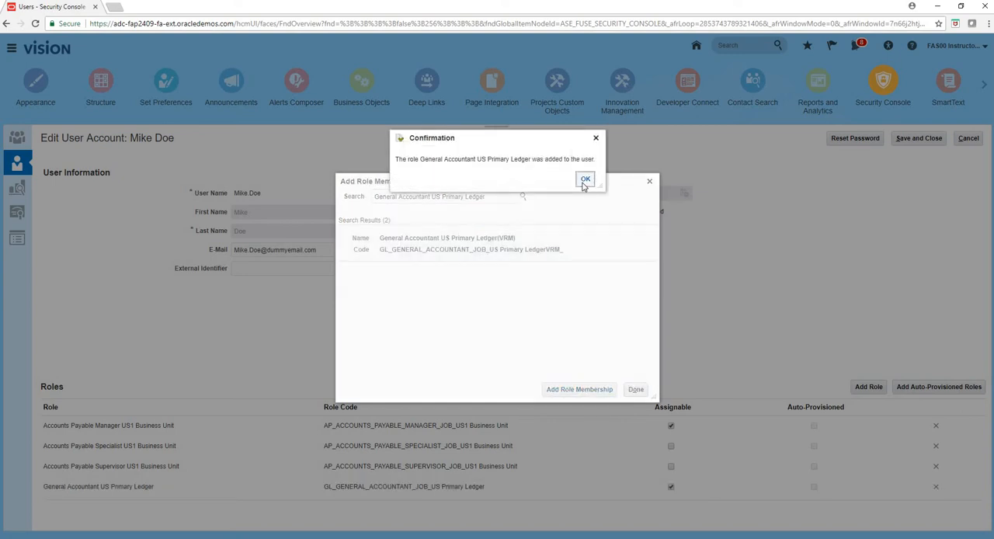
pyautogui.click(584, 180)
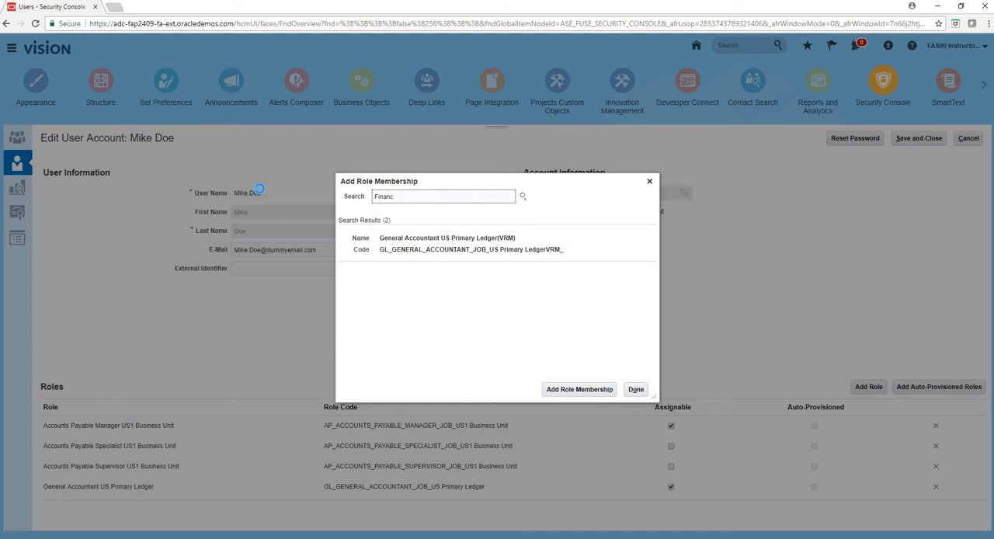
# - Add the Financial Analyst role, confirm it, and finish the role membership search with Done
pyautogui.write('ial Analyst')
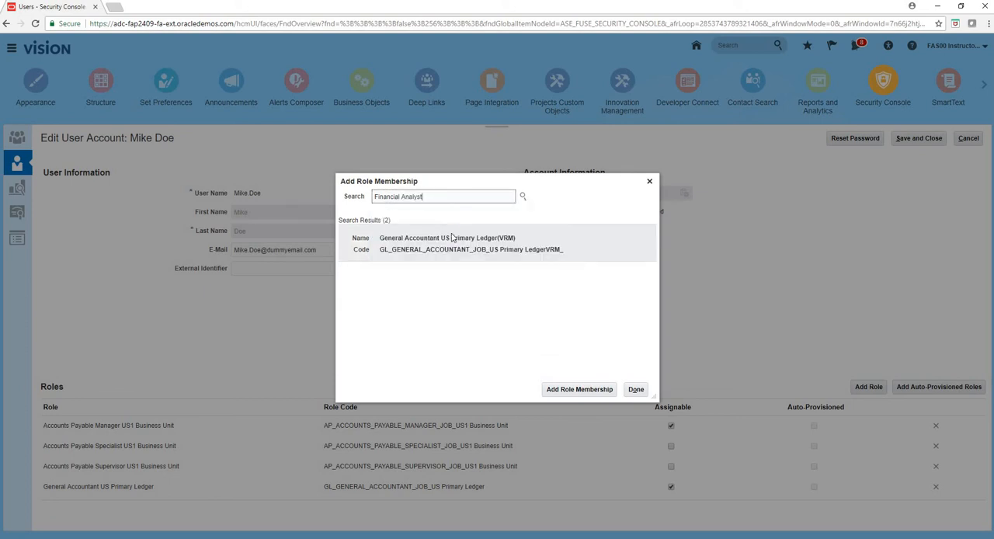
pyautogui.click(522, 196)
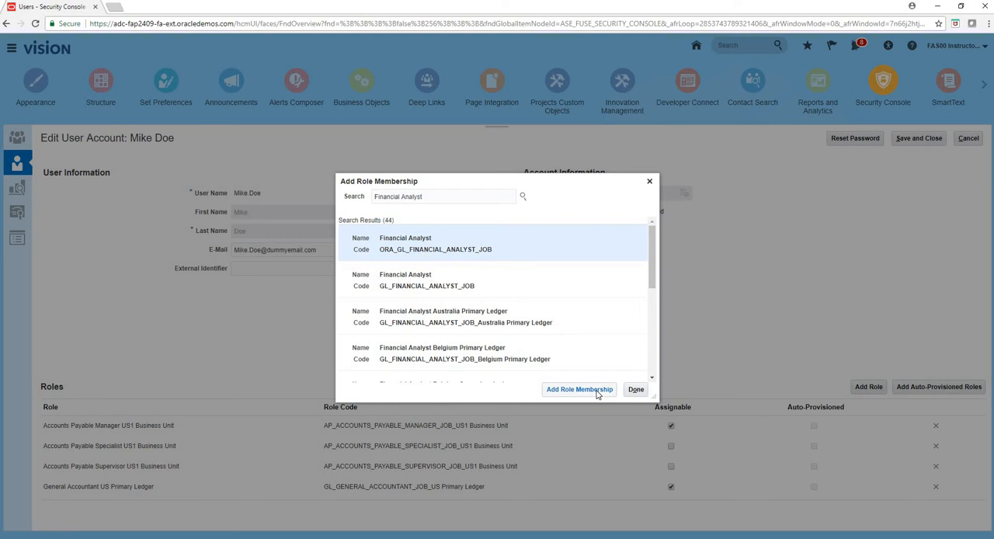
pyautogui.click(579, 389)
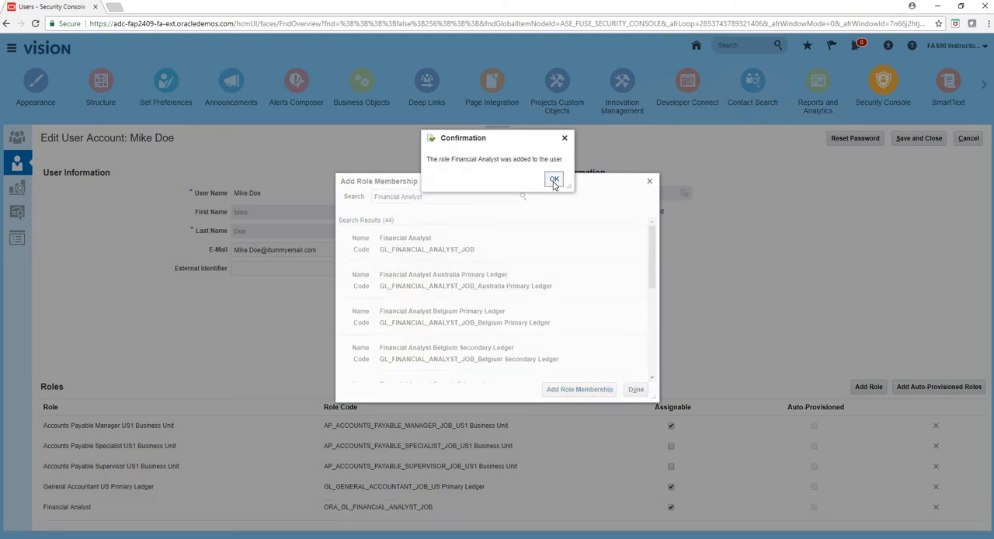
pyautogui.click(553, 180)
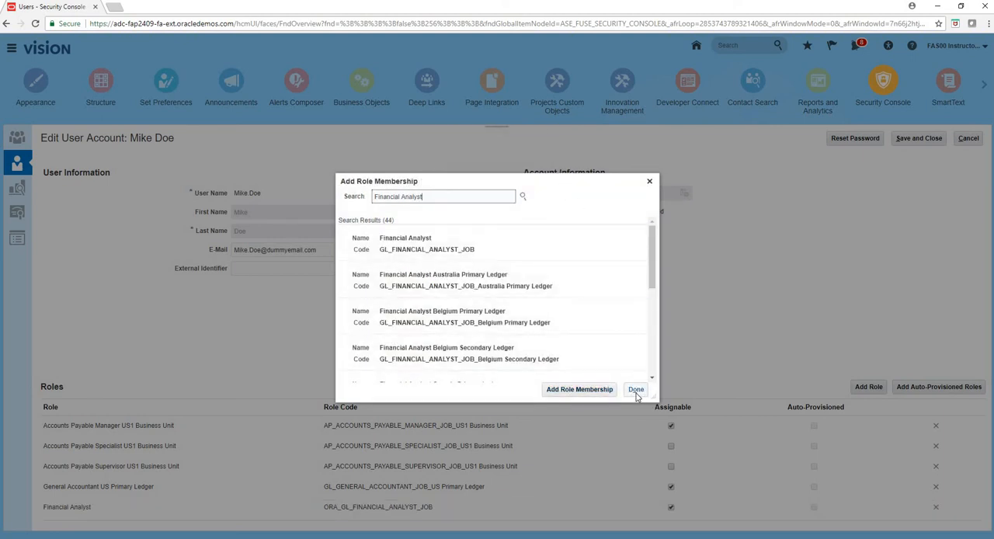
pyautogui.click(636, 388)
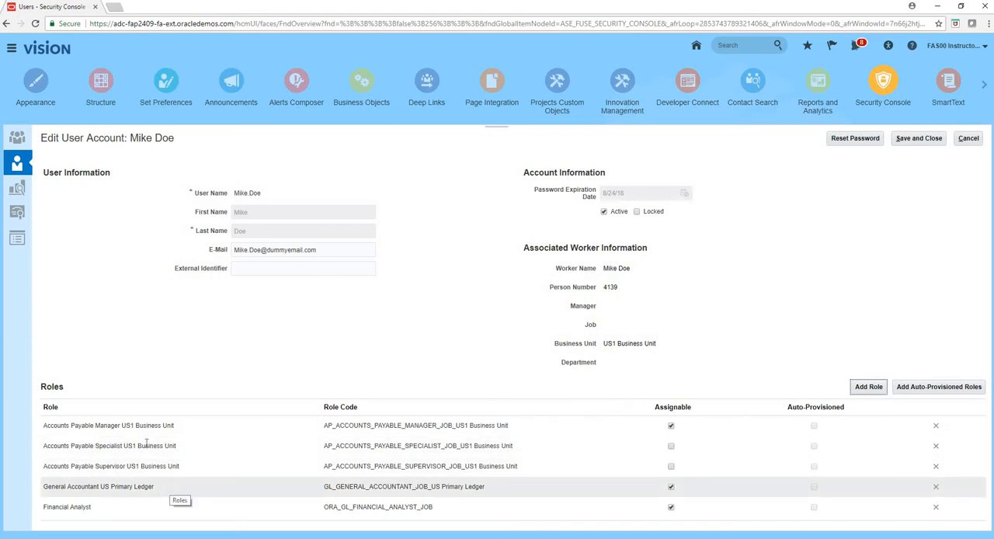
pyautogui.moveTo(132, 512)
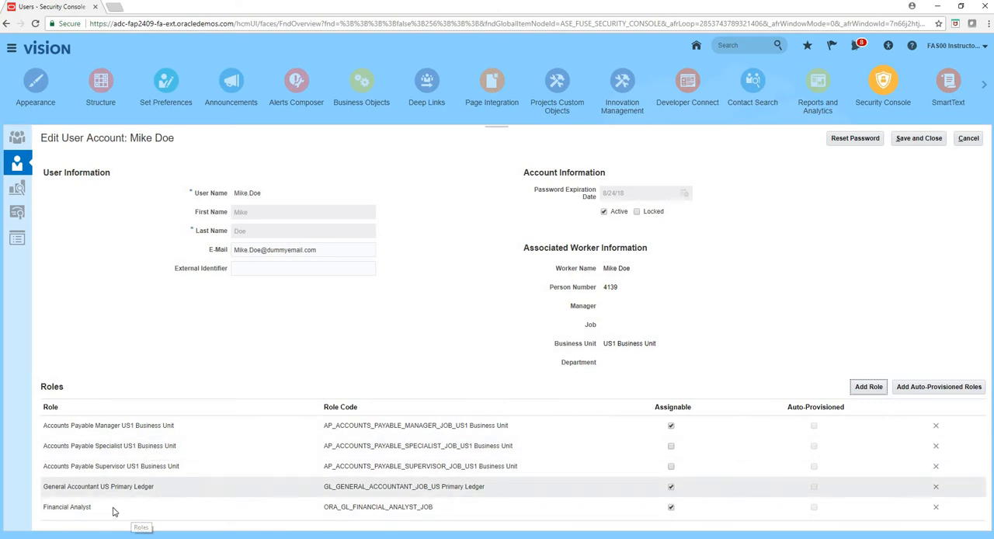
pyautogui.moveTo(127, 500)
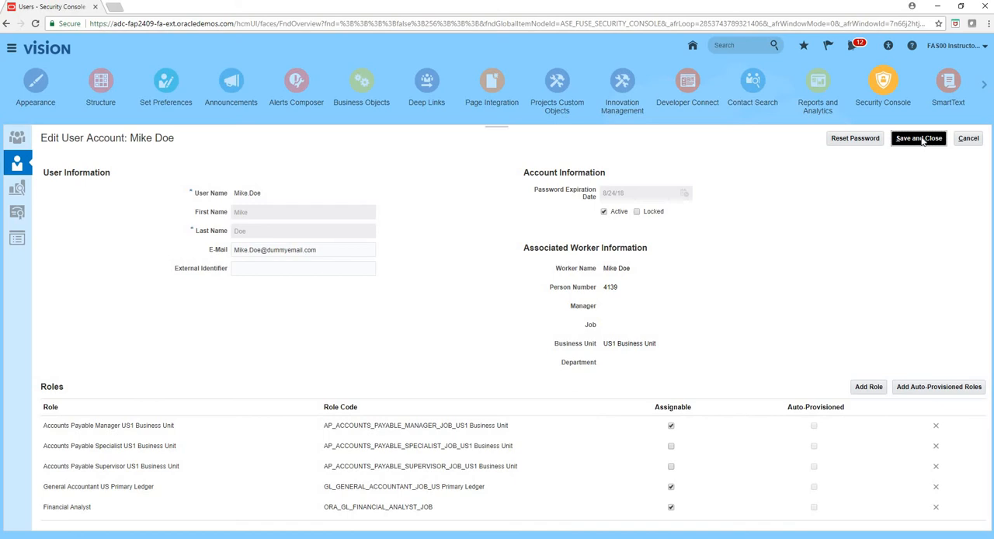
# - Save and close Mike Doe's edited account and return to the Security Console user search
pyautogui.click(919, 138)
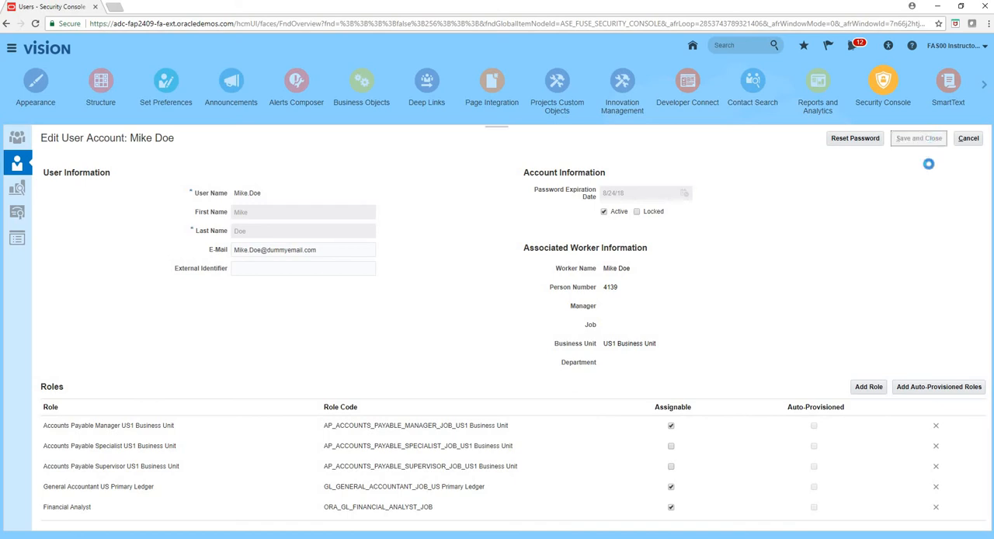
pyautogui.click(919, 137)
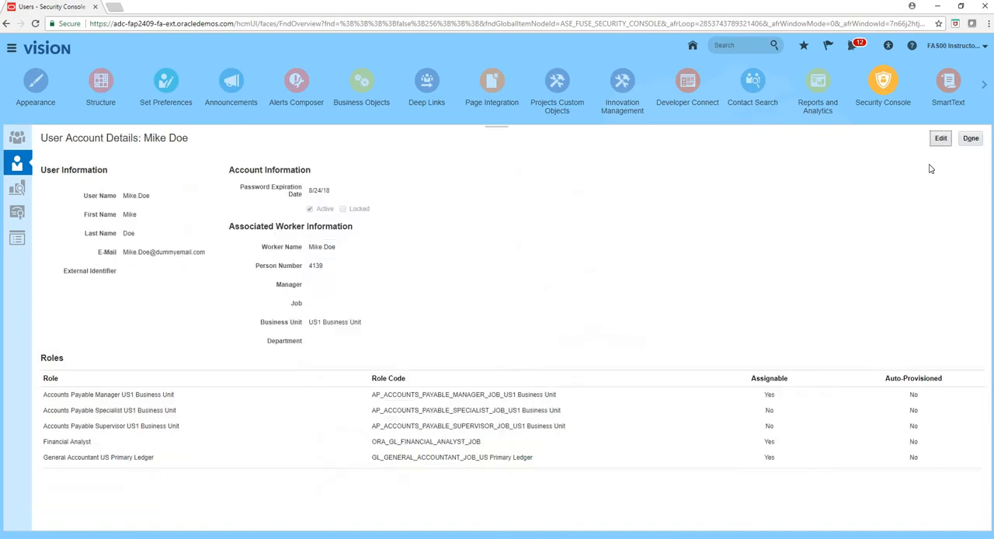
pyautogui.click(969, 137)
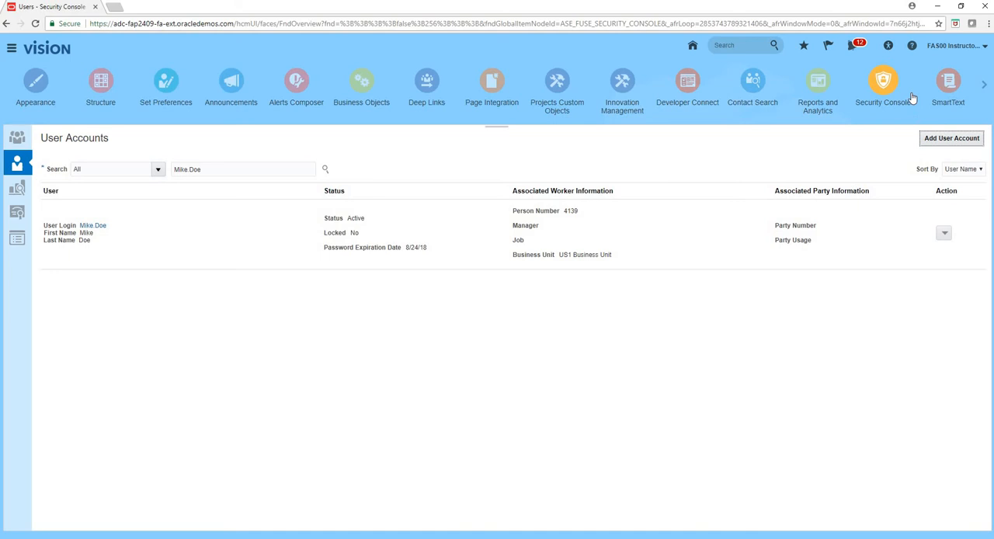
pyautogui.moveTo(948, 81)
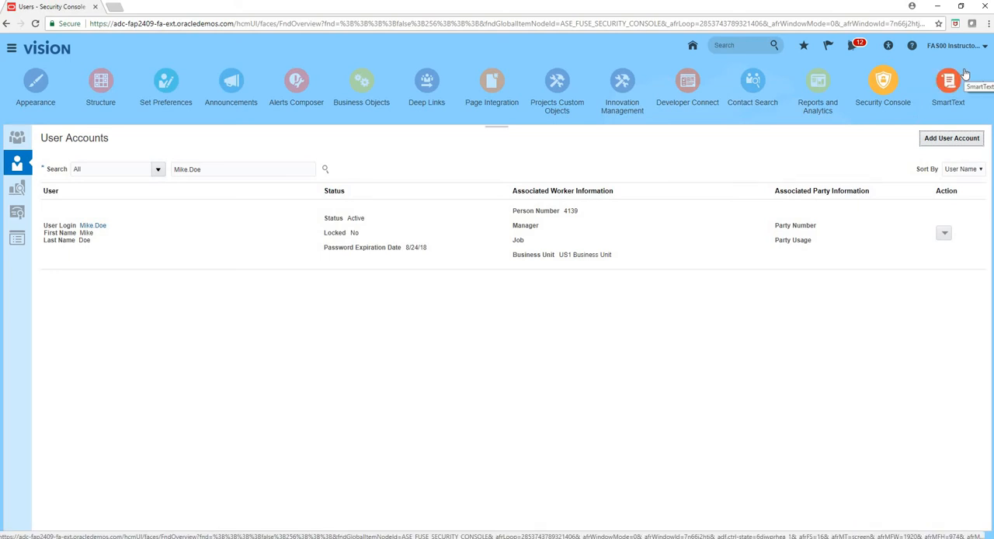
pyautogui.moveTo(967, 75)
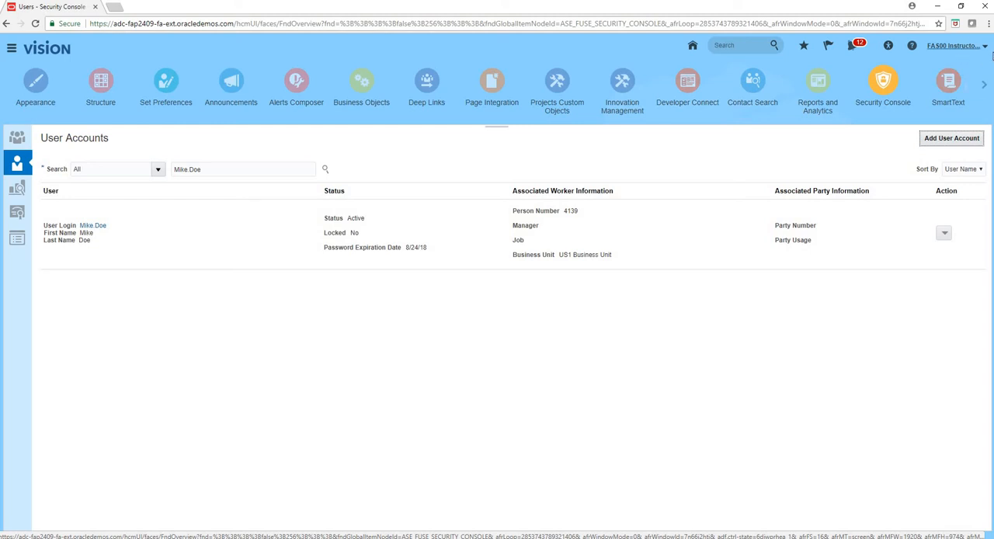
pyautogui.click(960, 45)
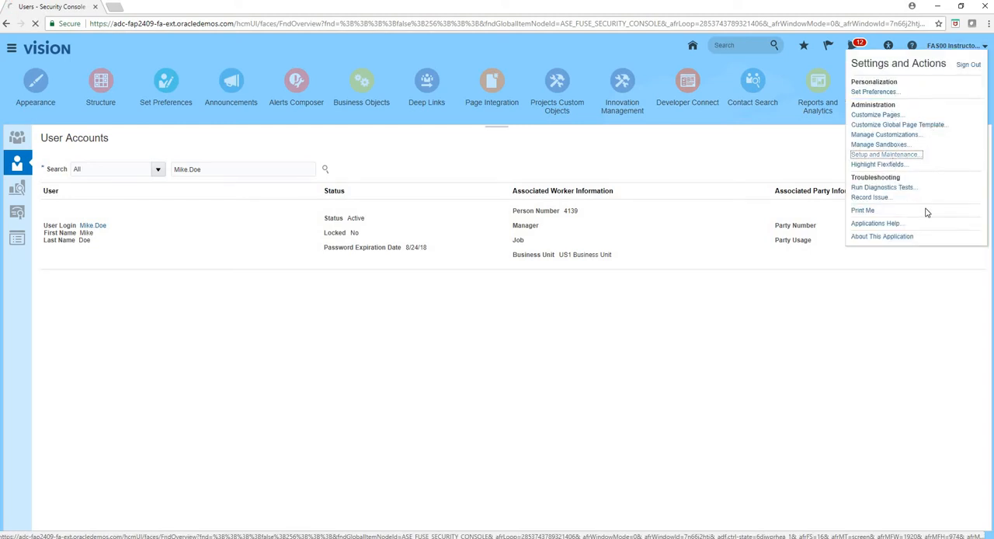
# - In Setup and Maintenance, search setup tasks matching 'manage data%'
pyautogui.click(884, 154)
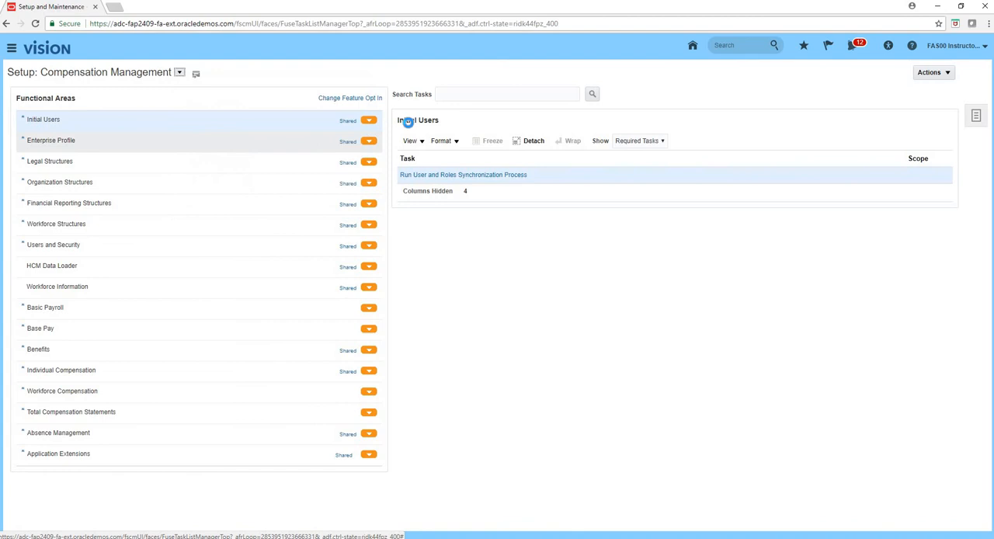
pyautogui.click(503, 93)
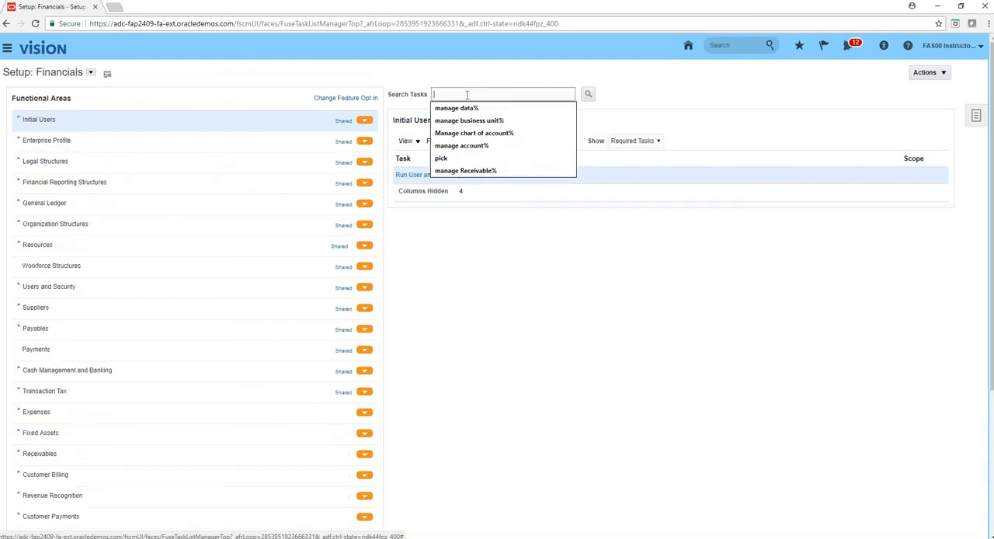
pyautogui.click(456, 109)
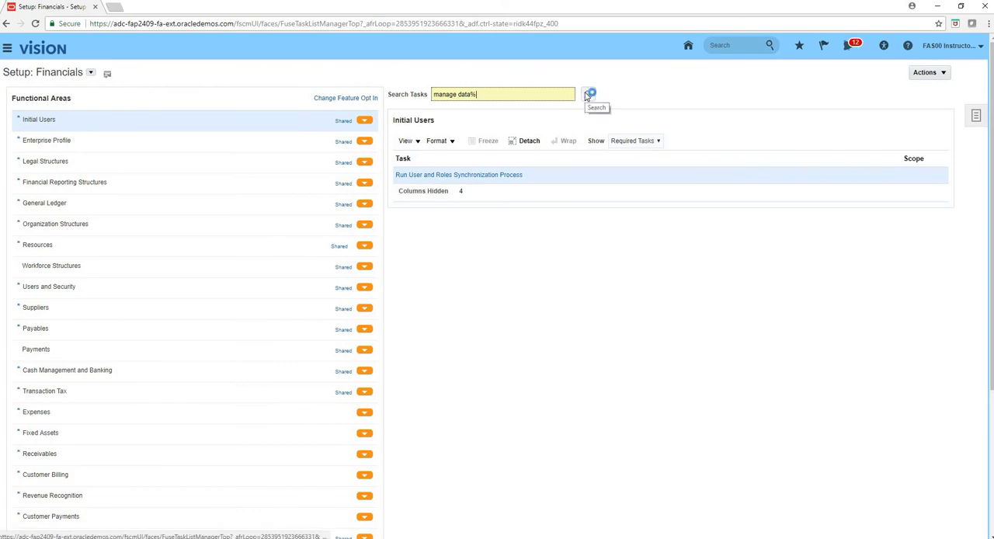
pyautogui.click(587, 93)
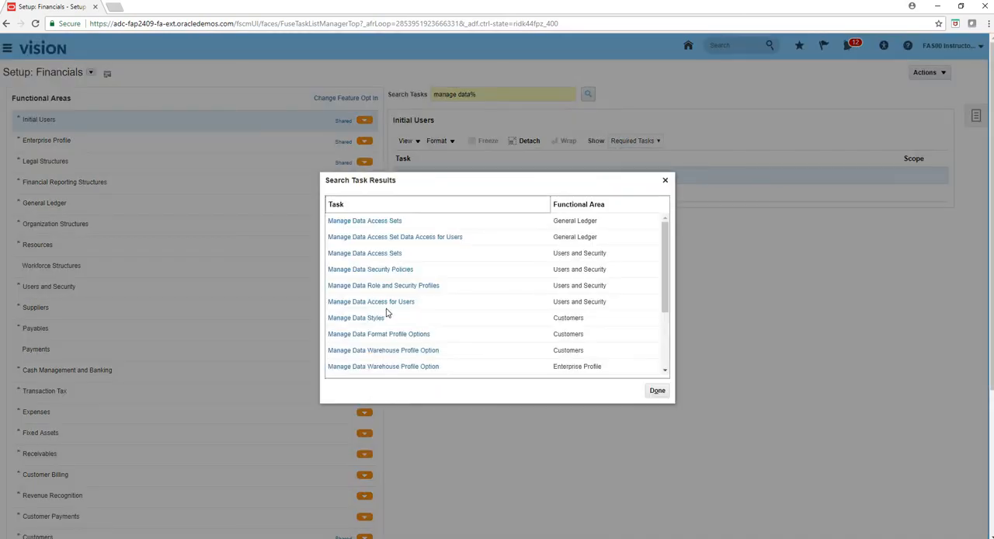
# - Select Manage Data Access for Users in the results and open the task
pyautogui.click(370, 301)
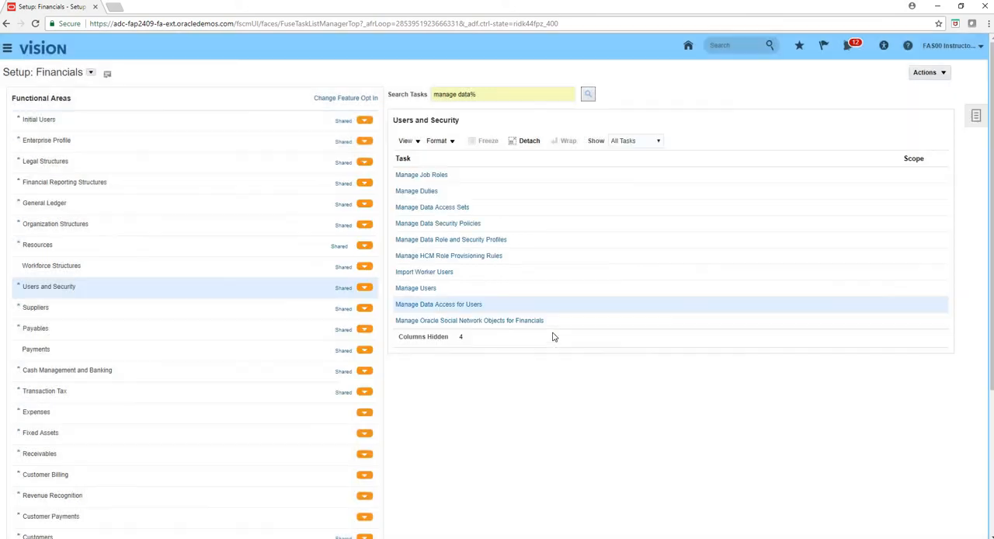
pyautogui.click(438, 304)
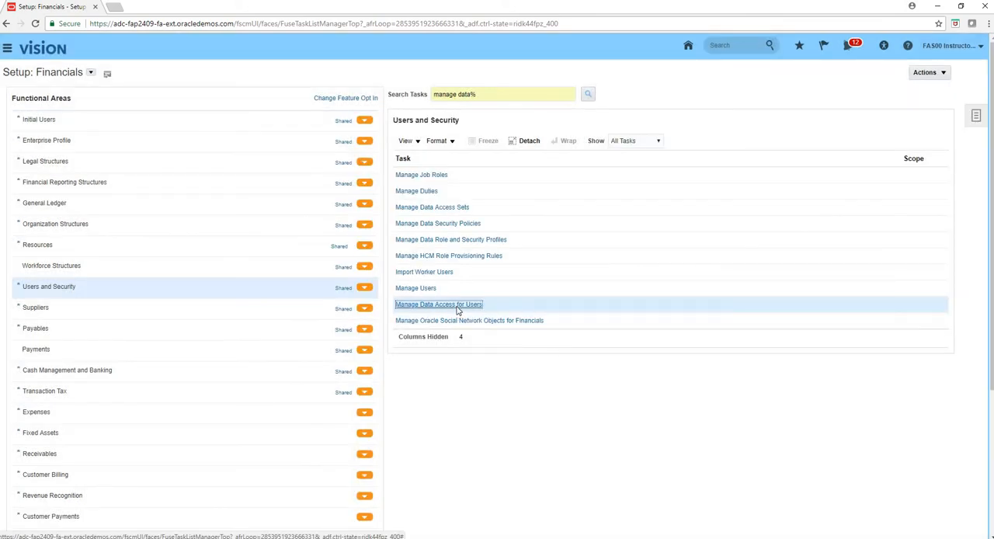
pyautogui.click(439, 305)
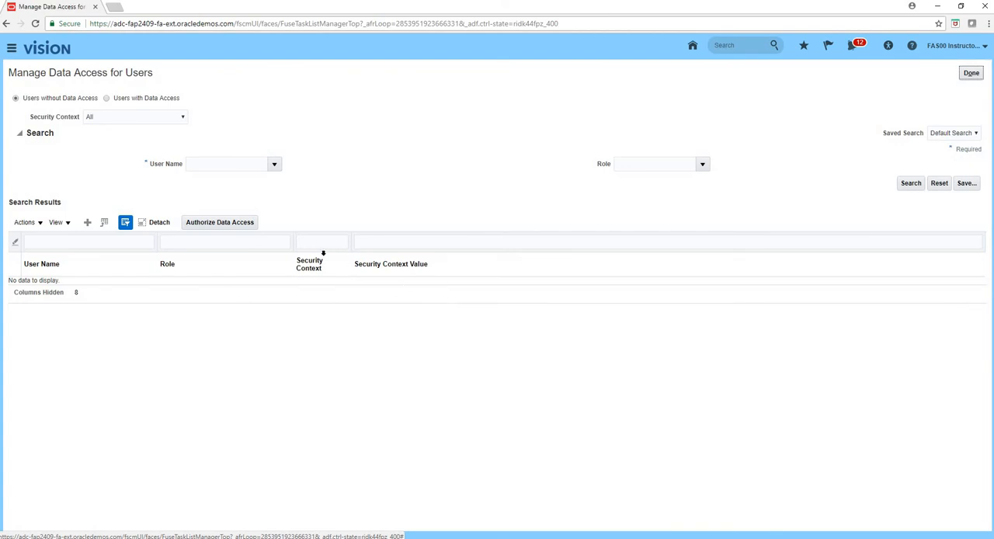
pyautogui.moveTo(321, 257)
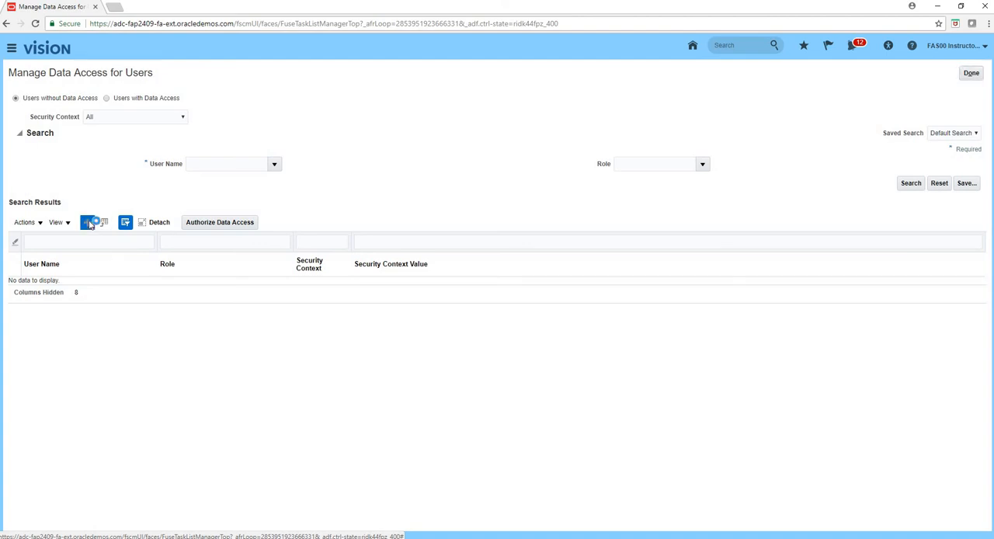
# - Create a data access row for user mike.doe with the Financial Analyst role
pyautogui.click(87, 222)
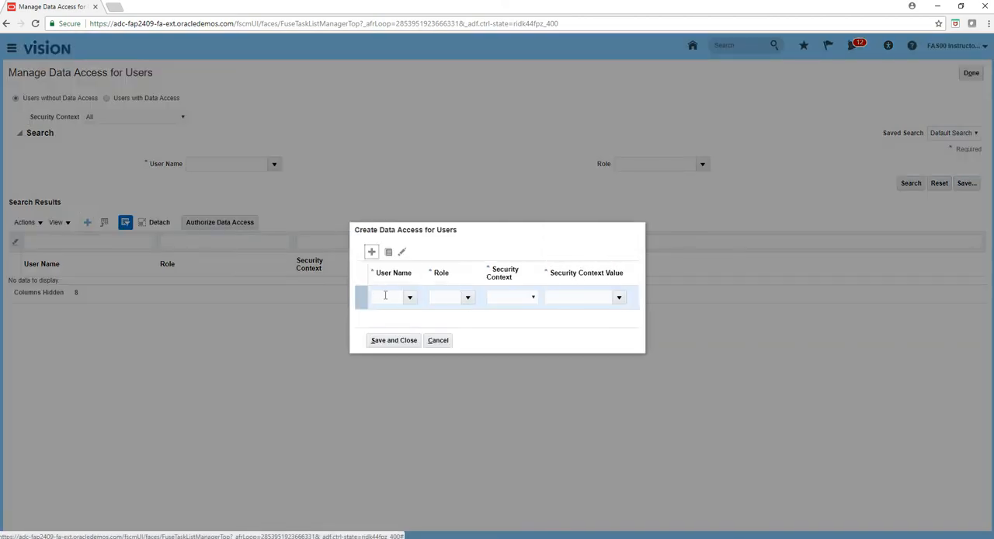
pyautogui.click(389, 297)
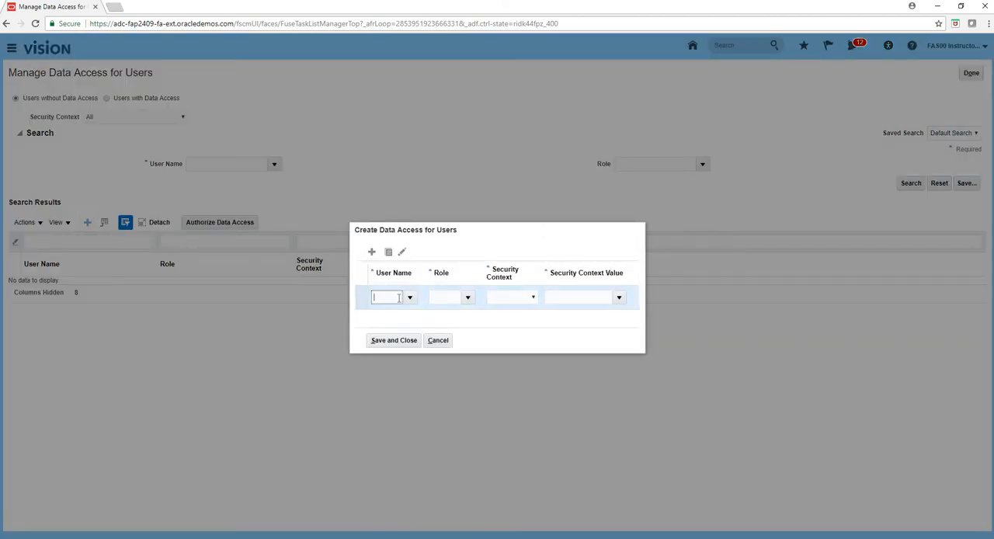
pyautogui.write('mike.doe')
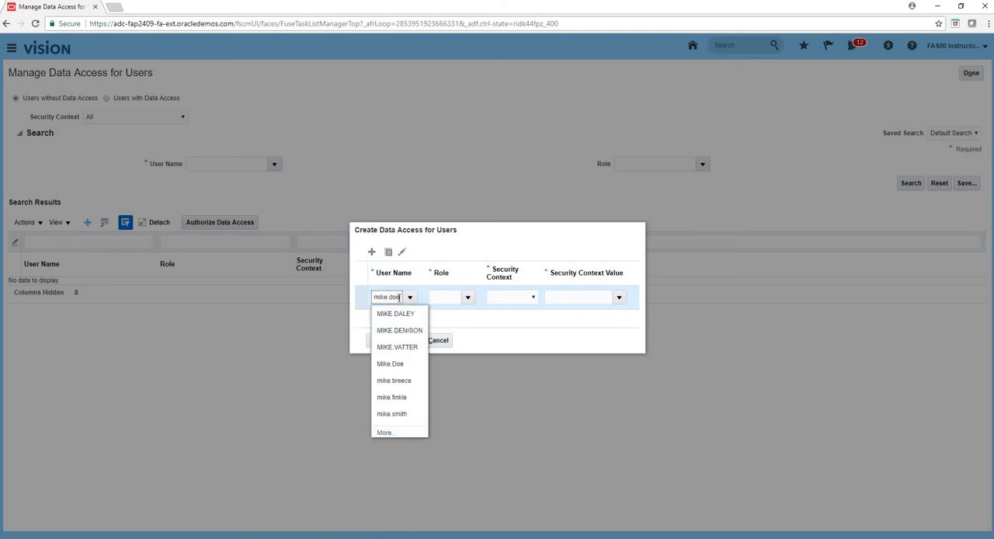
pyautogui.click(392, 364)
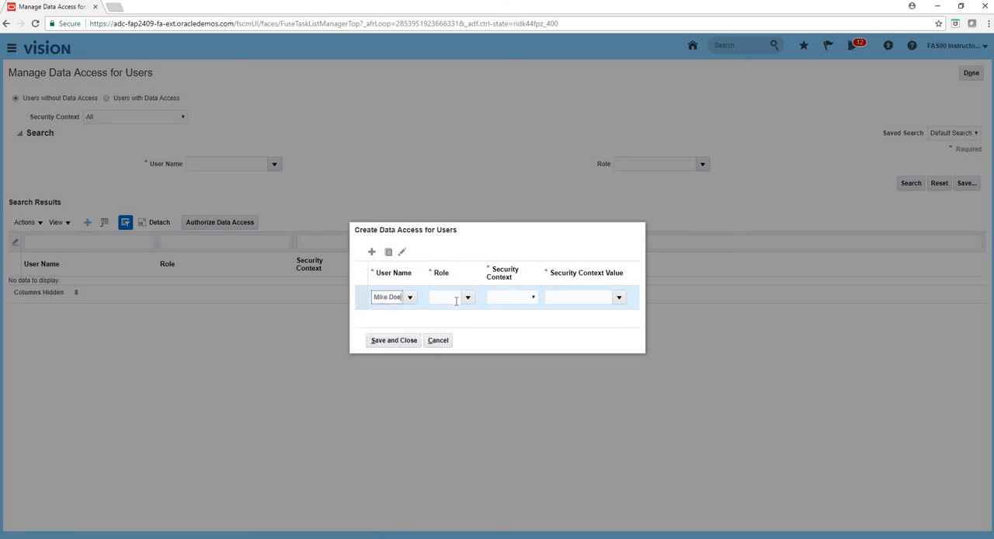
pyautogui.click(466, 297)
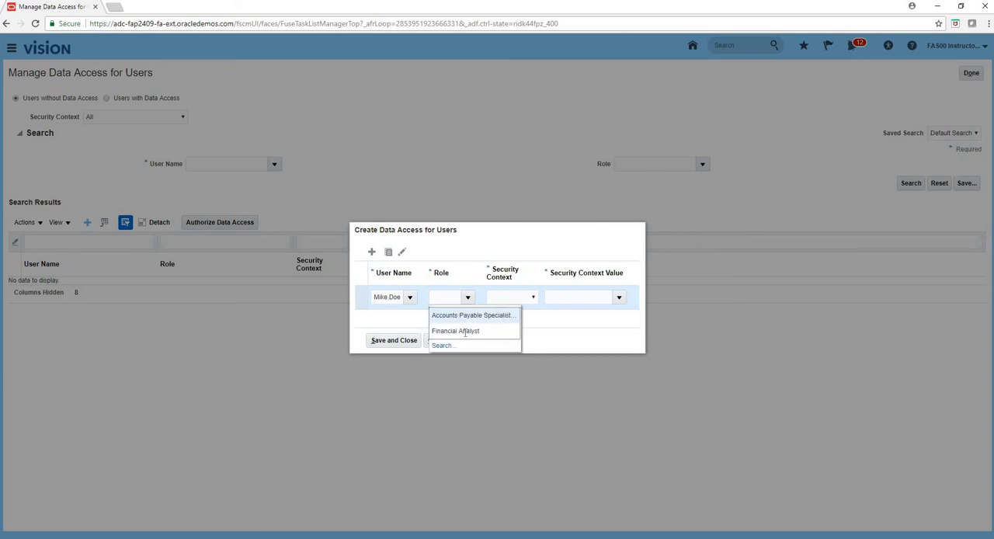
pyautogui.click(455, 331)
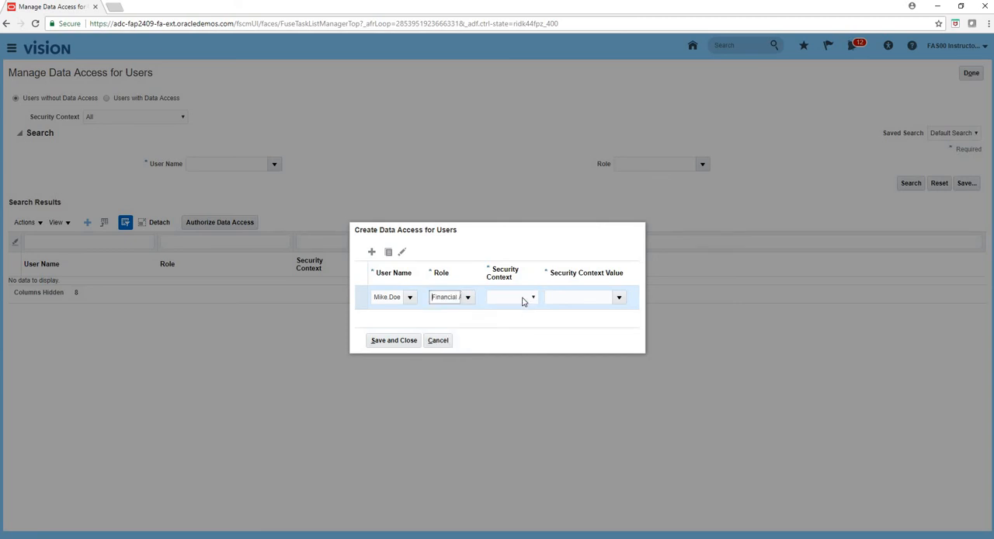
# - Set the row's security context to Data Access Set with value US Primary Ledger
pyautogui.click(533, 296)
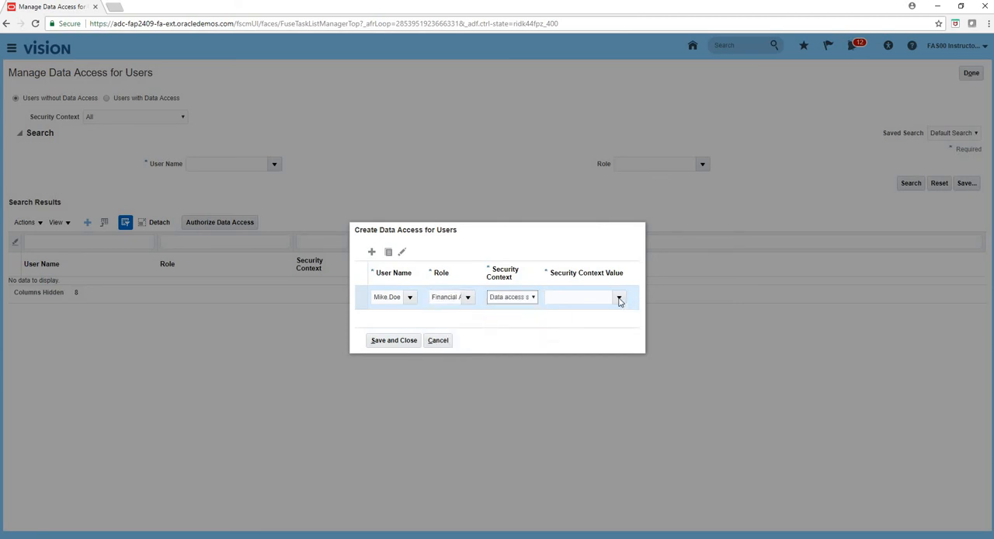
pyautogui.click(618, 296)
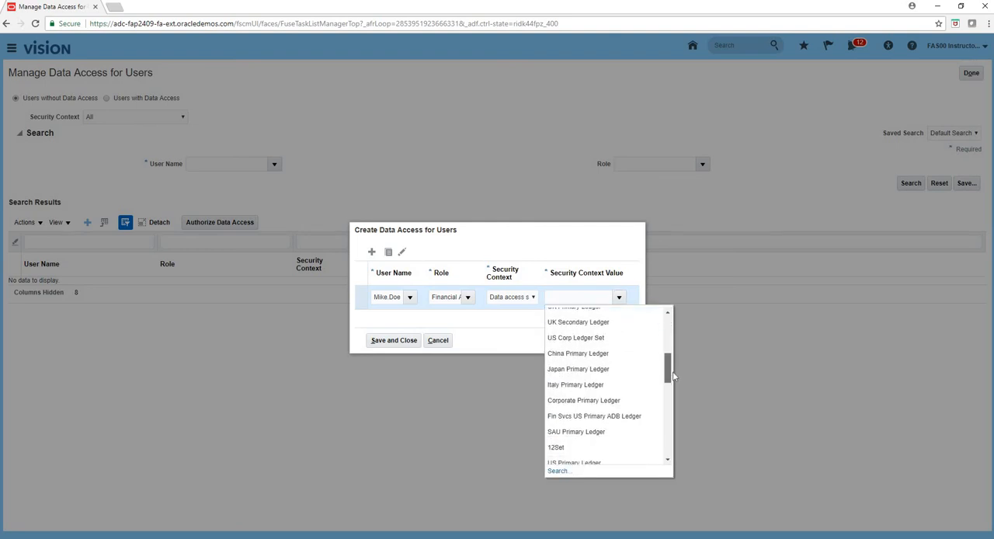
pyautogui.scroll(-3)
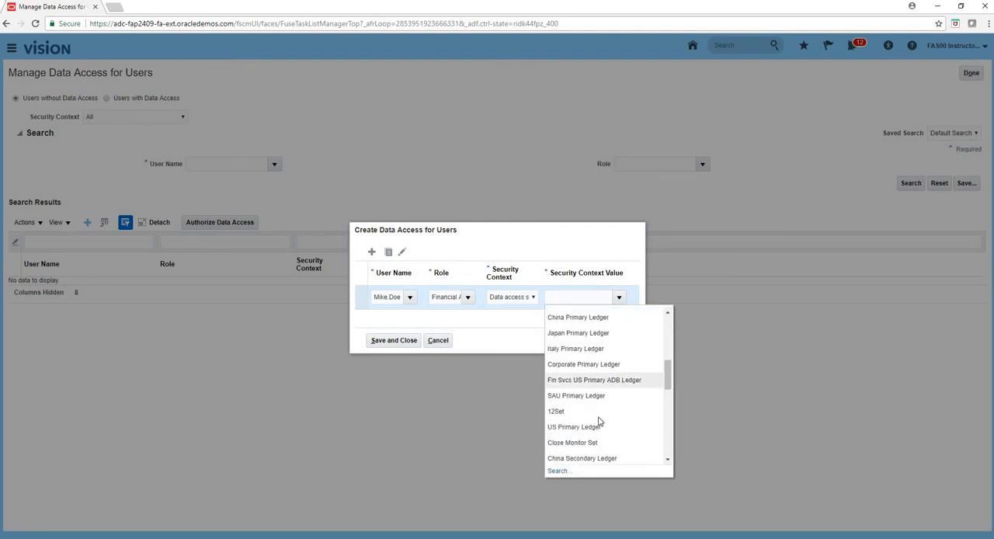
pyautogui.click(572, 425)
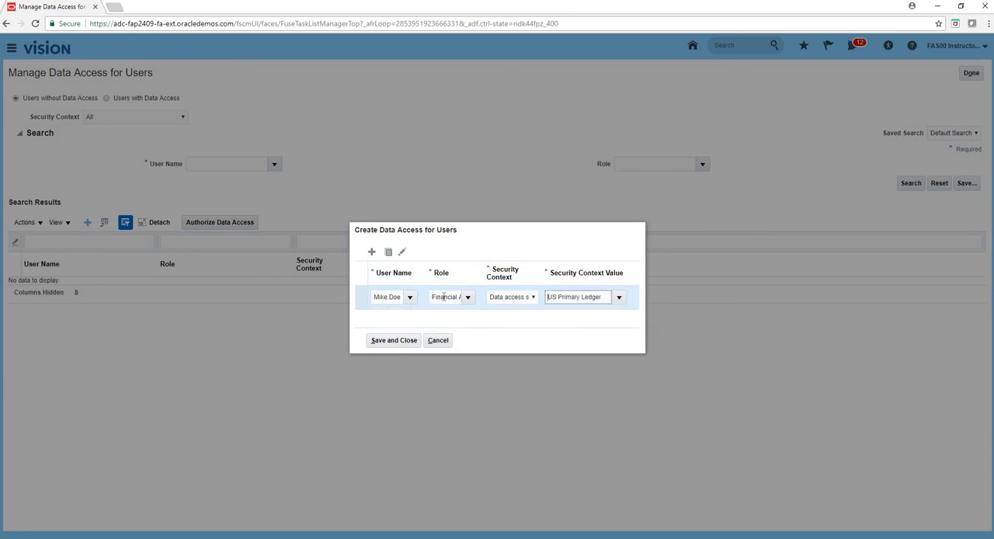
pyautogui.moveTo(367, 261)
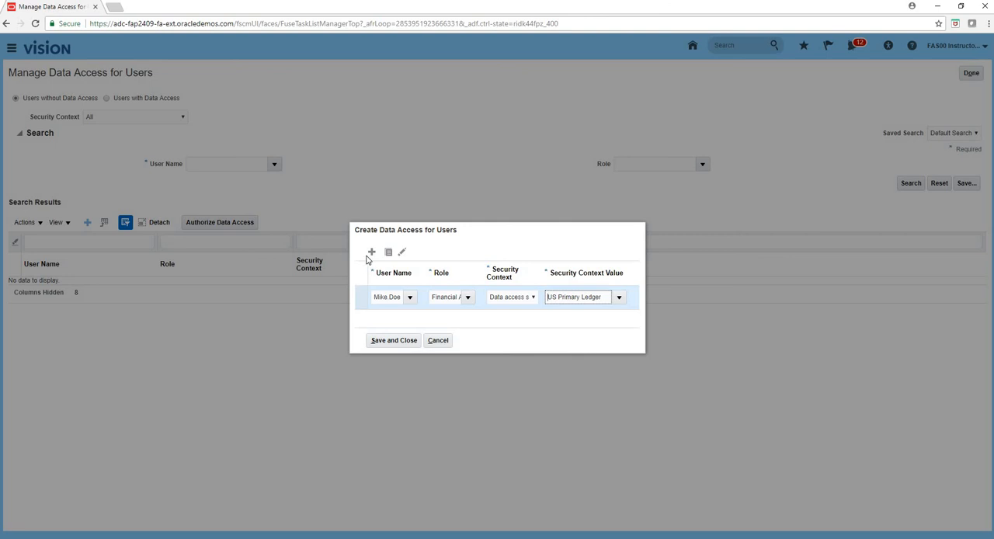
# - Add a second row for mike.doe with the Accounts Payable Specialist role
pyautogui.click(371, 239)
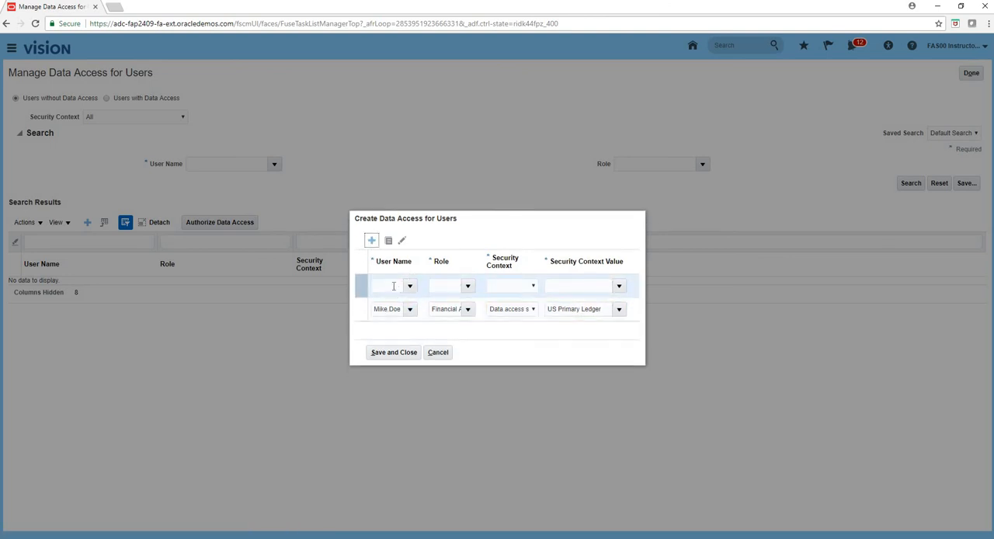
pyautogui.write('mike')
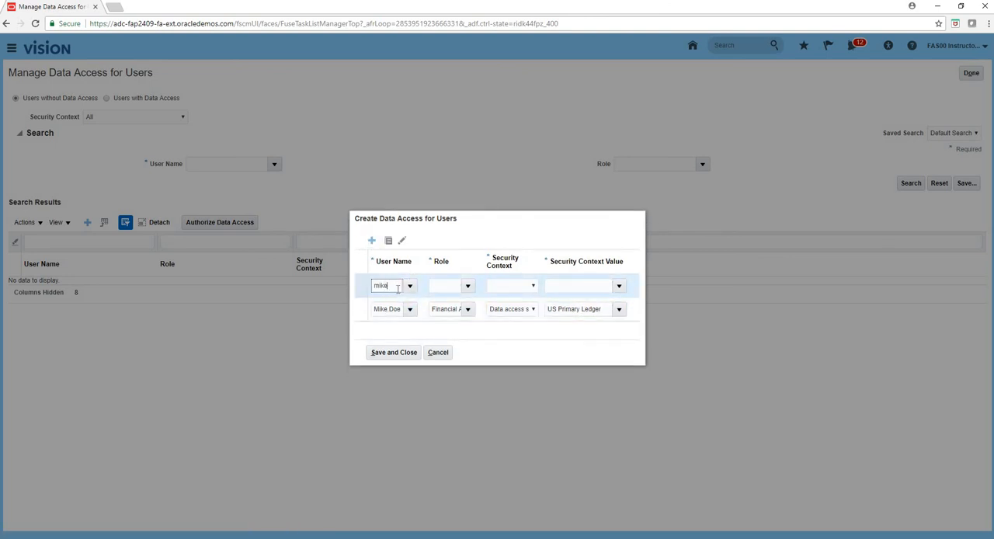
pyautogui.write('.doe')
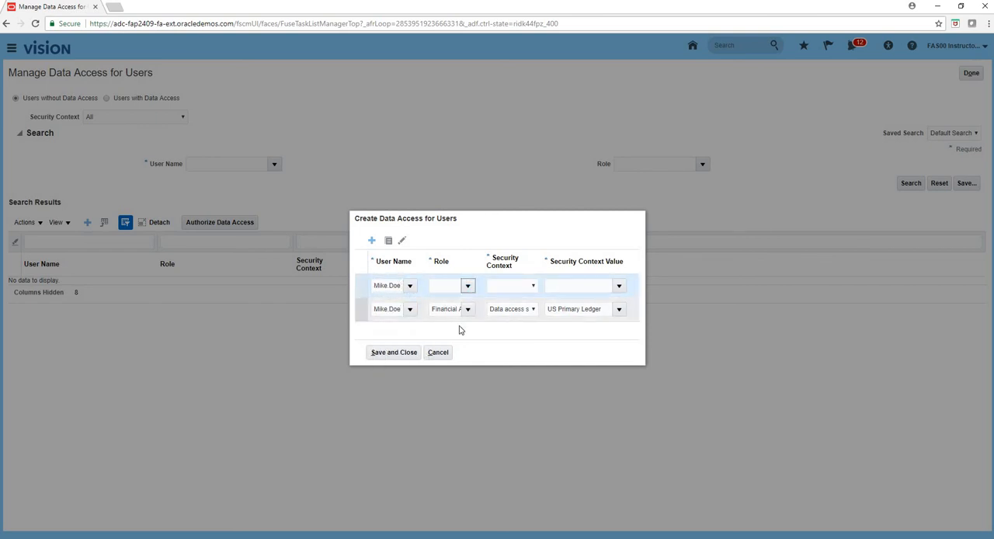
pyautogui.click(466, 285)
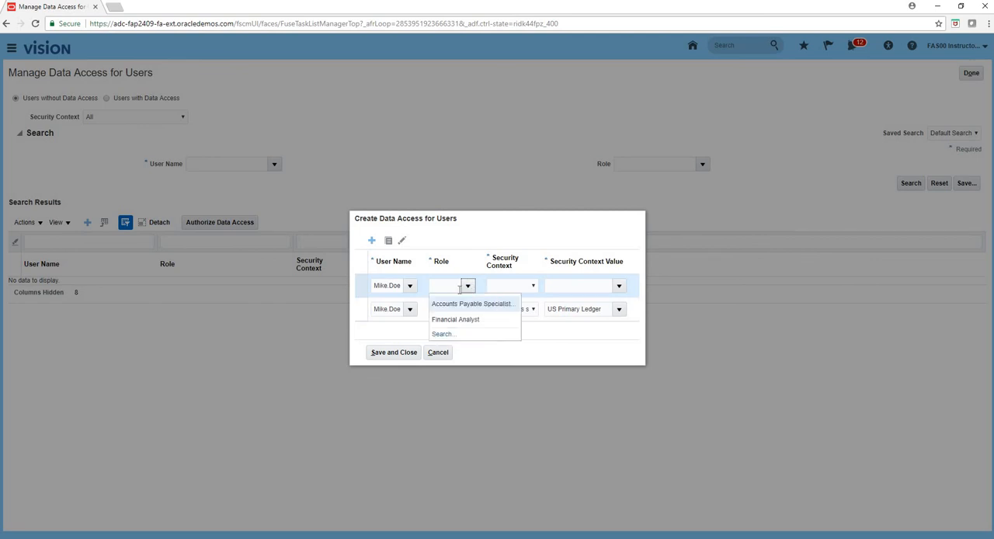
pyautogui.click(456, 318)
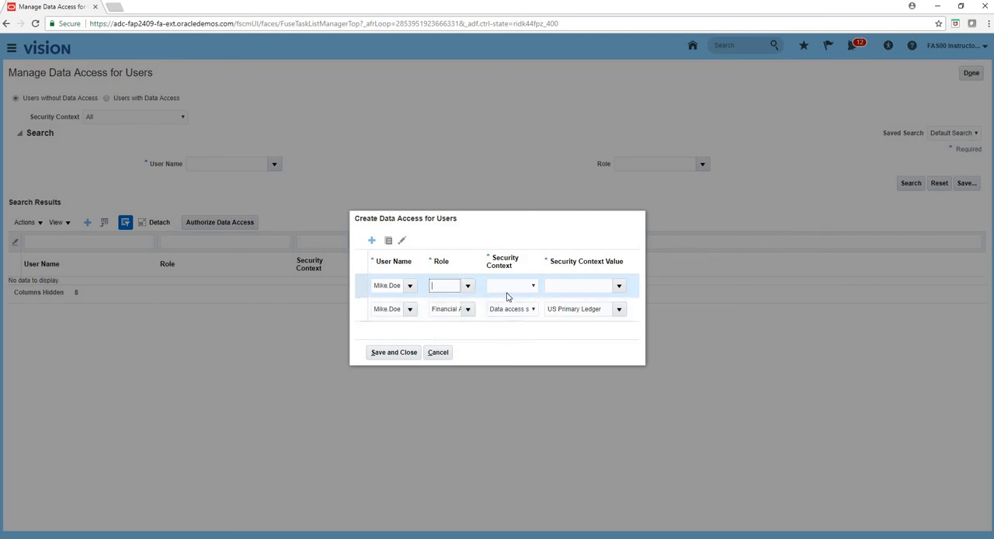
# - Set its security context to Business unit with value US1 Business Unit
pyautogui.click(533, 285)
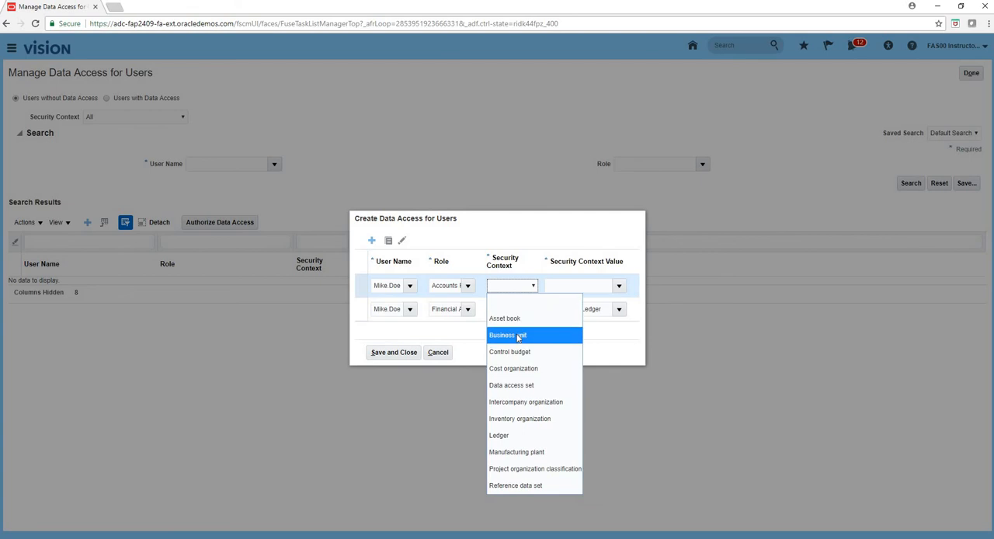
pyautogui.click(508, 336)
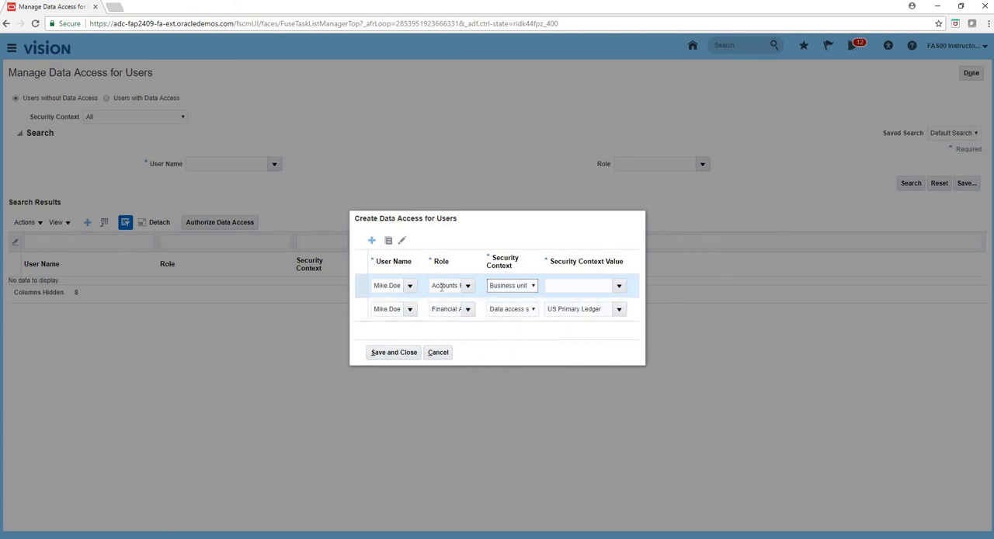
pyautogui.moveTo(616, 294)
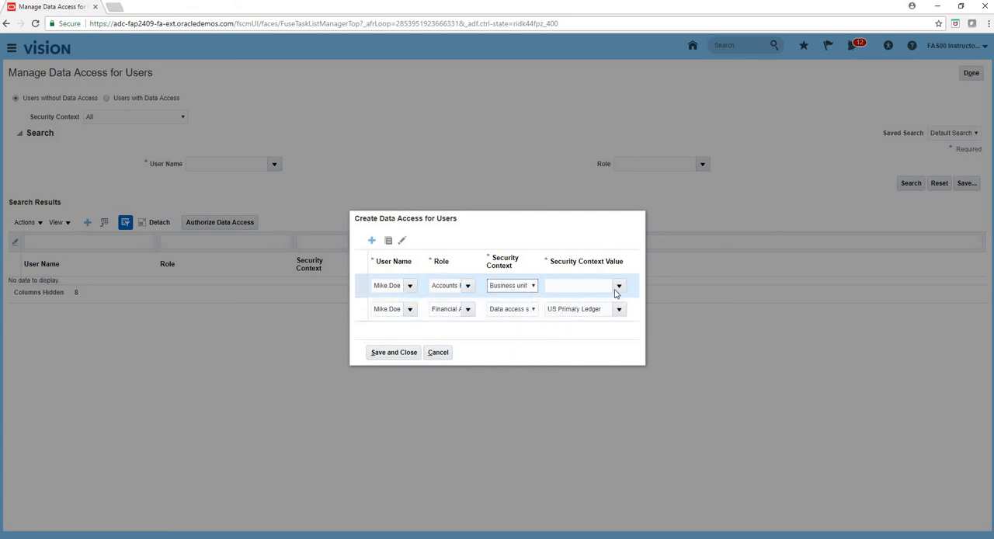
pyautogui.click(619, 284)
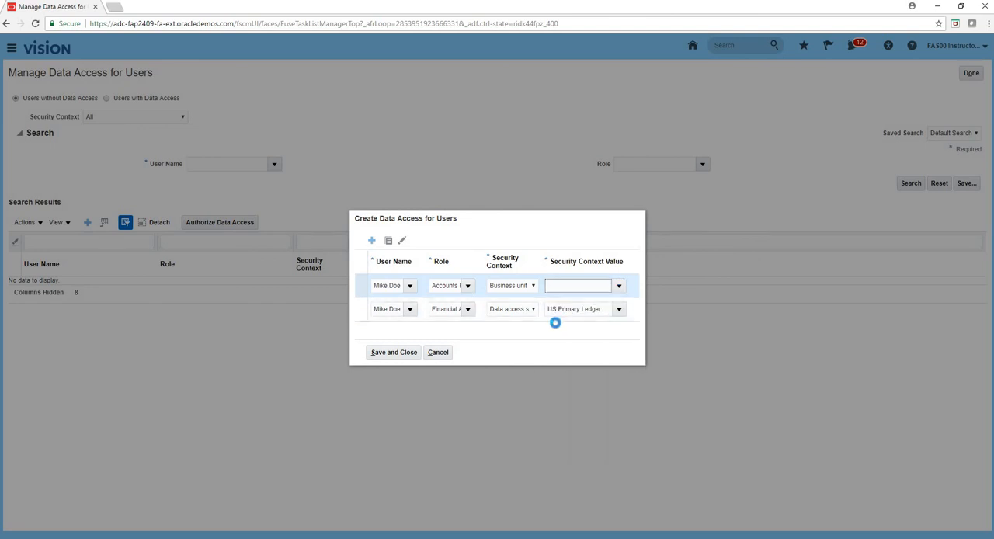
pyautogui.write('US1 Business Unit')
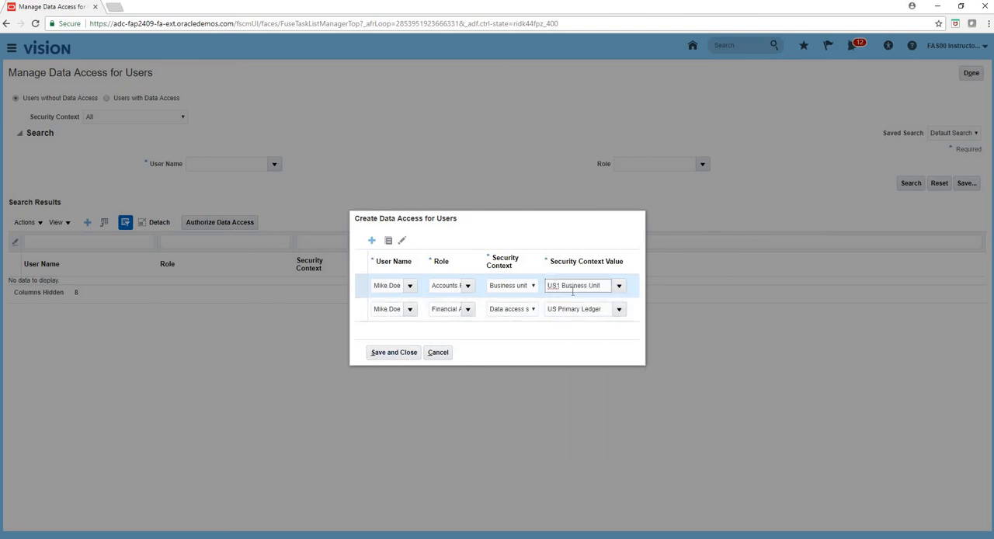
pyautogui.moveTo(456, 323)
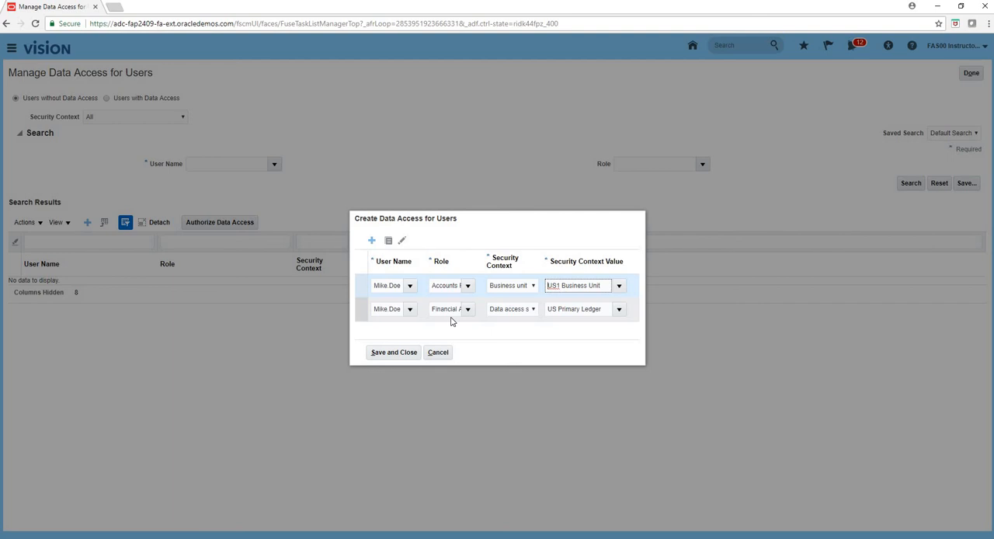
pyautogui.moveTo(442, 343)
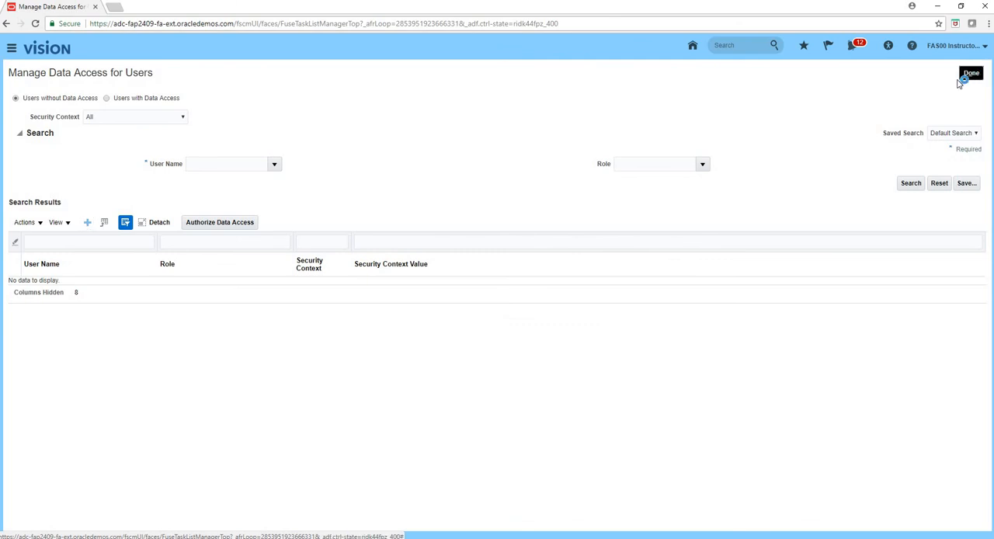
# - Leave the data access page, sign out as administrator, and sign in as the new user
pyautogui.click(971, 73)
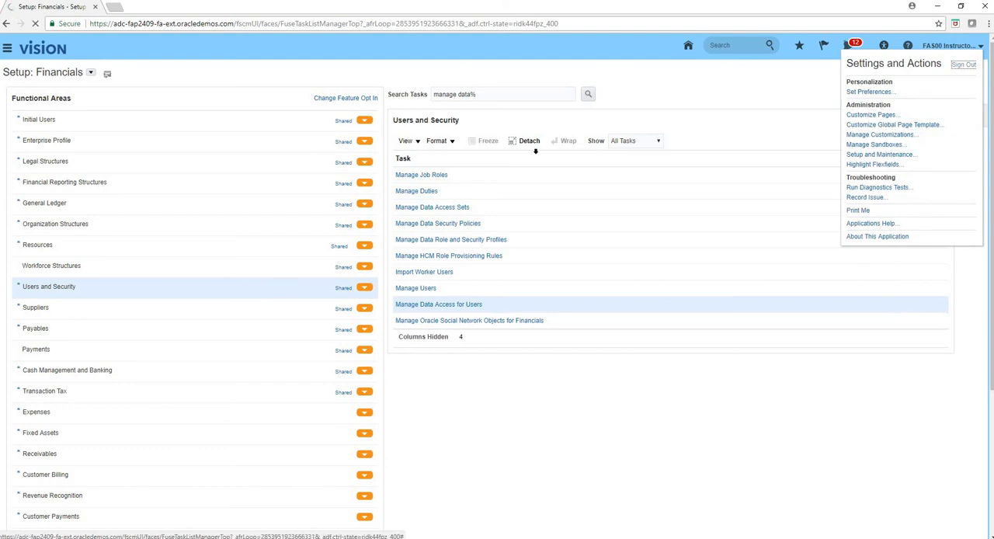
pyautogui.click(964, 65)
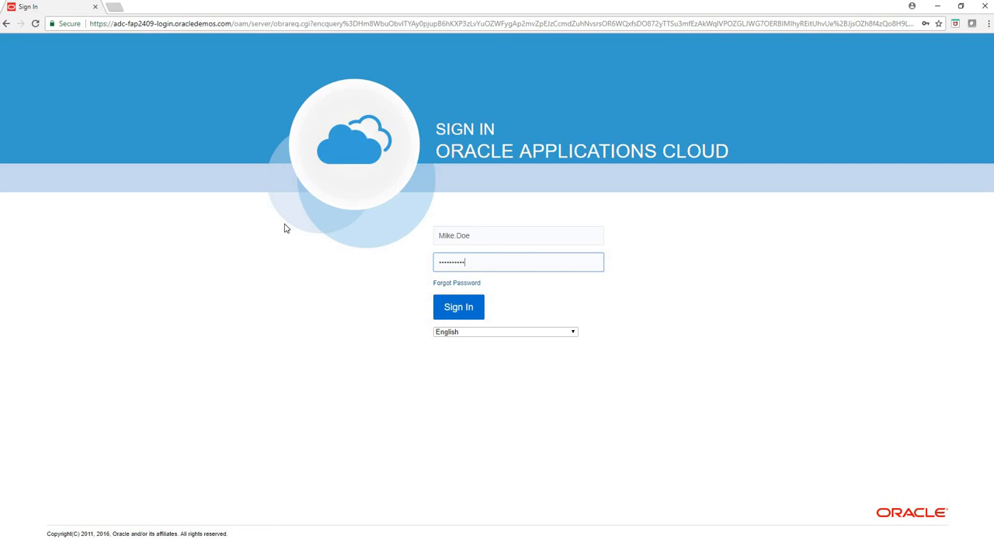
pyautogui.click(458, 306)
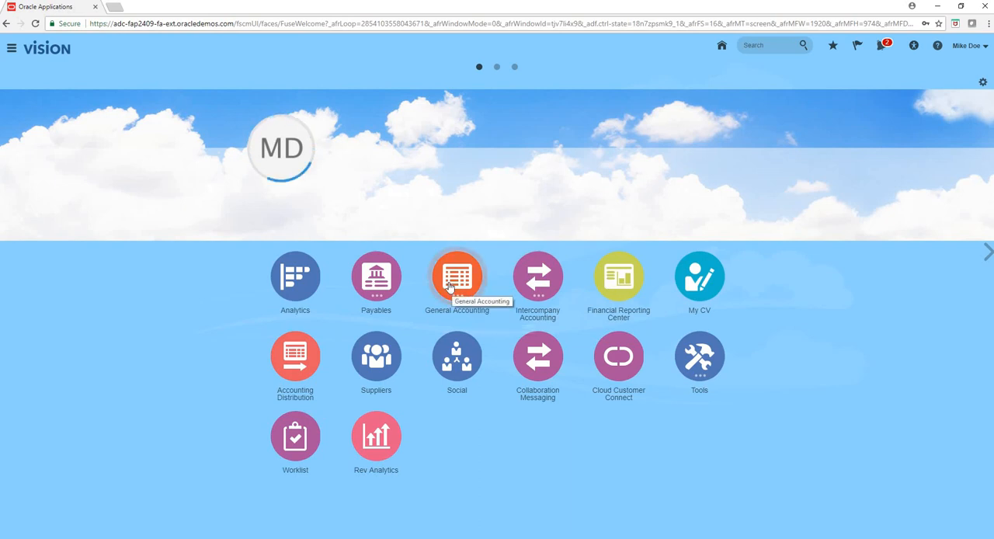
# - Open General Accounting > Journals to see US Primary Ledger journals, then return home
pyautogui.click(457, 276)
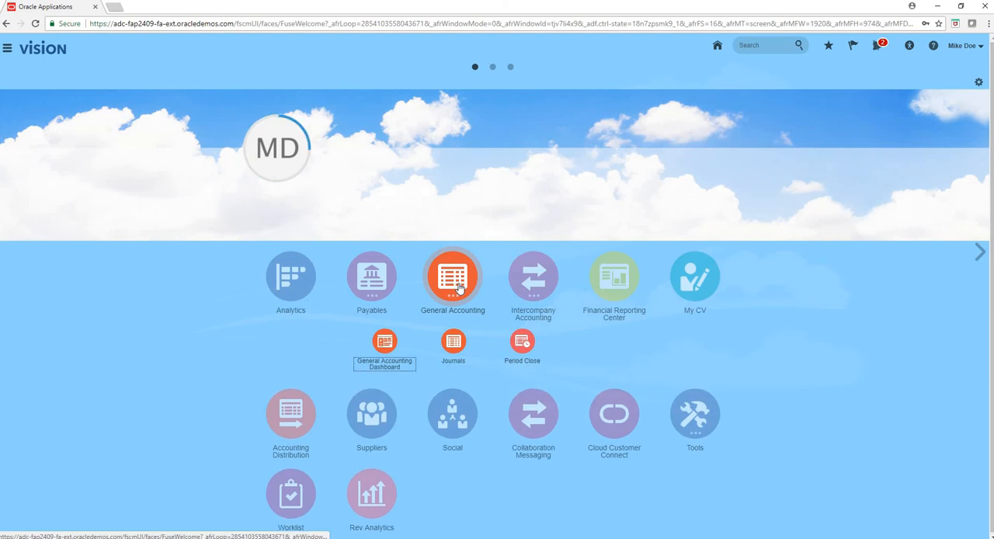
pyautogui.moveTo(410, 348)
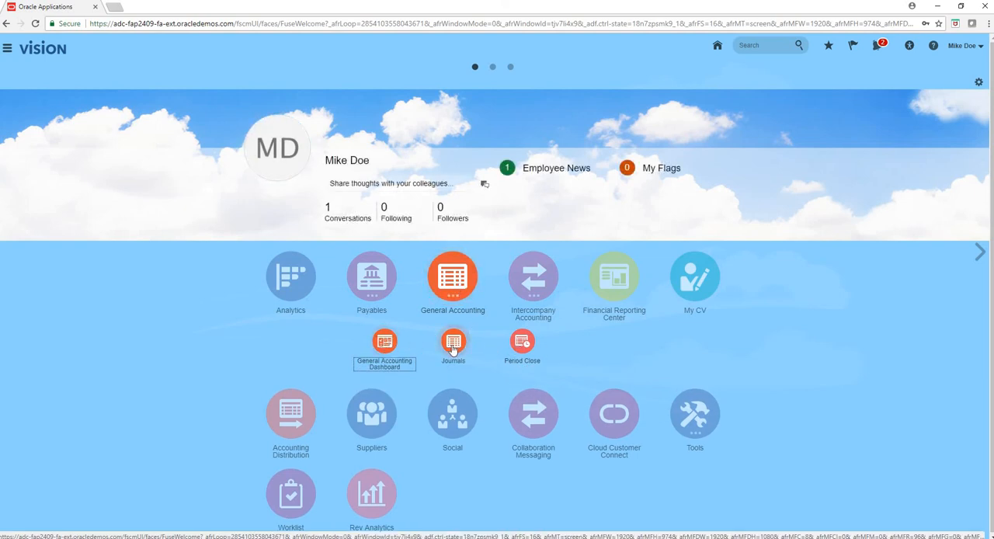
pyautogui.moveTo(491, 363)
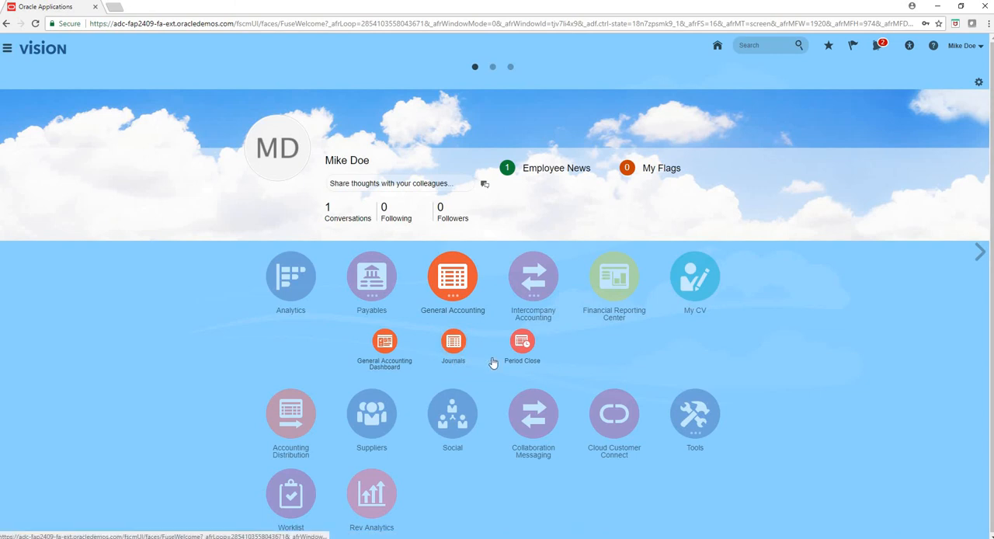
pyautogui.click(454, 348)
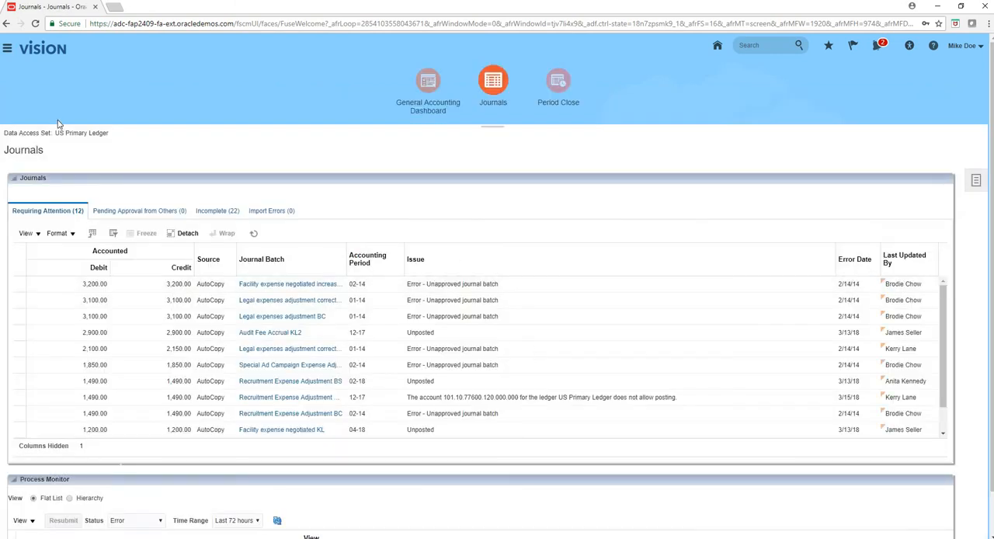
pyautogui.moveTo(127, 140)
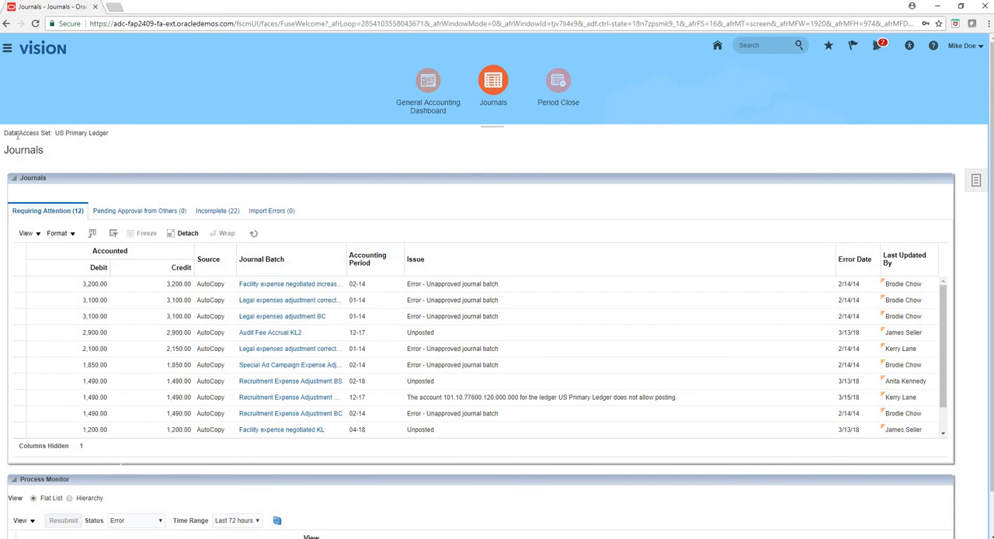
pyautogui.click(718, 43)
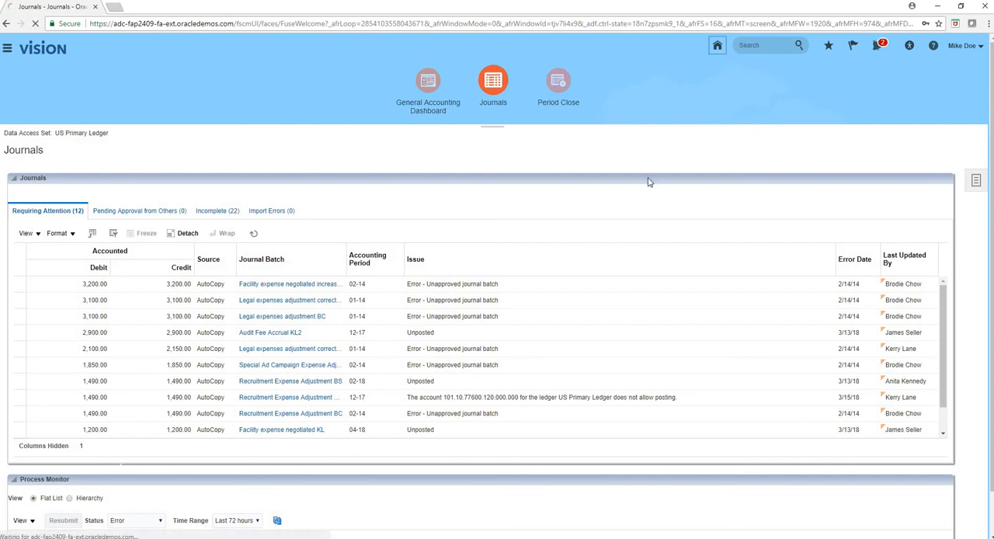
# - From the home page, open the Payables Invoices work area
pyautogui.click(716, 46)
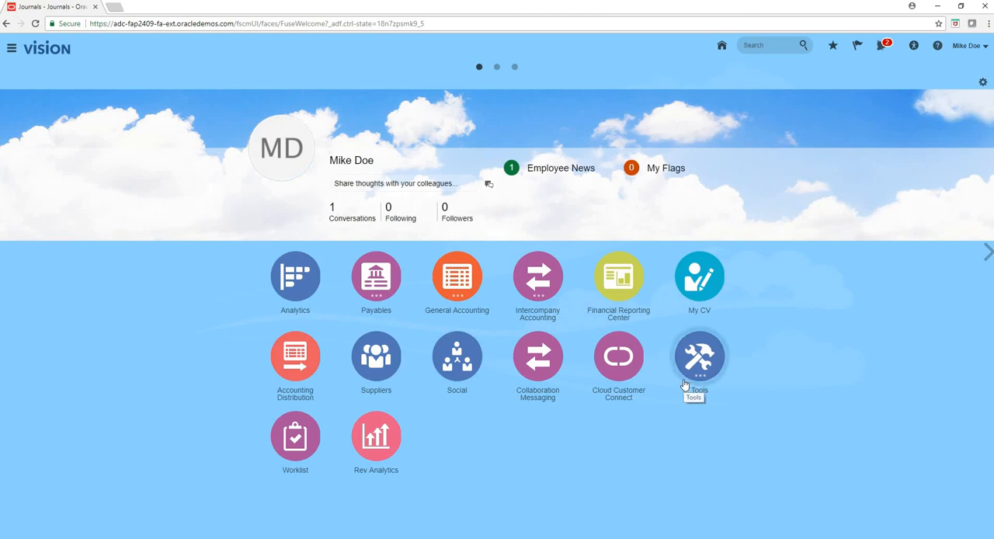
pyautogui.moveTo(376, 277)
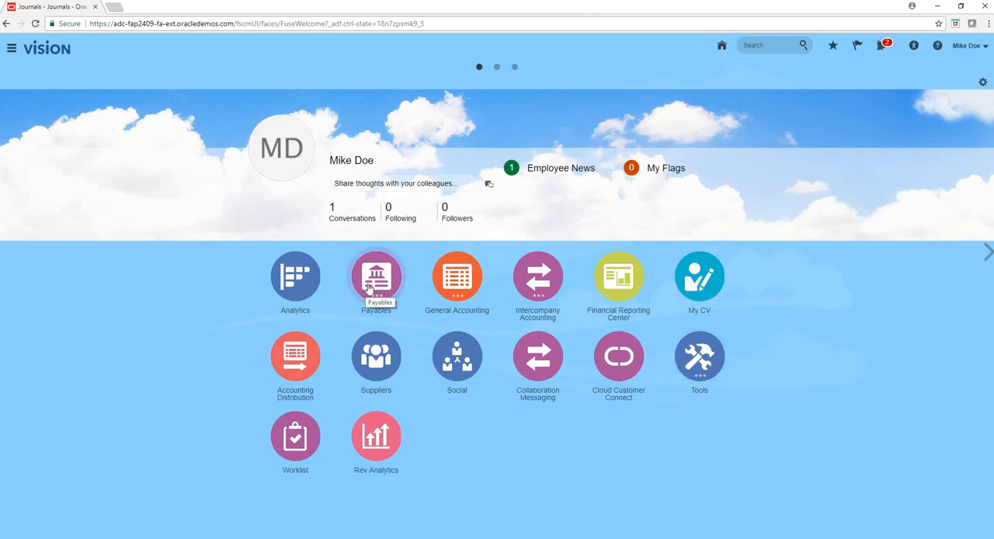
pyautogui.click(376, 276)
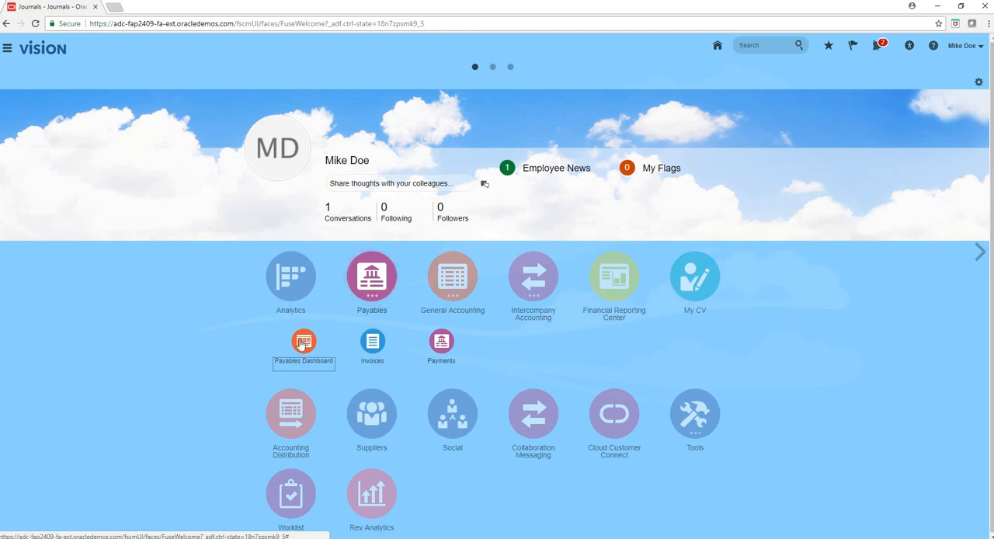
pyautogui.click(304, 341)
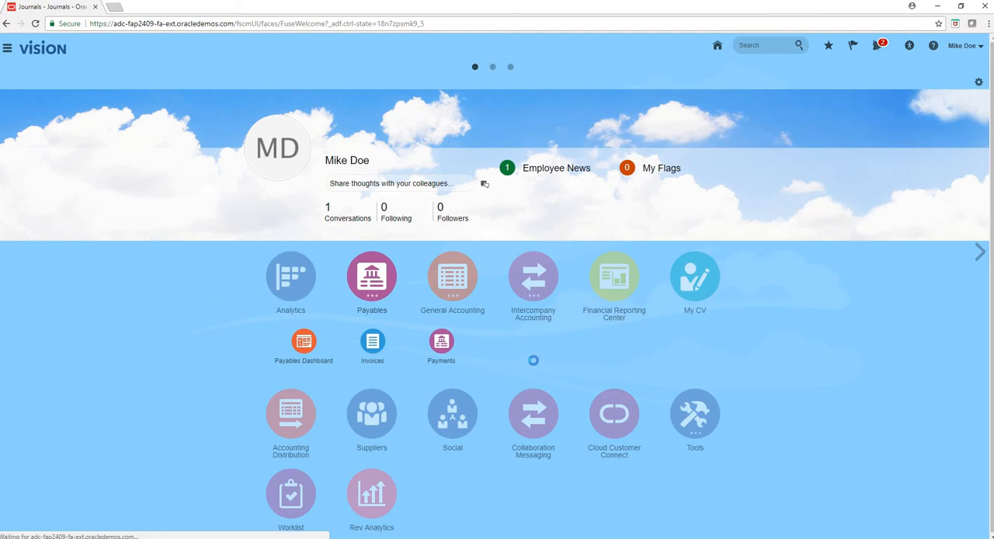
pyautogui.click(373, 342)
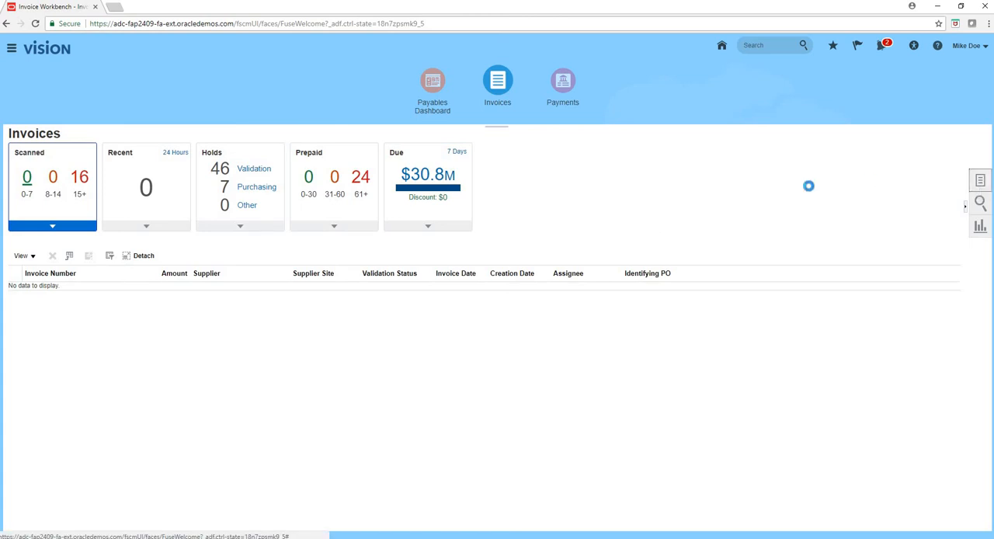
# - View the invoice Tasks panel and return to the home page
pyautogui.click(980, 180)
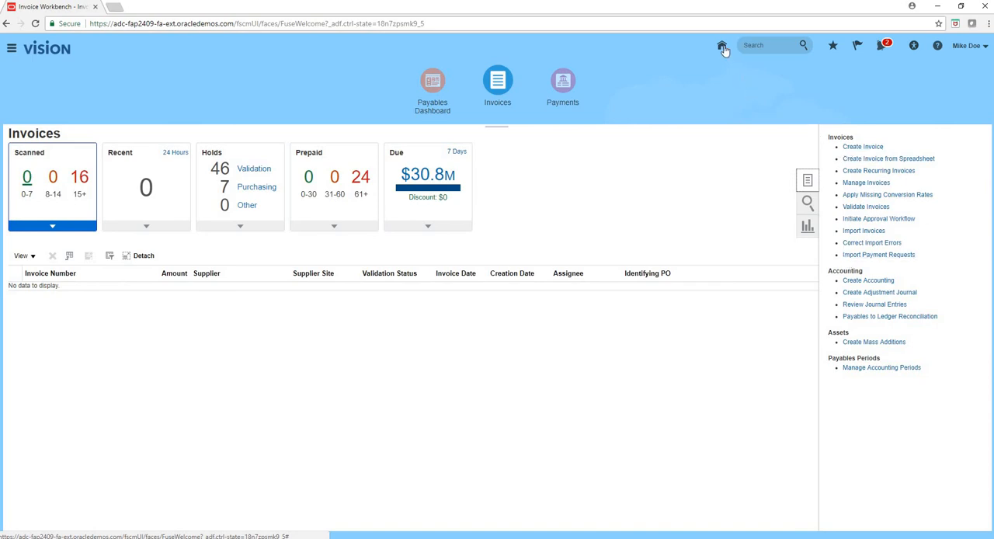
pyautogui.moveTo(723, 45)
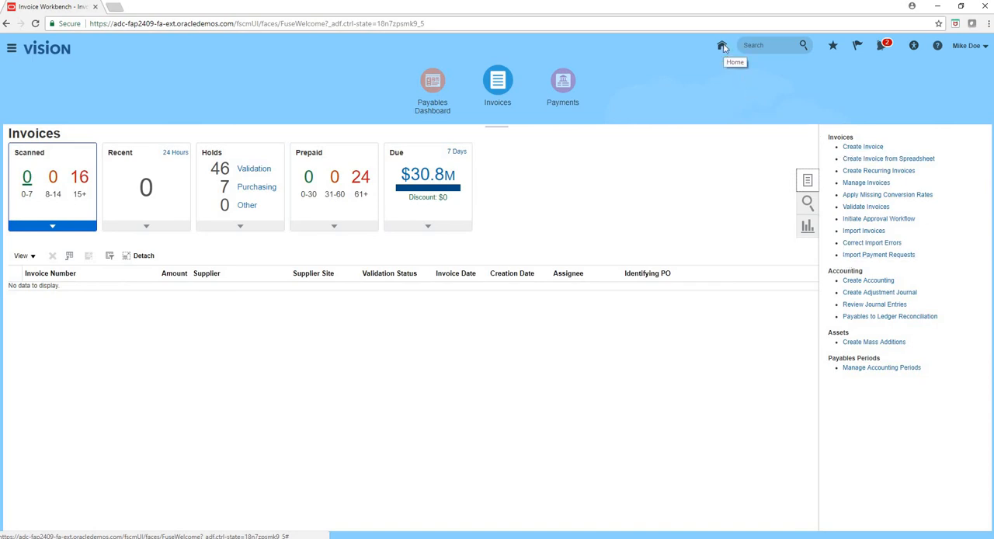
pyautogui.click(721, 43)
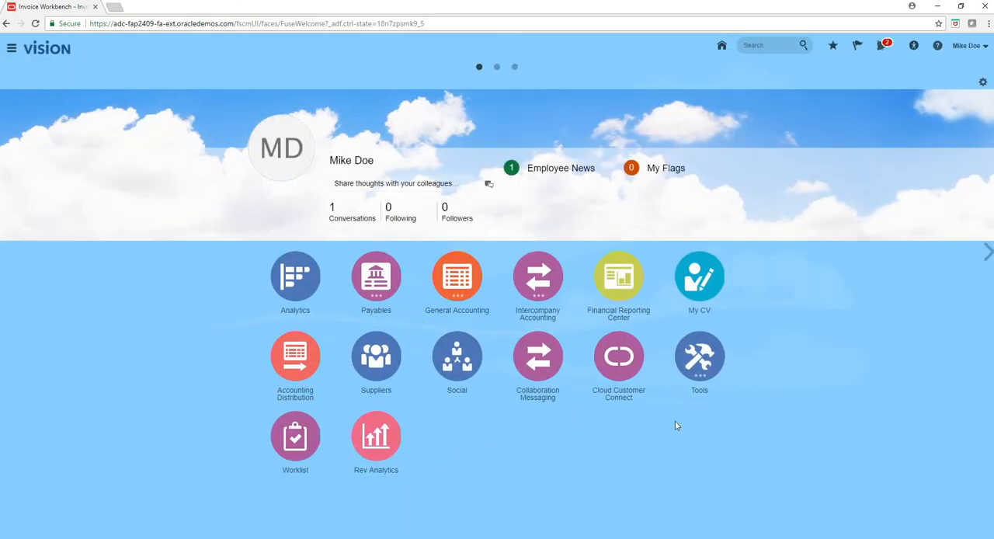
pyautogui.moveTo(634, 441)
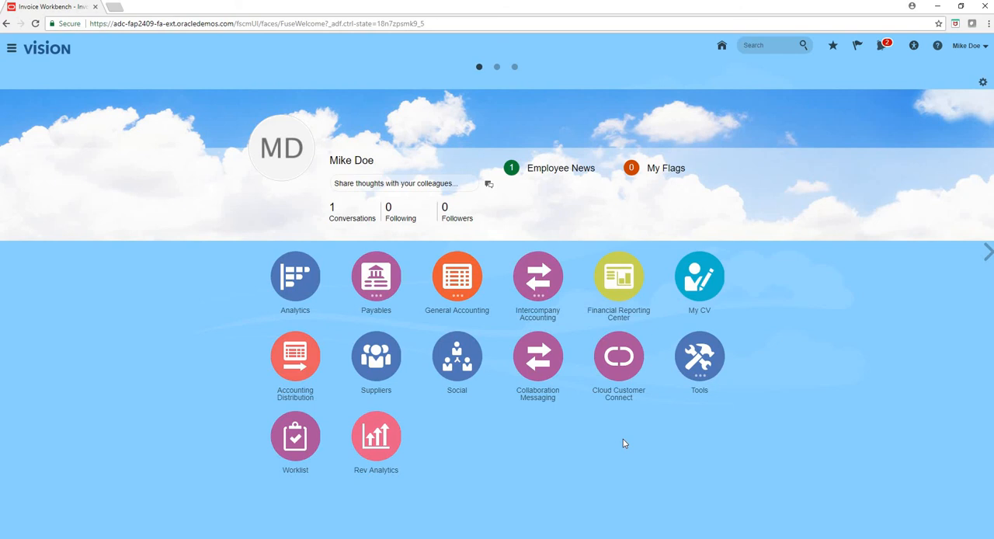
pyautogui.moveTo(738, 62)
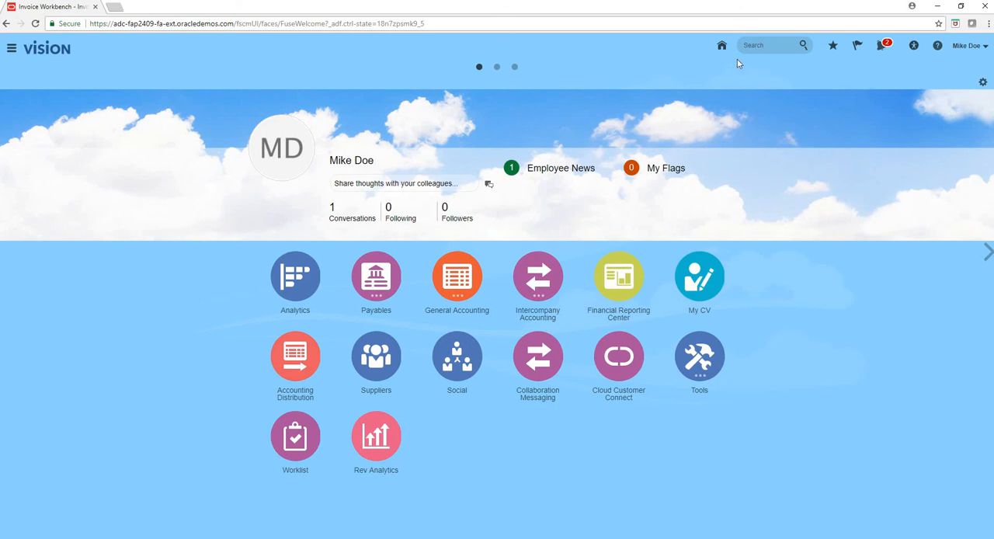